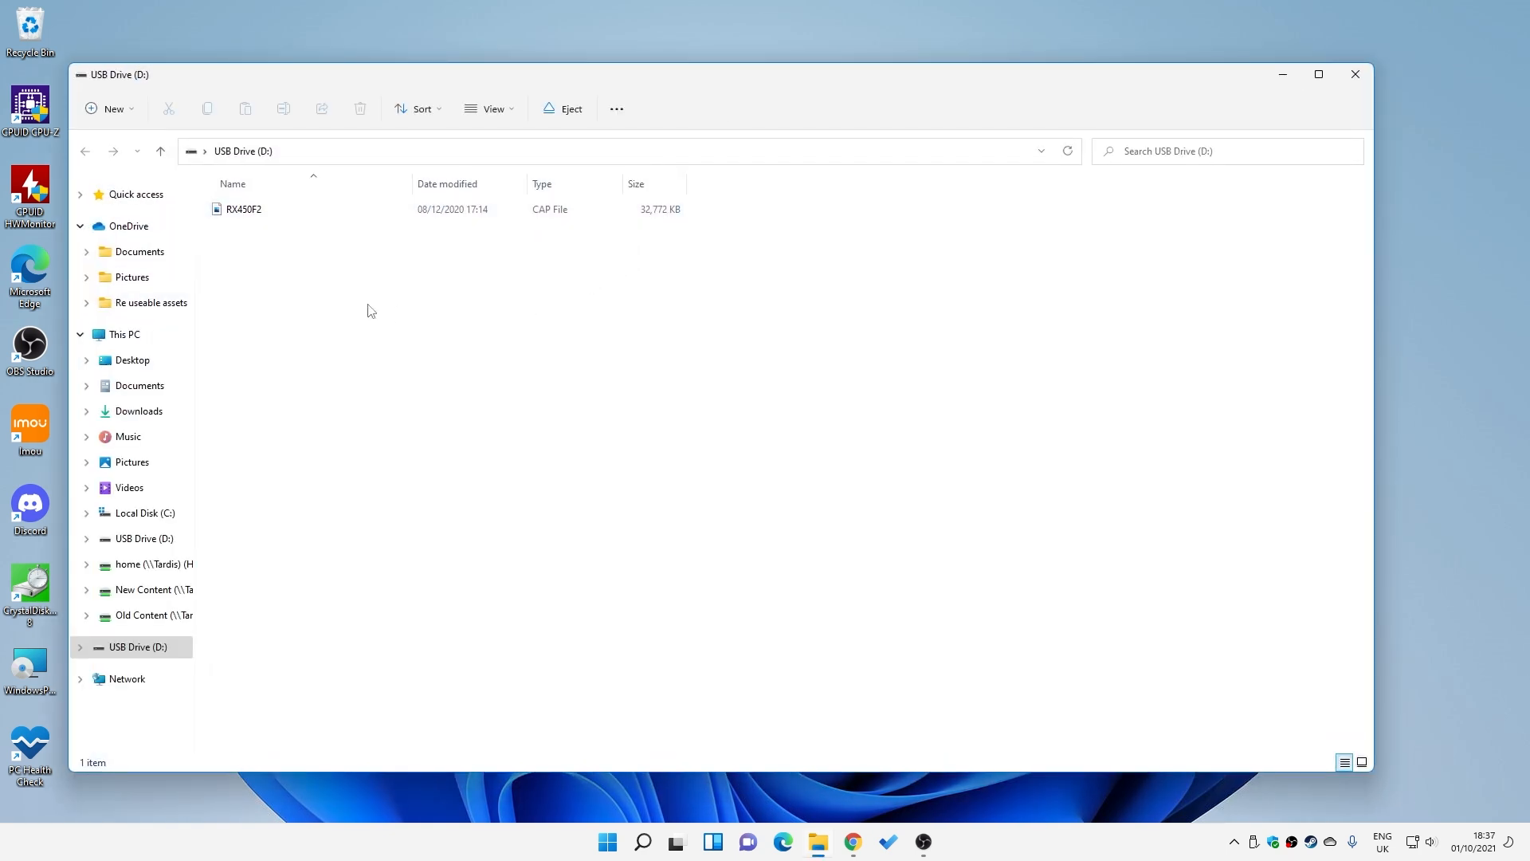
Step: Delete the RX450F2 CAP file from USB Drive (D:) via its context menu
right_click(243, 209)
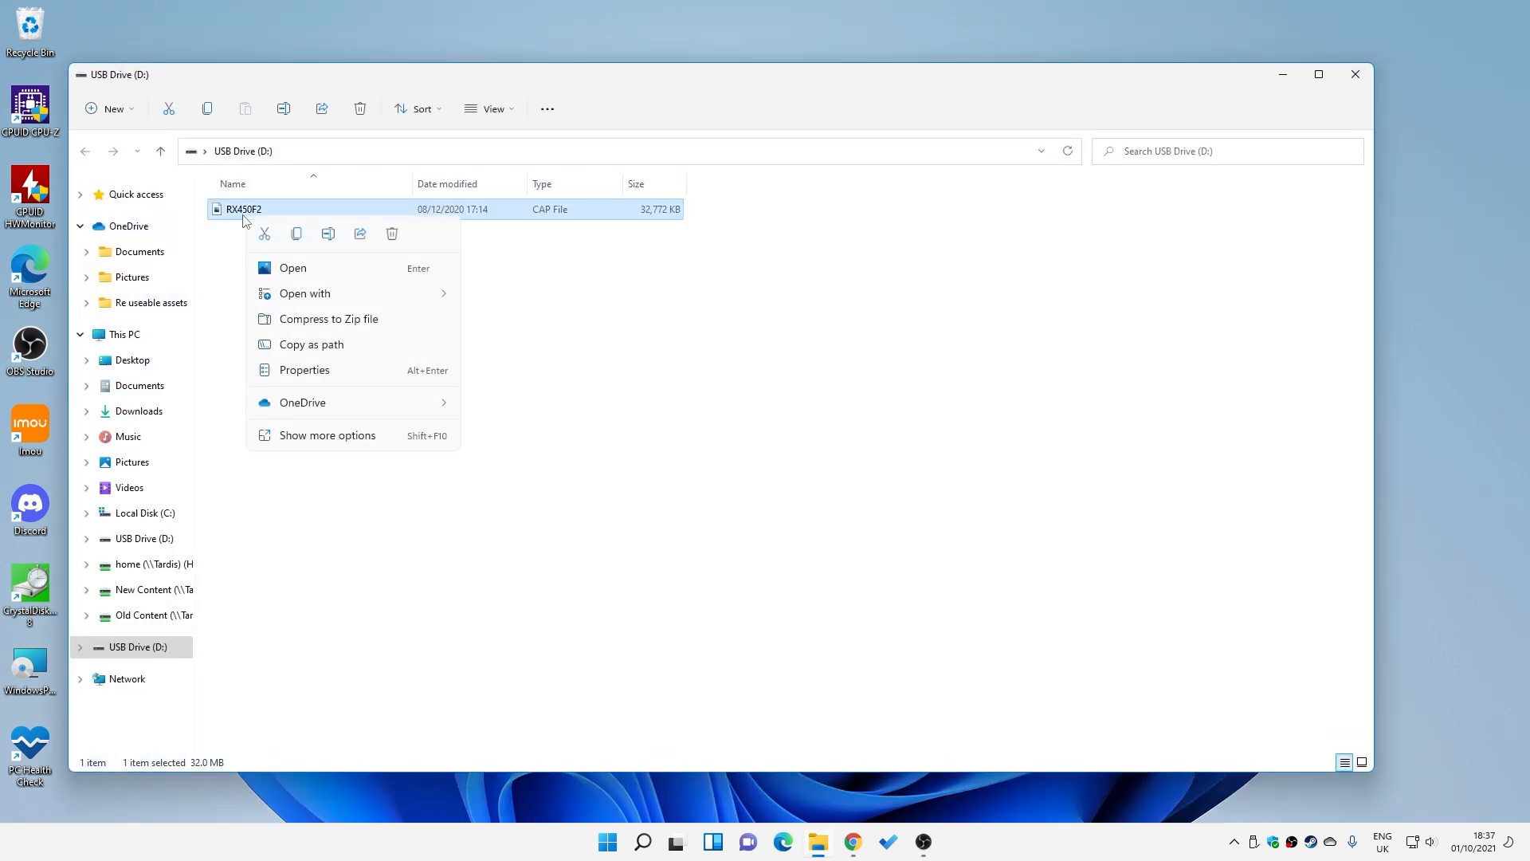
left_click(388, 243)
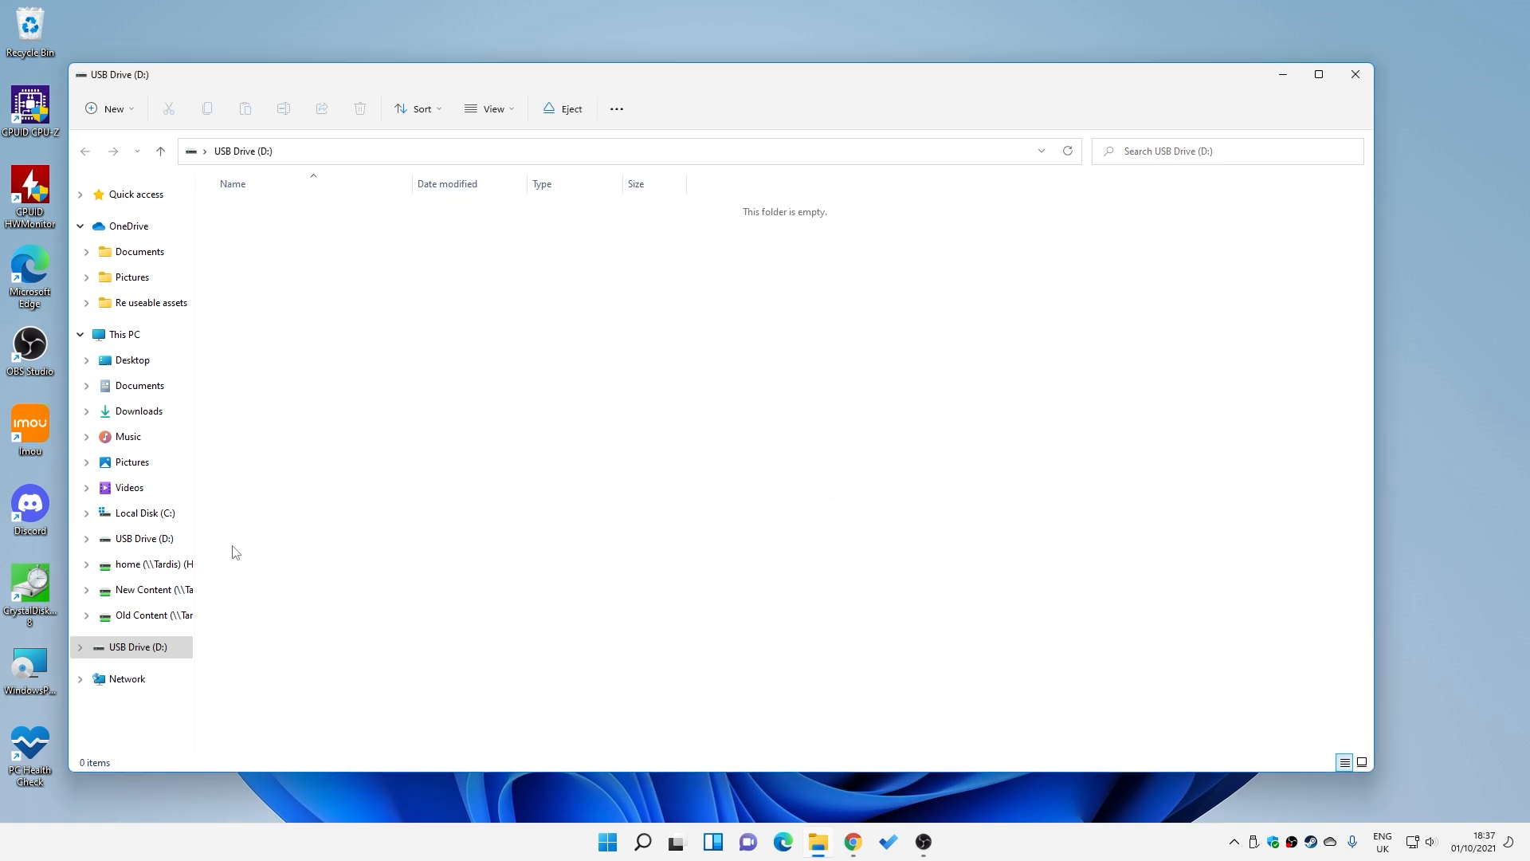
Step: Format USB Drive (D:) as FAT32 with Default allocation unit size and start it
right_click(136, 646)
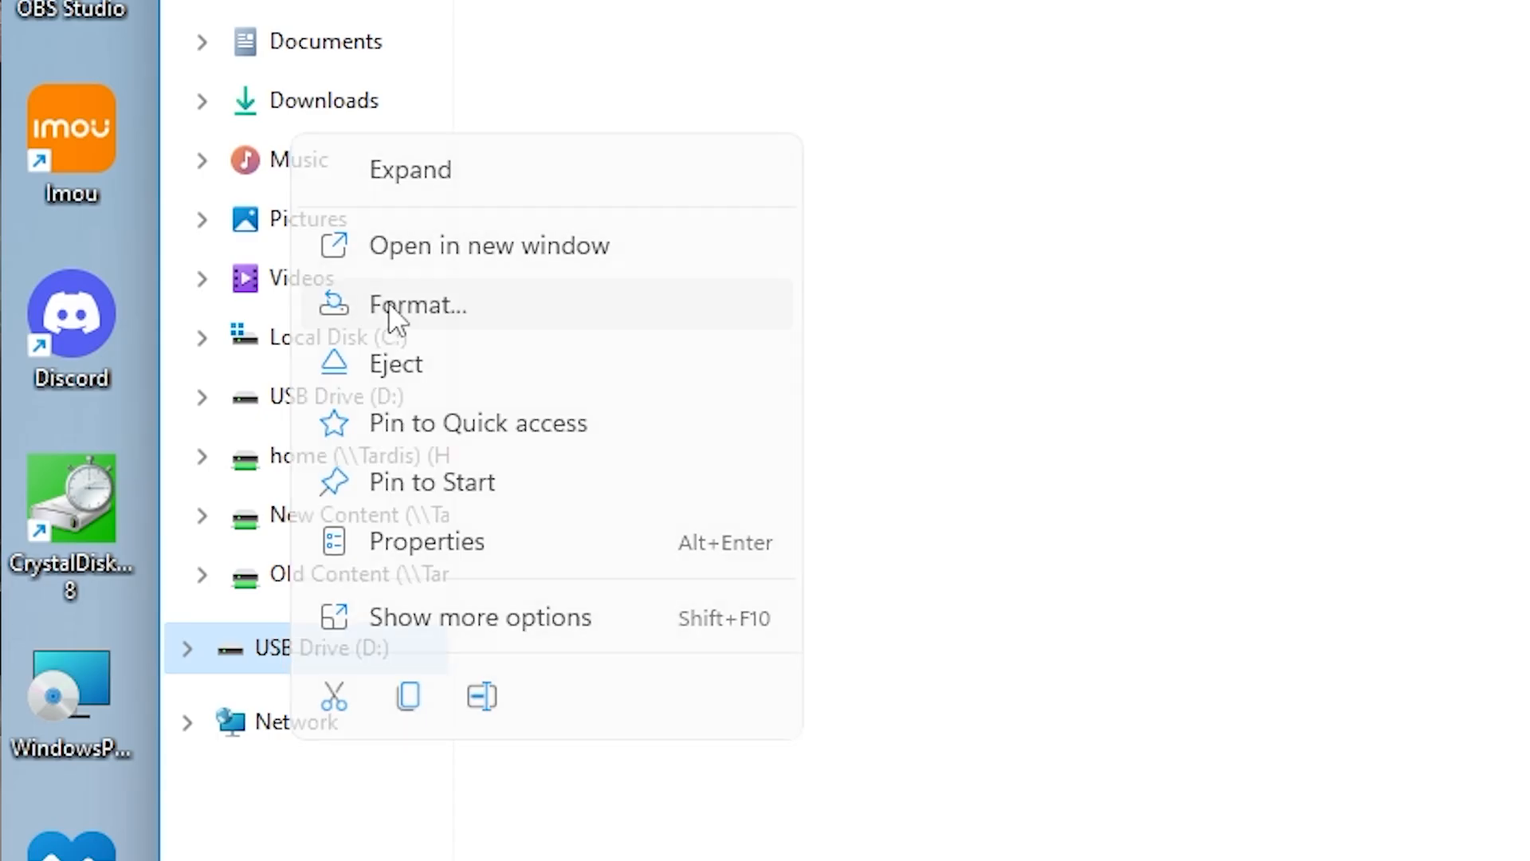
left_click(418, 304)
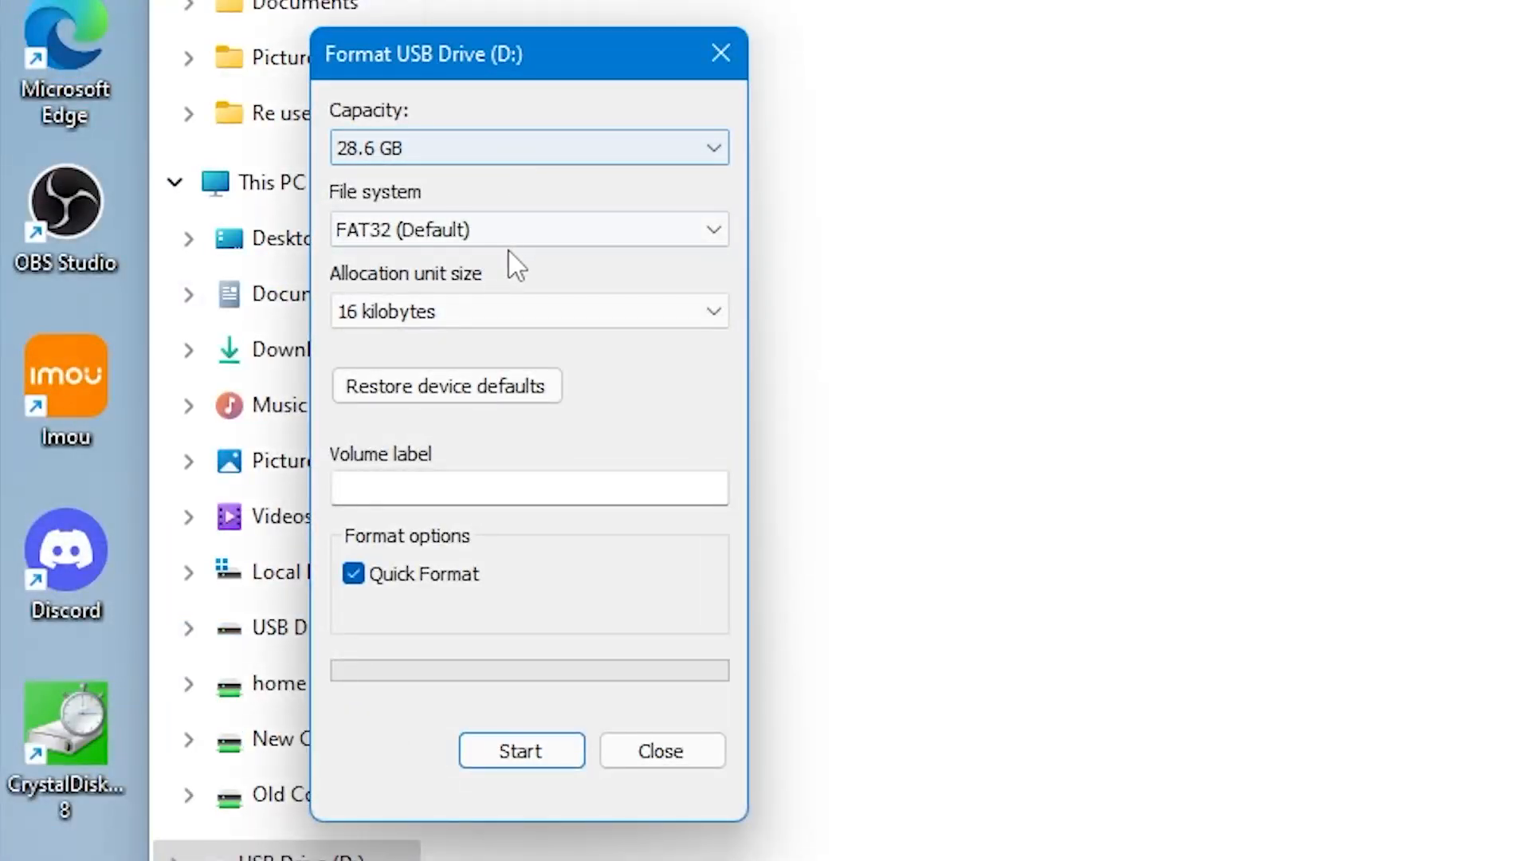
left_click(529, 230)
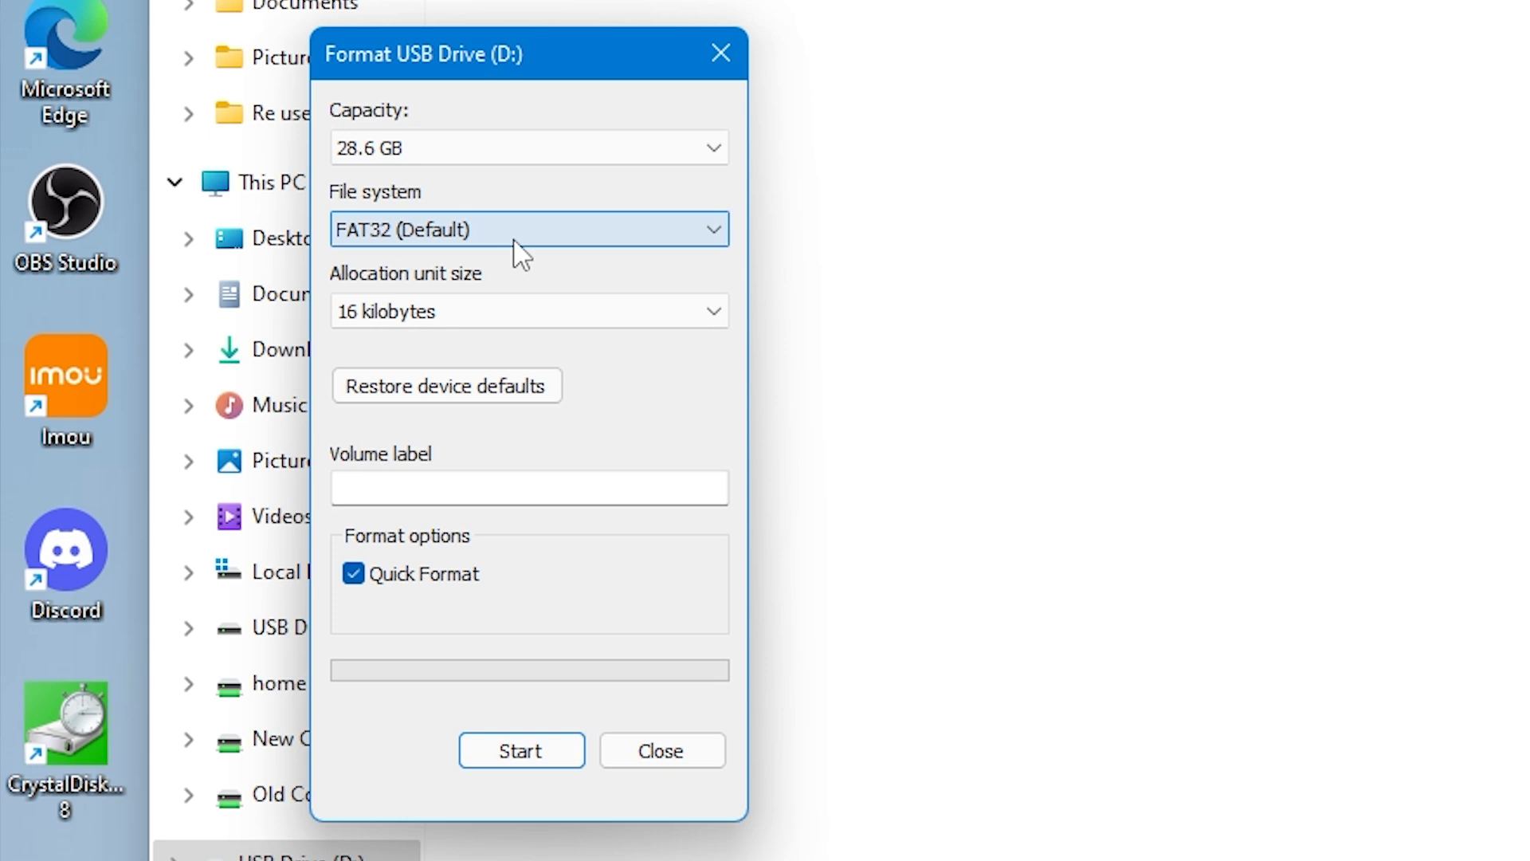
left_click(529, 310)
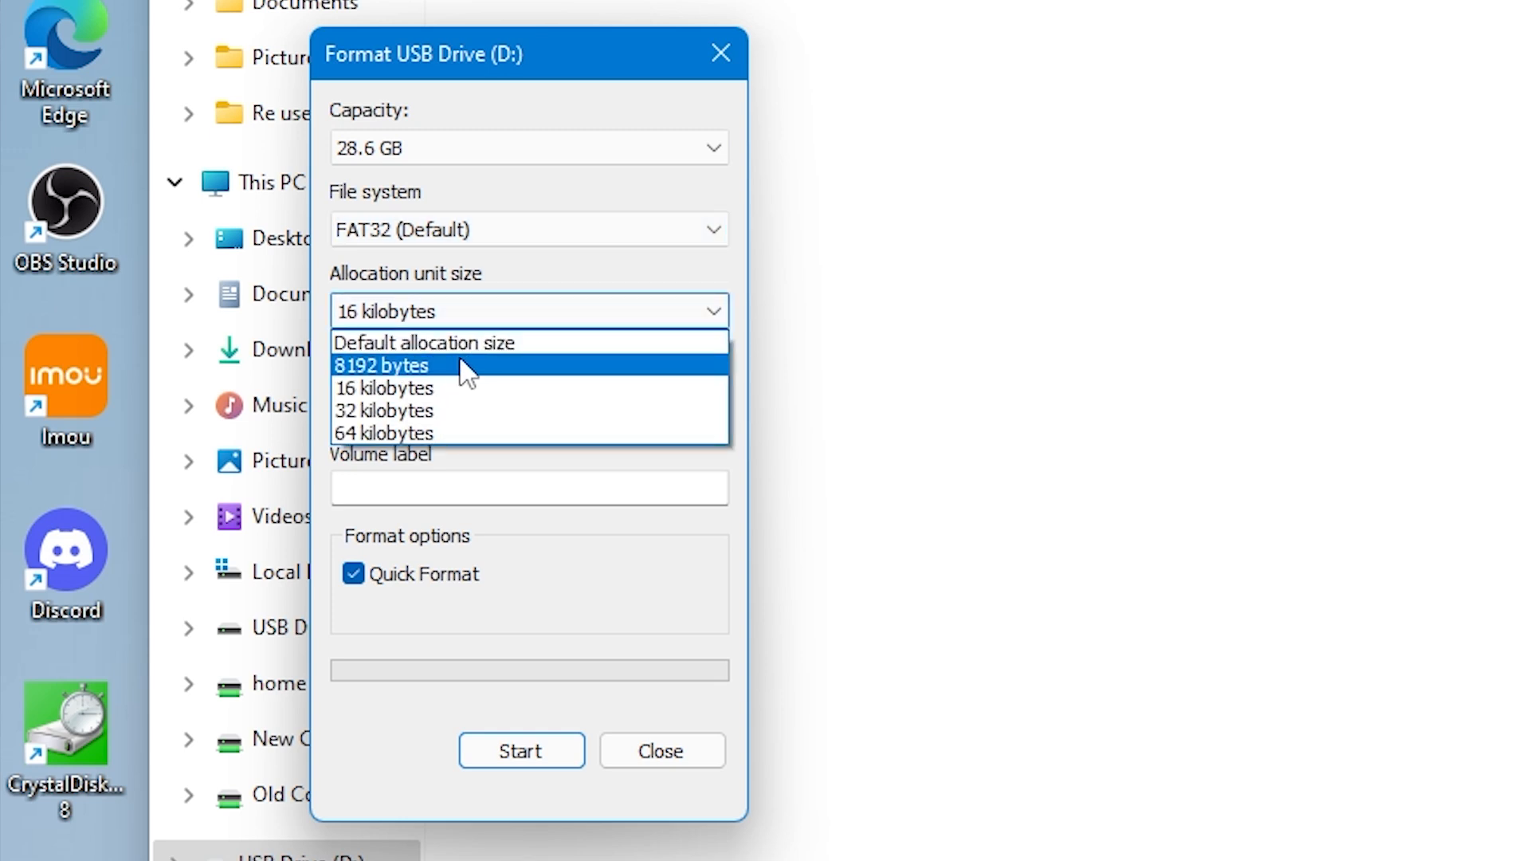
left_click(423, 342)
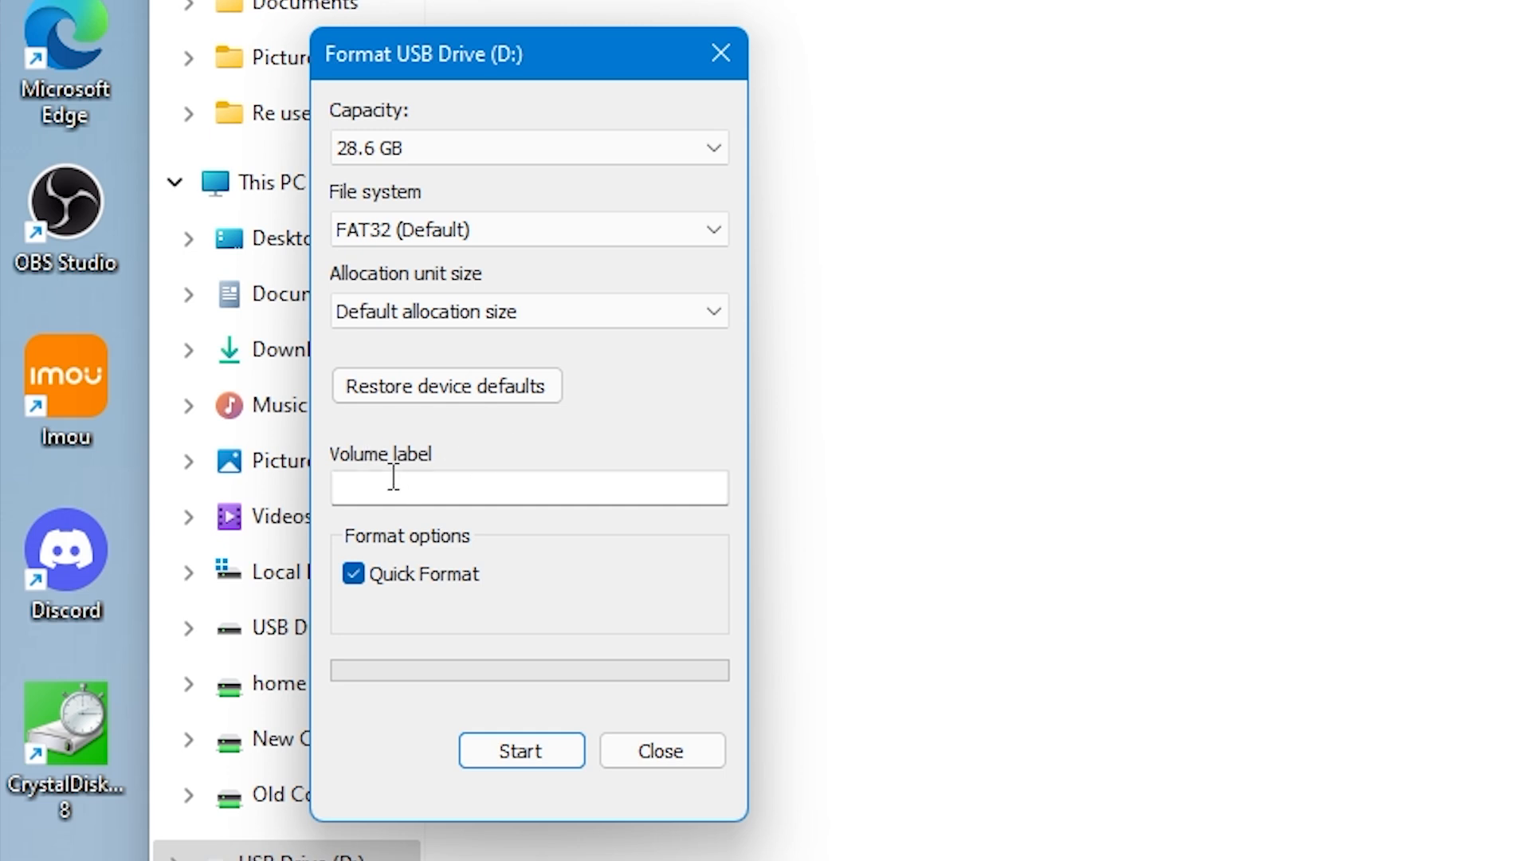
left_click(527, 487)
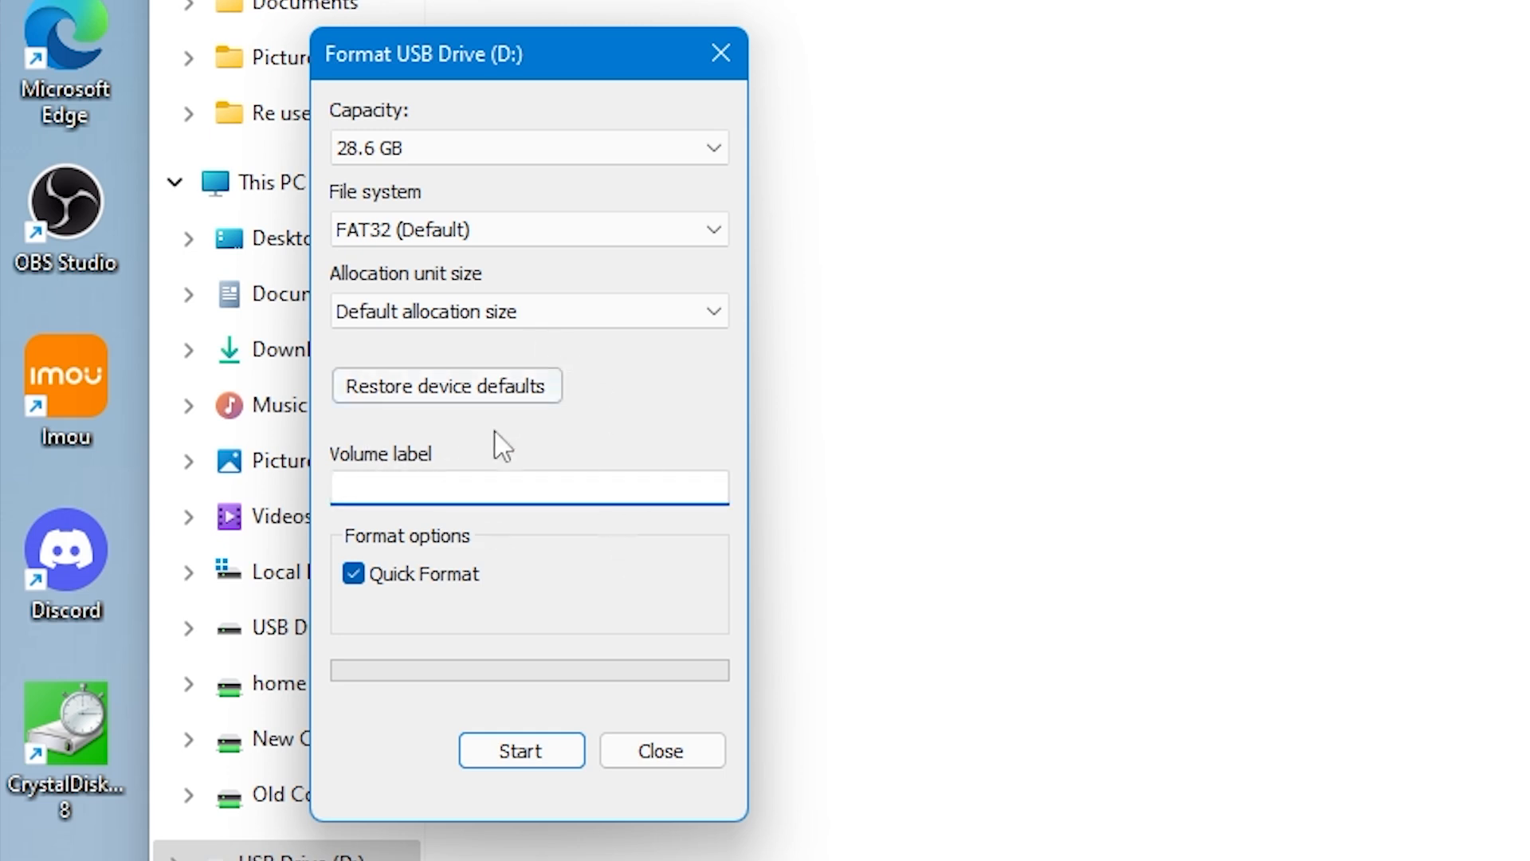
left_click(529, 487)
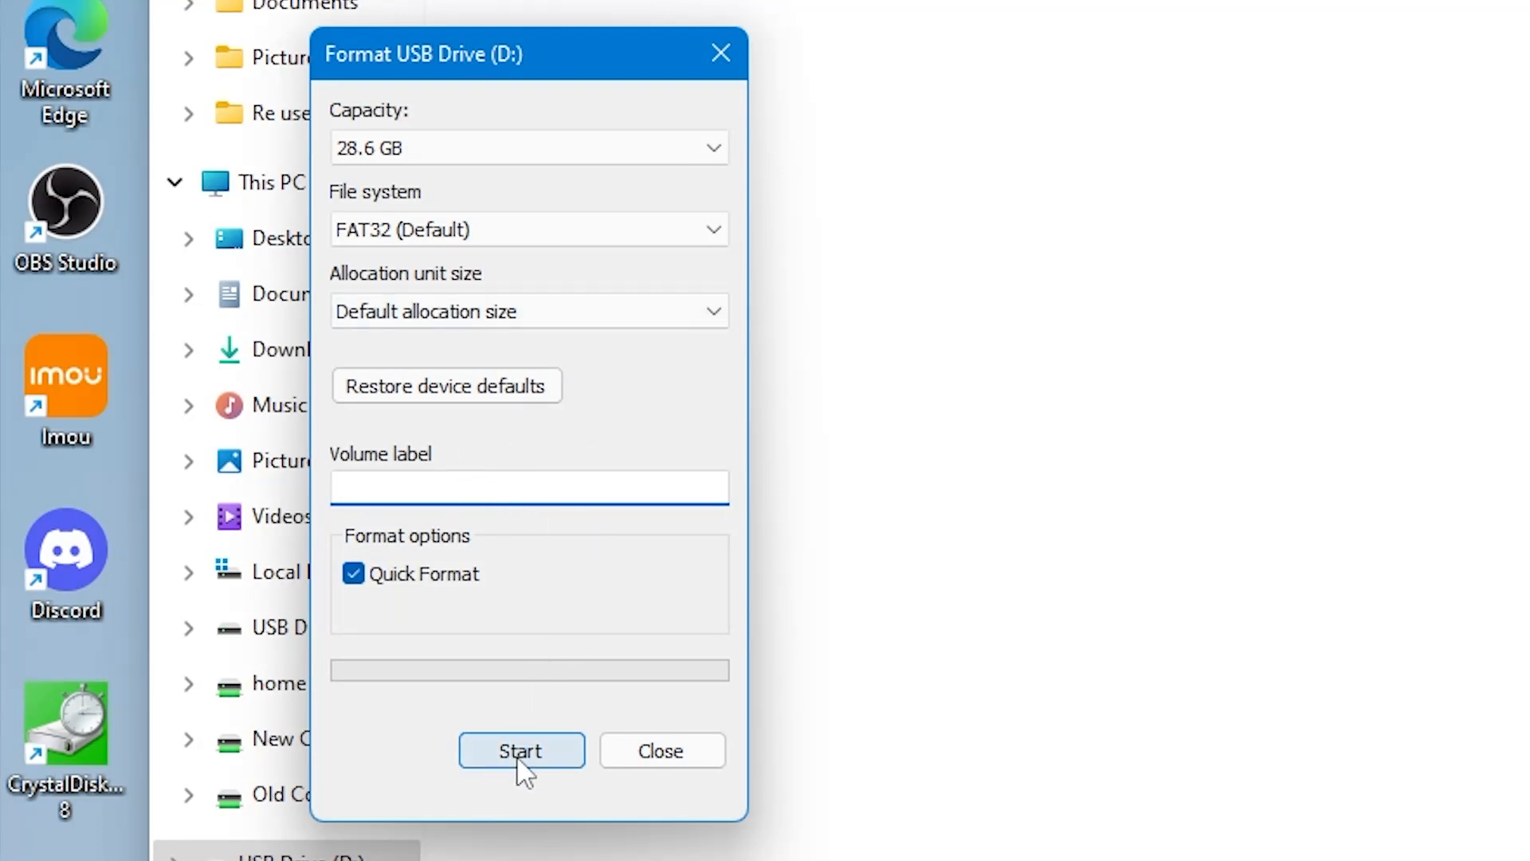
left_click(521, 750)
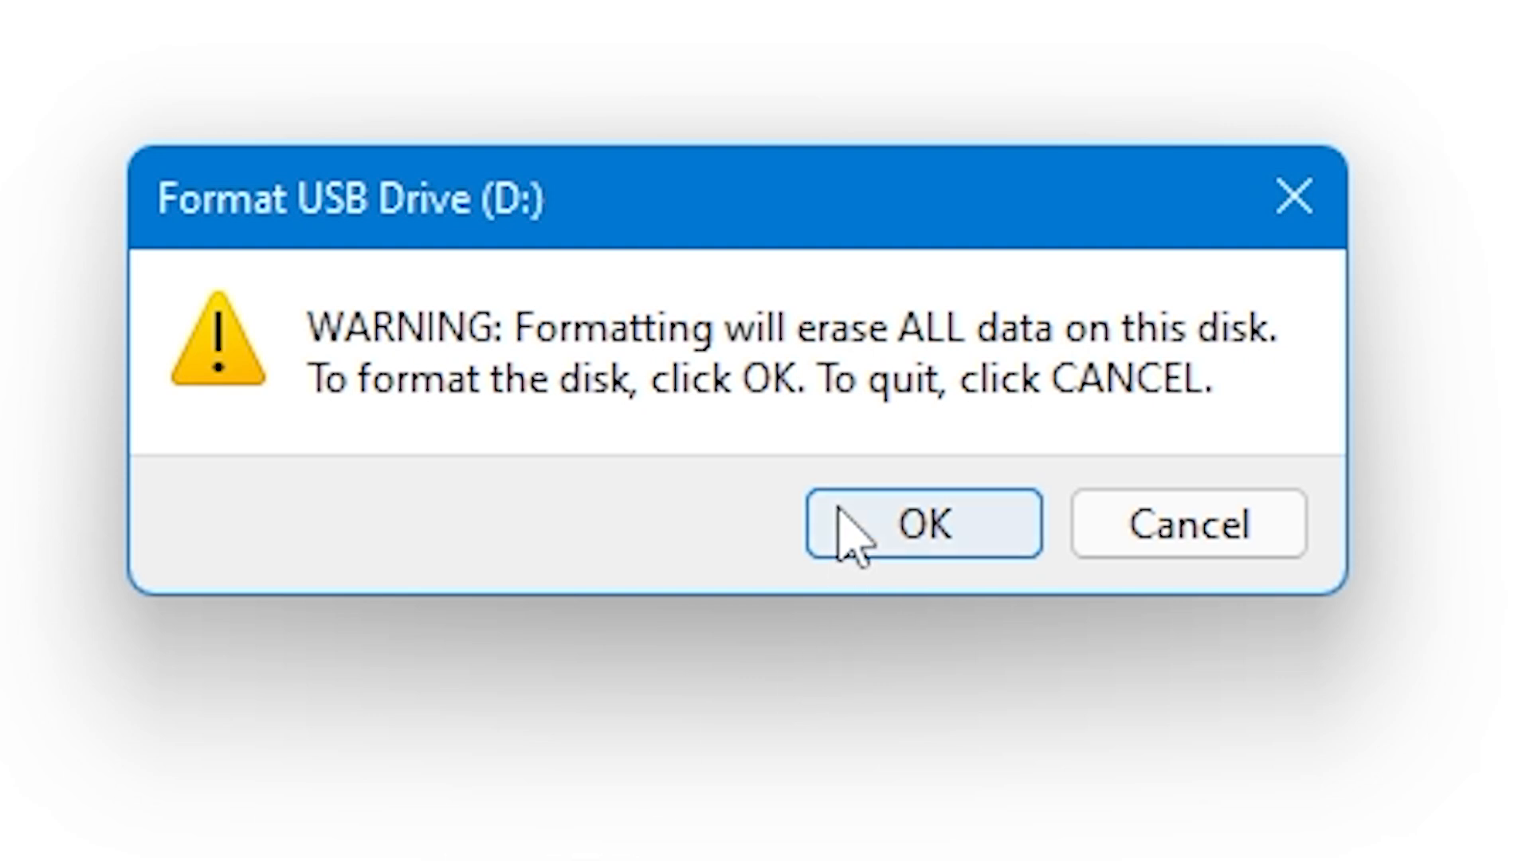
Step: Confirm the erase warning, acknowledge Format Complete, and close the Format dialog
left_click(920, 524)
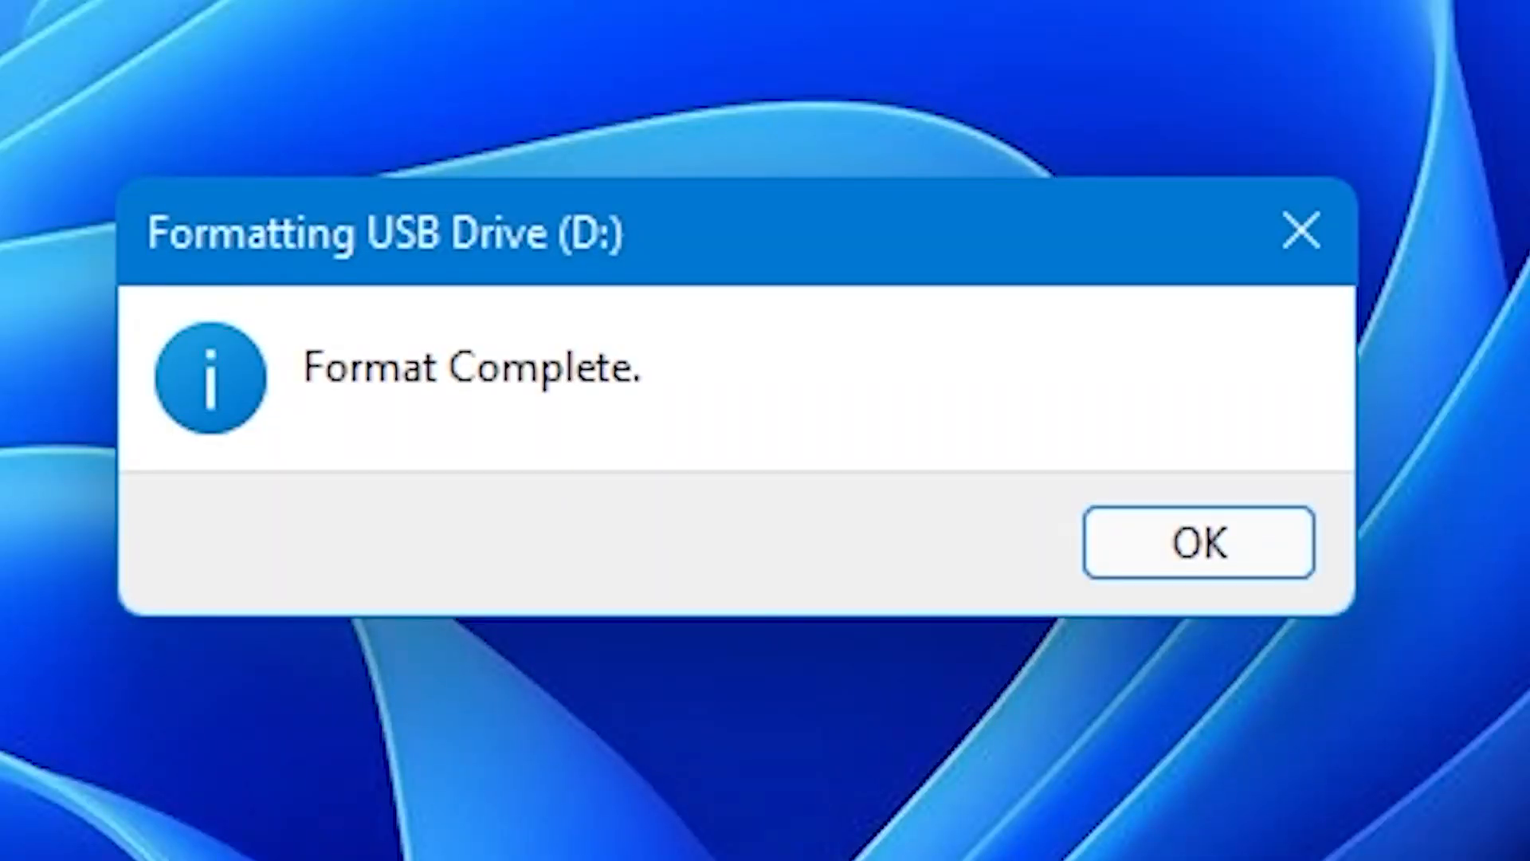
left_click(1196, 542)
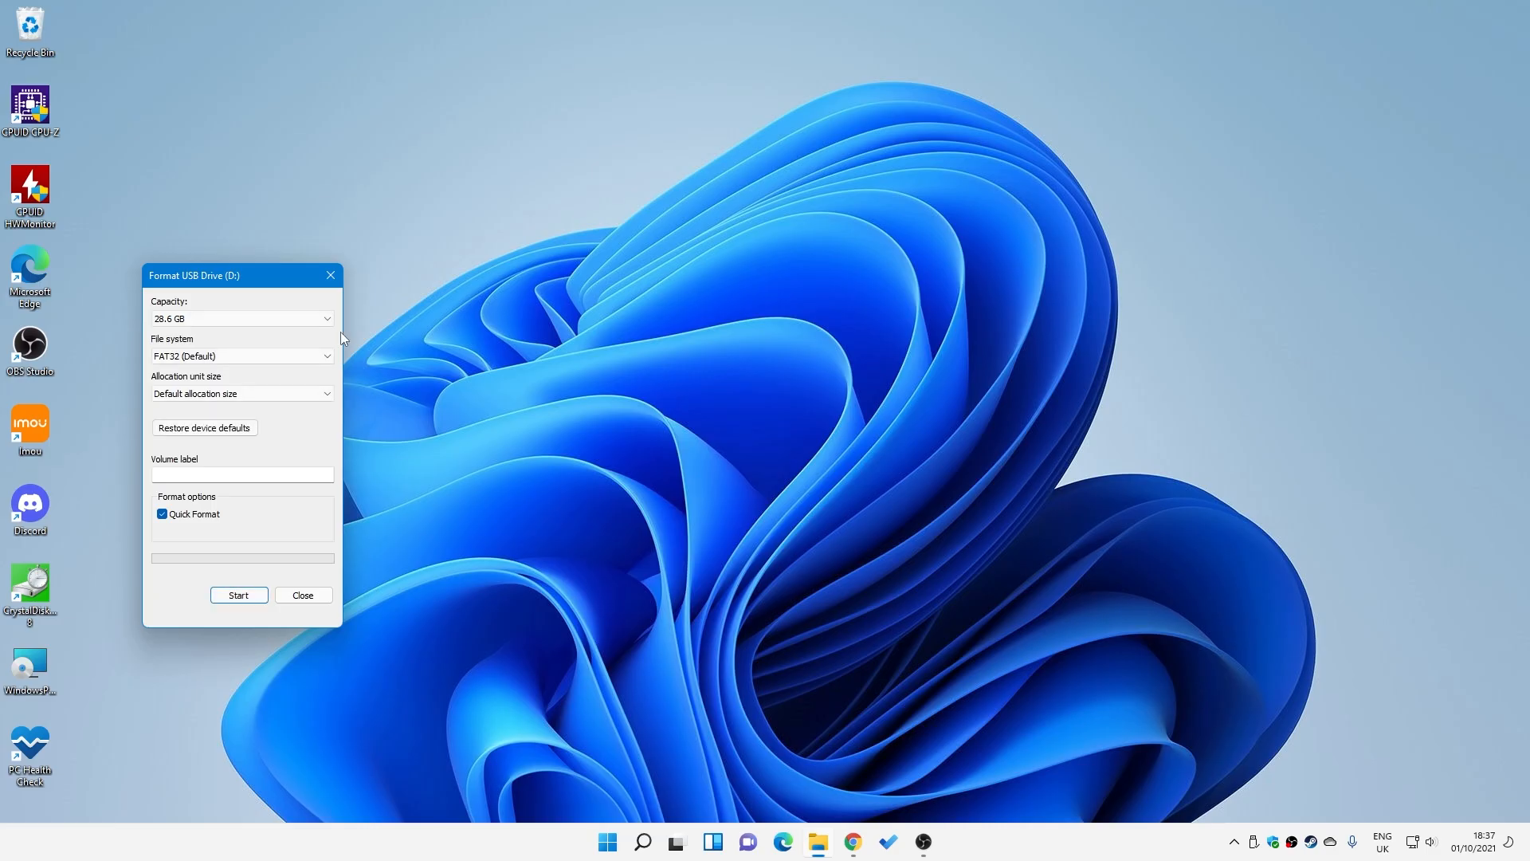
left_click(303, 595)
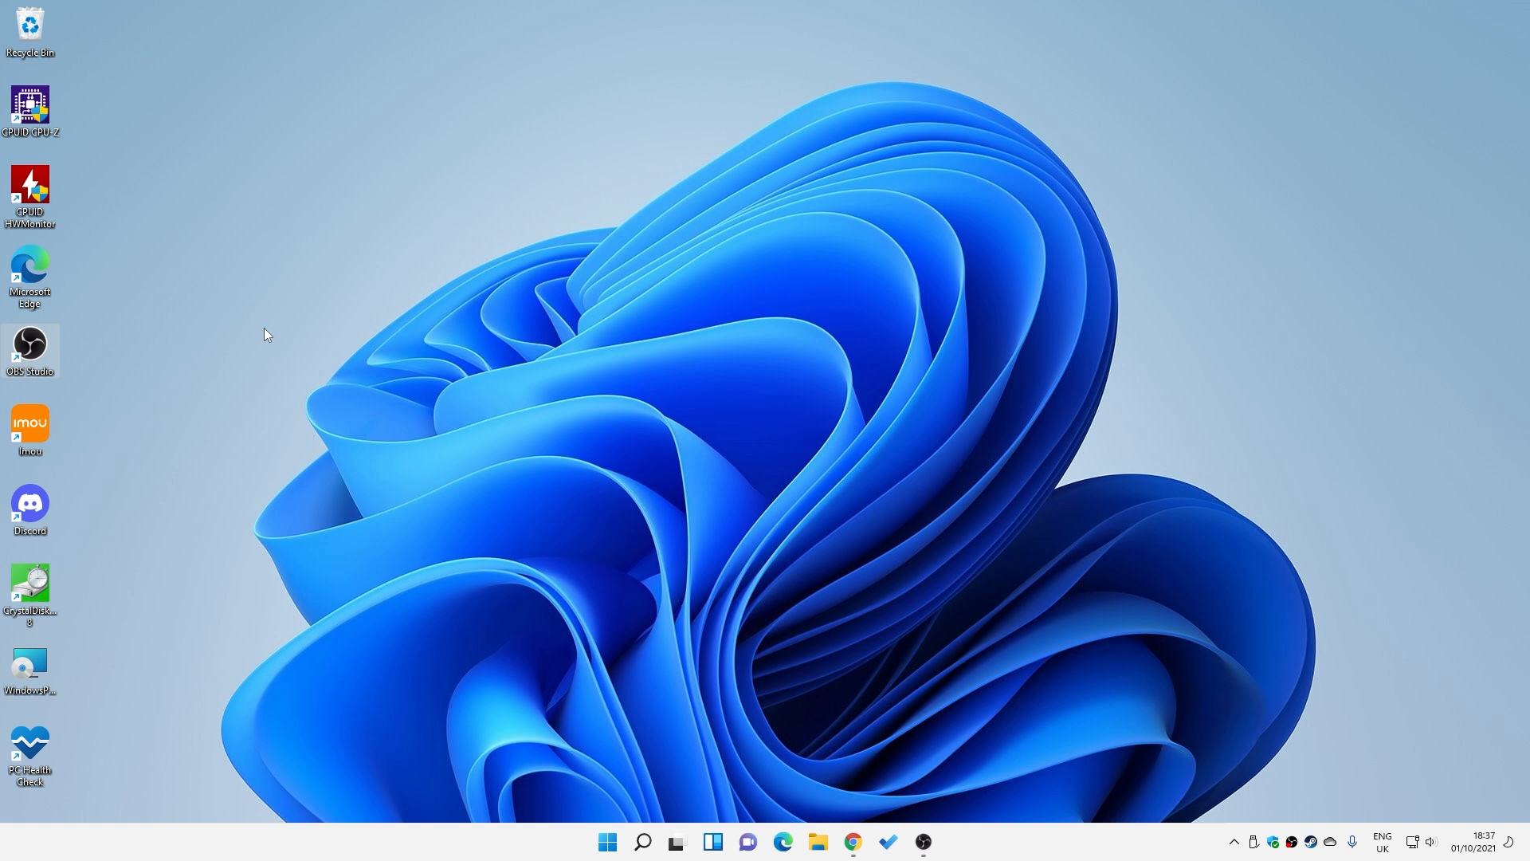
mouse_move(301, 357)
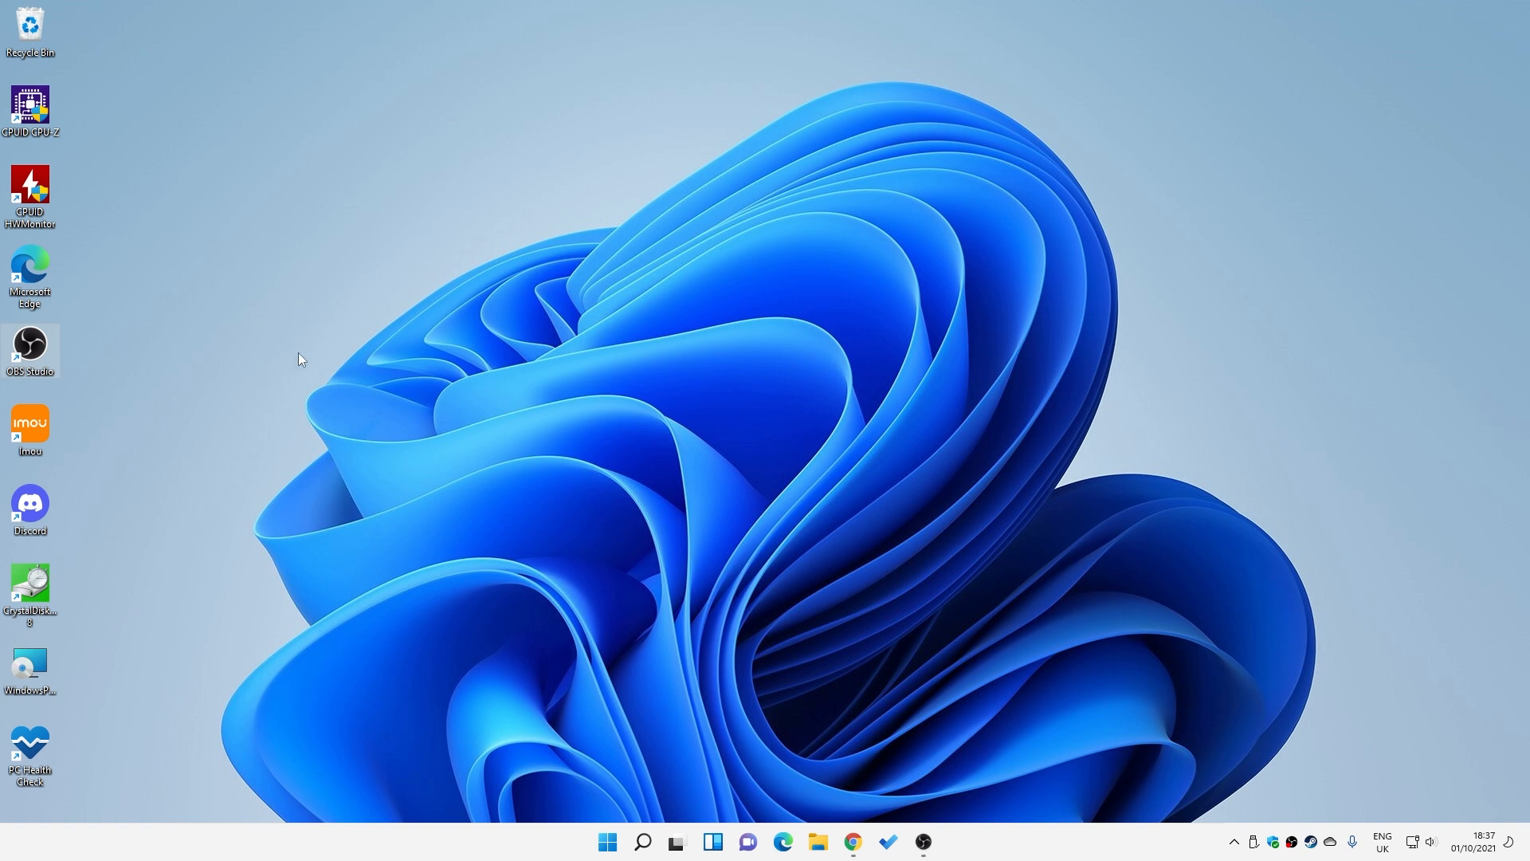
mouse_move(325, 369)
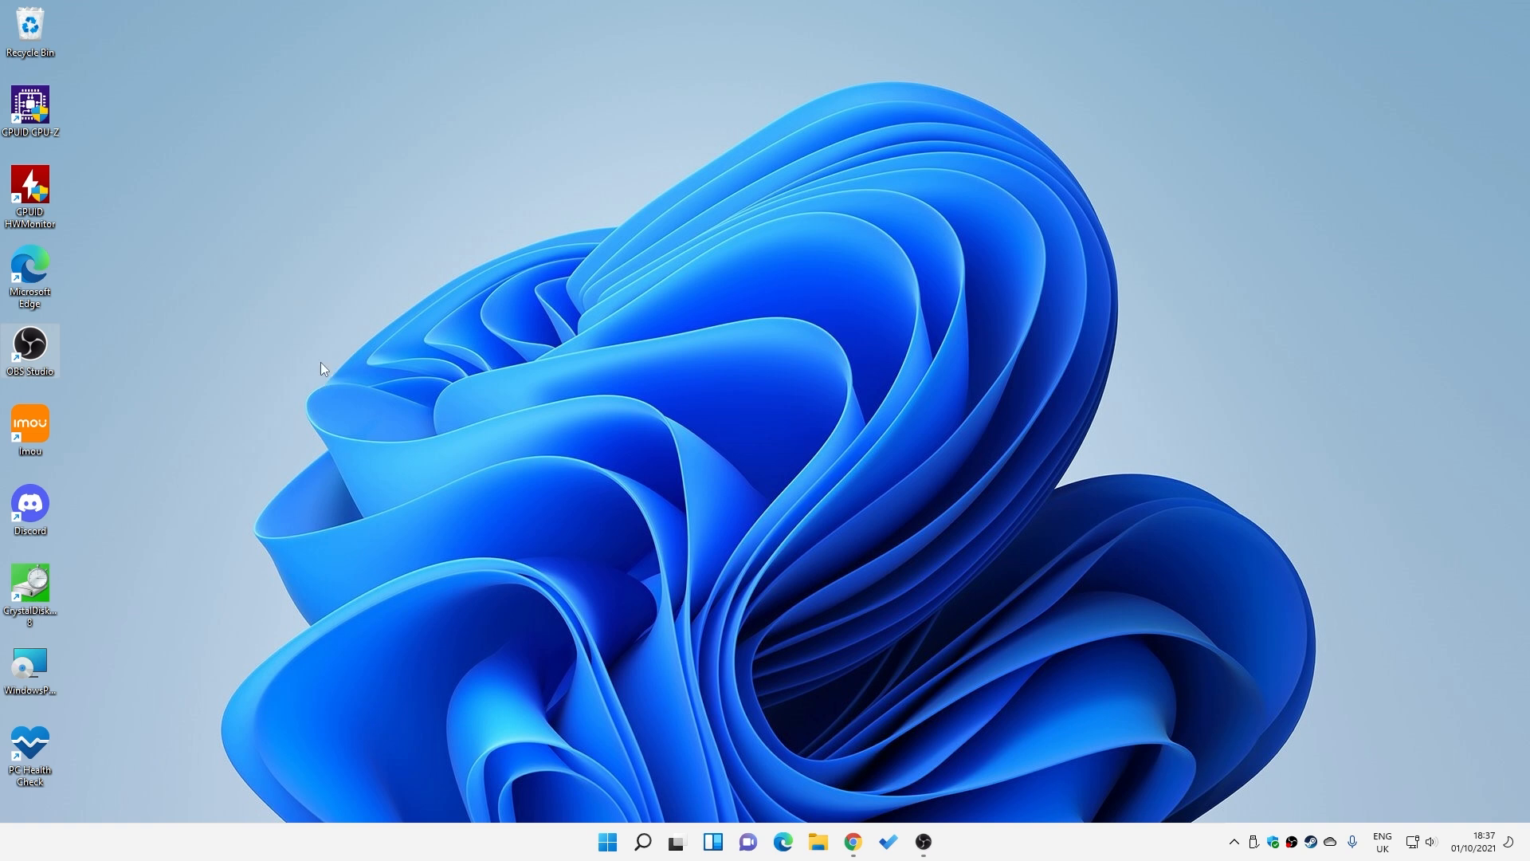
mouse_move(258, 338)
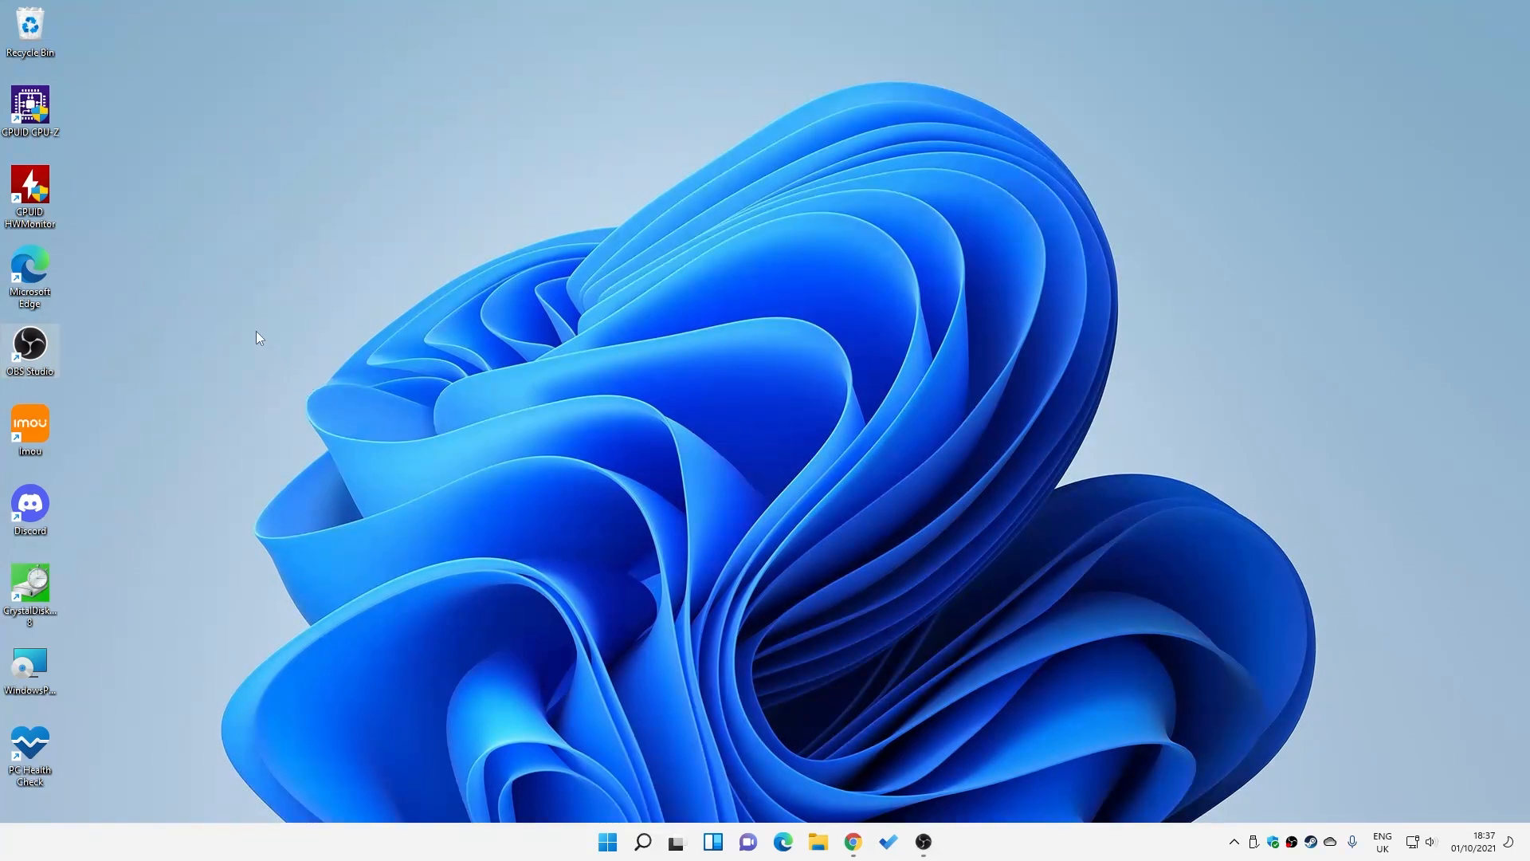
mouse_move(320, 324)
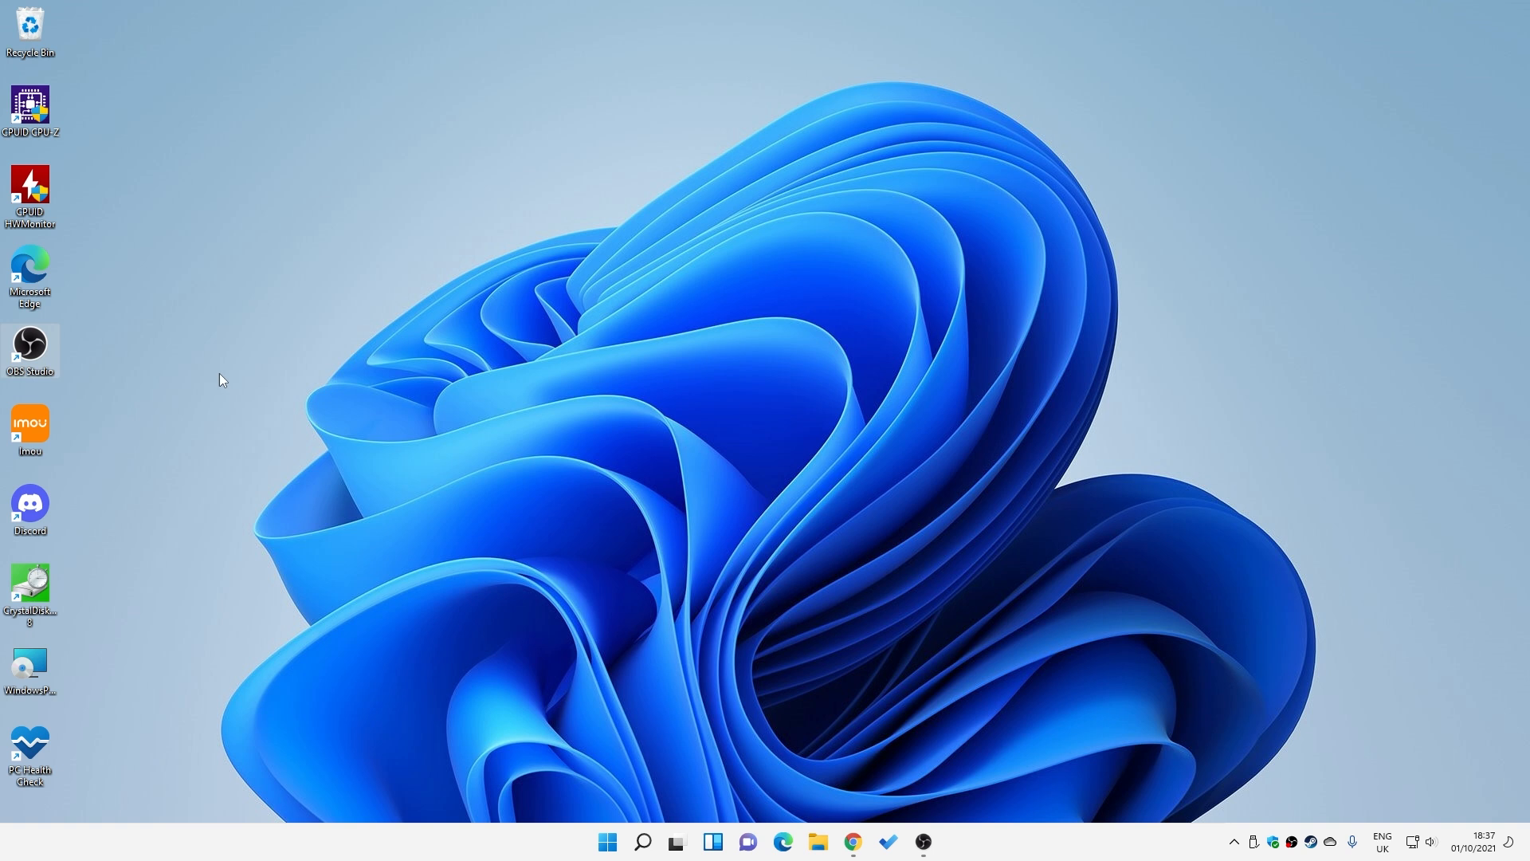
mouse_move(835, 772)
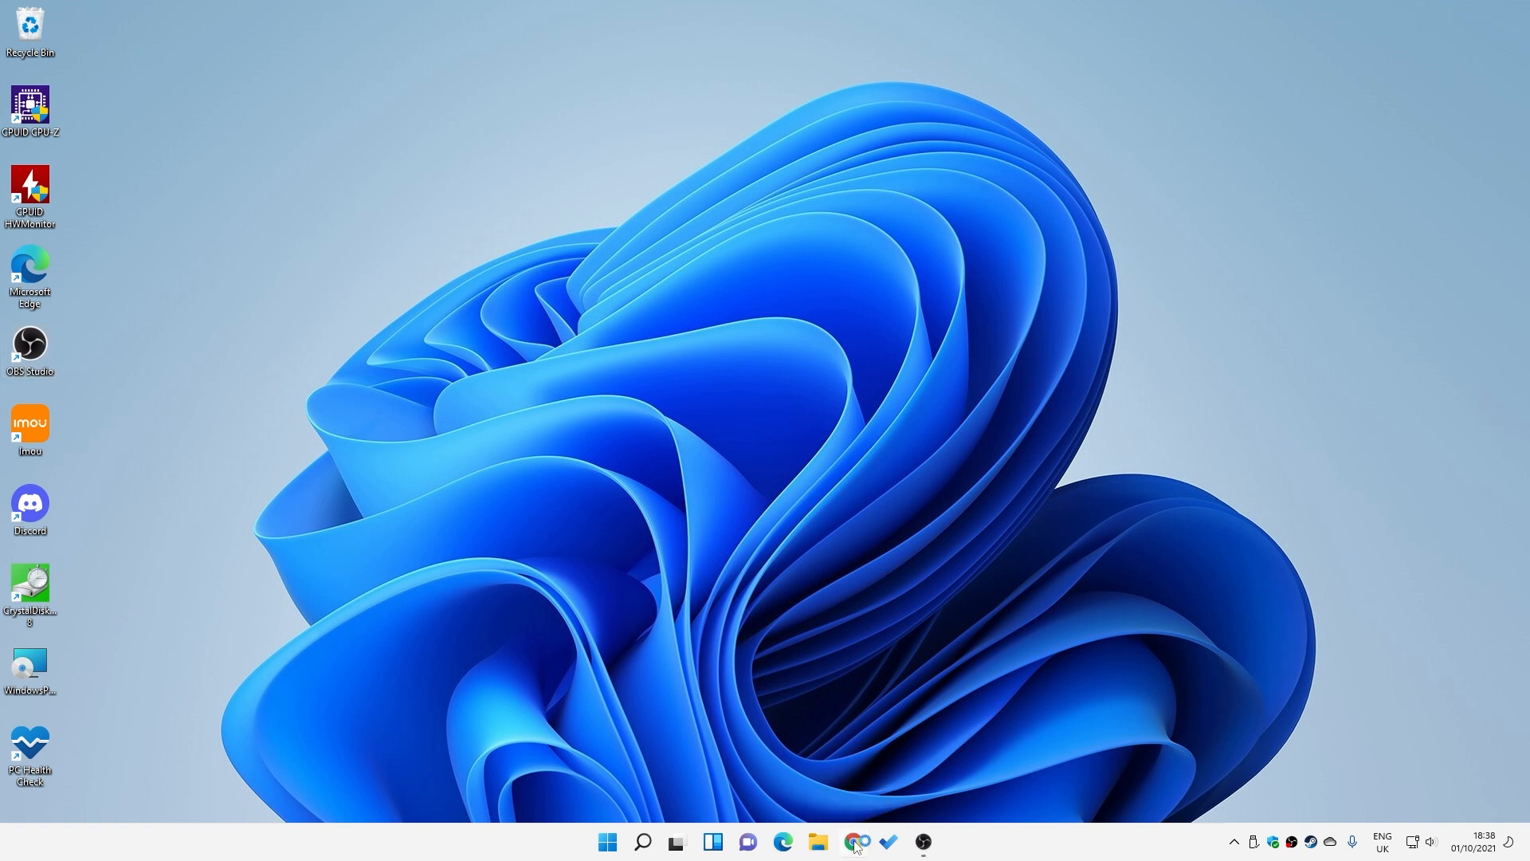
Step: Search Google in Chrome for 'asus b560 tuf' and open the TUF Gaming B560-Plus WiFi result
left_click(853, 842)
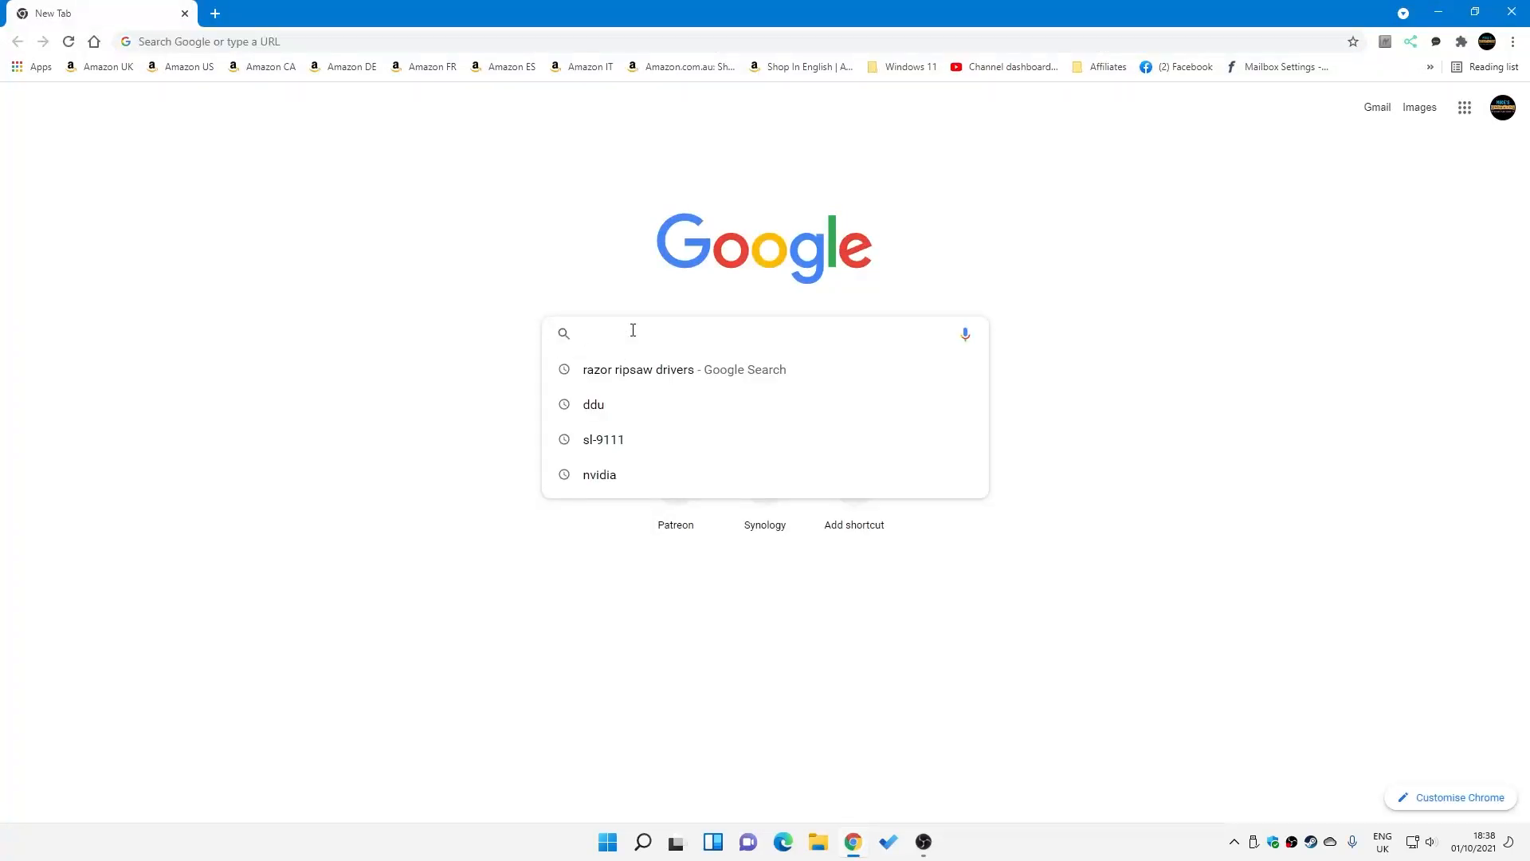
type("asus b560 tuf")
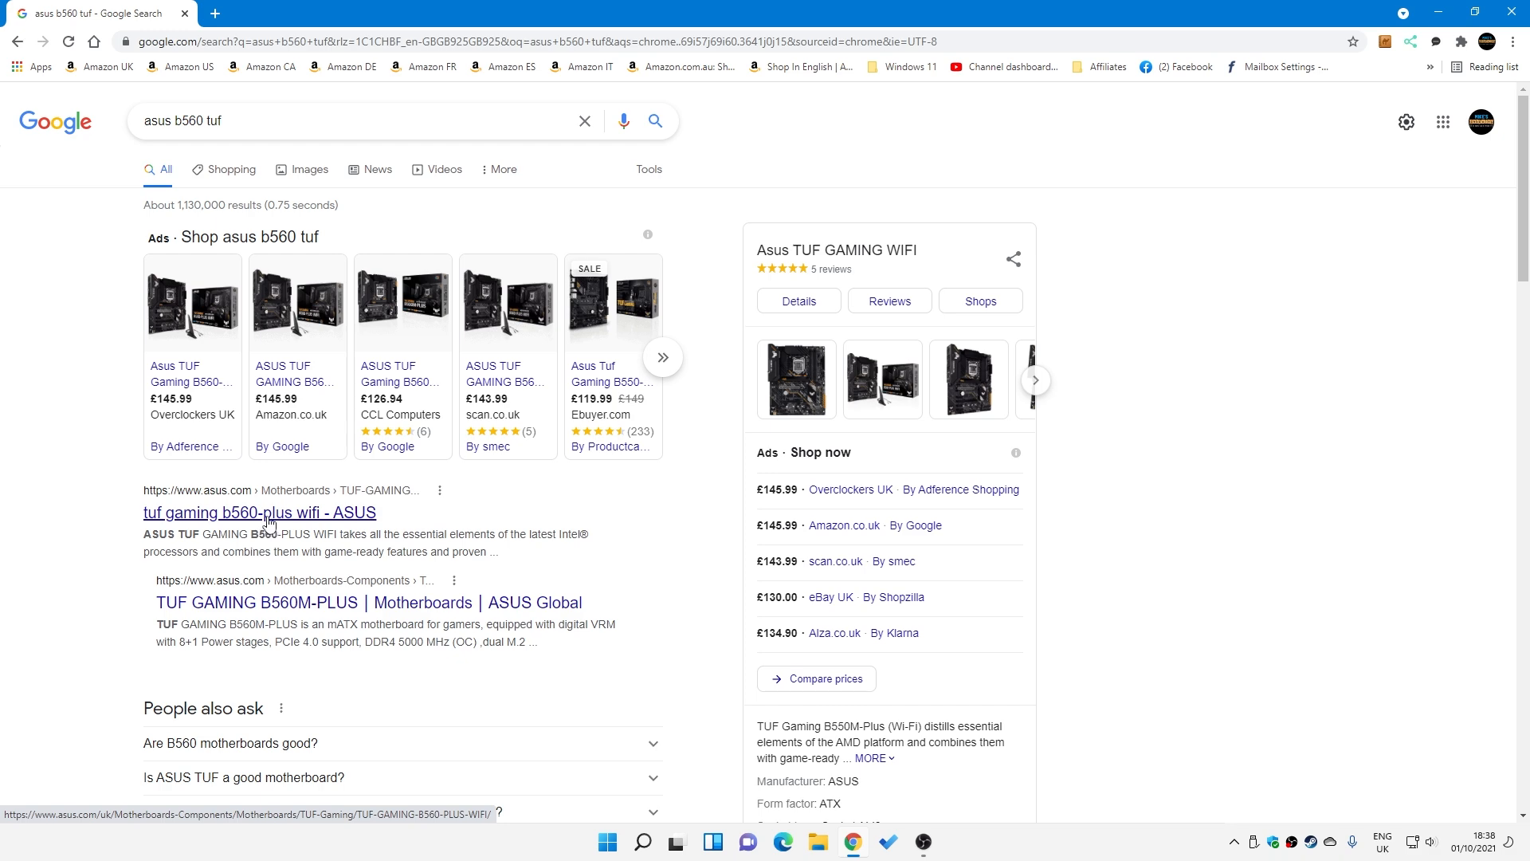
left_click(258, 513)
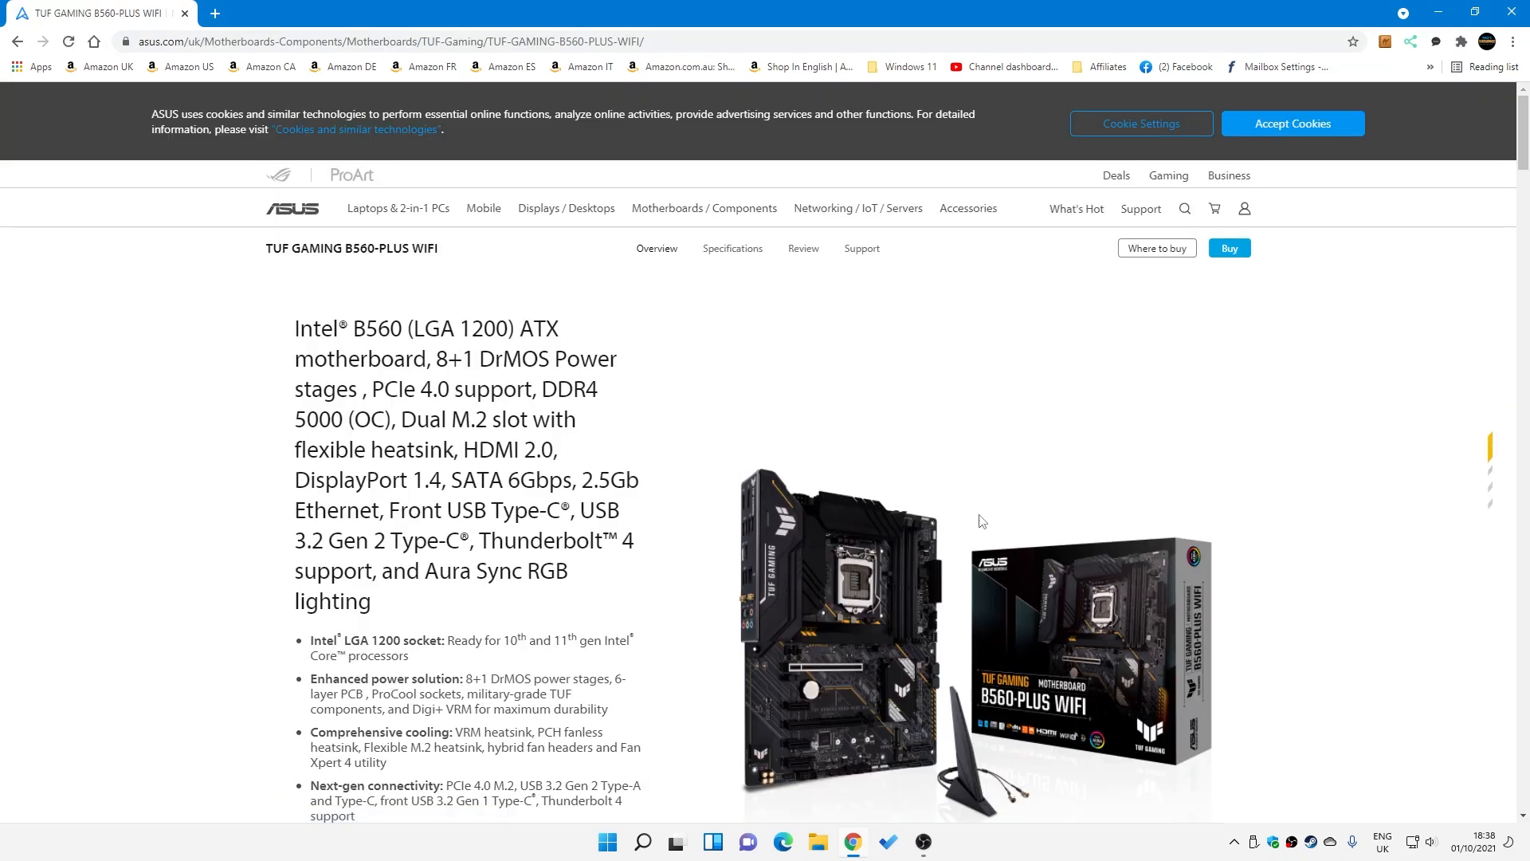
mouse_move(907, 588)
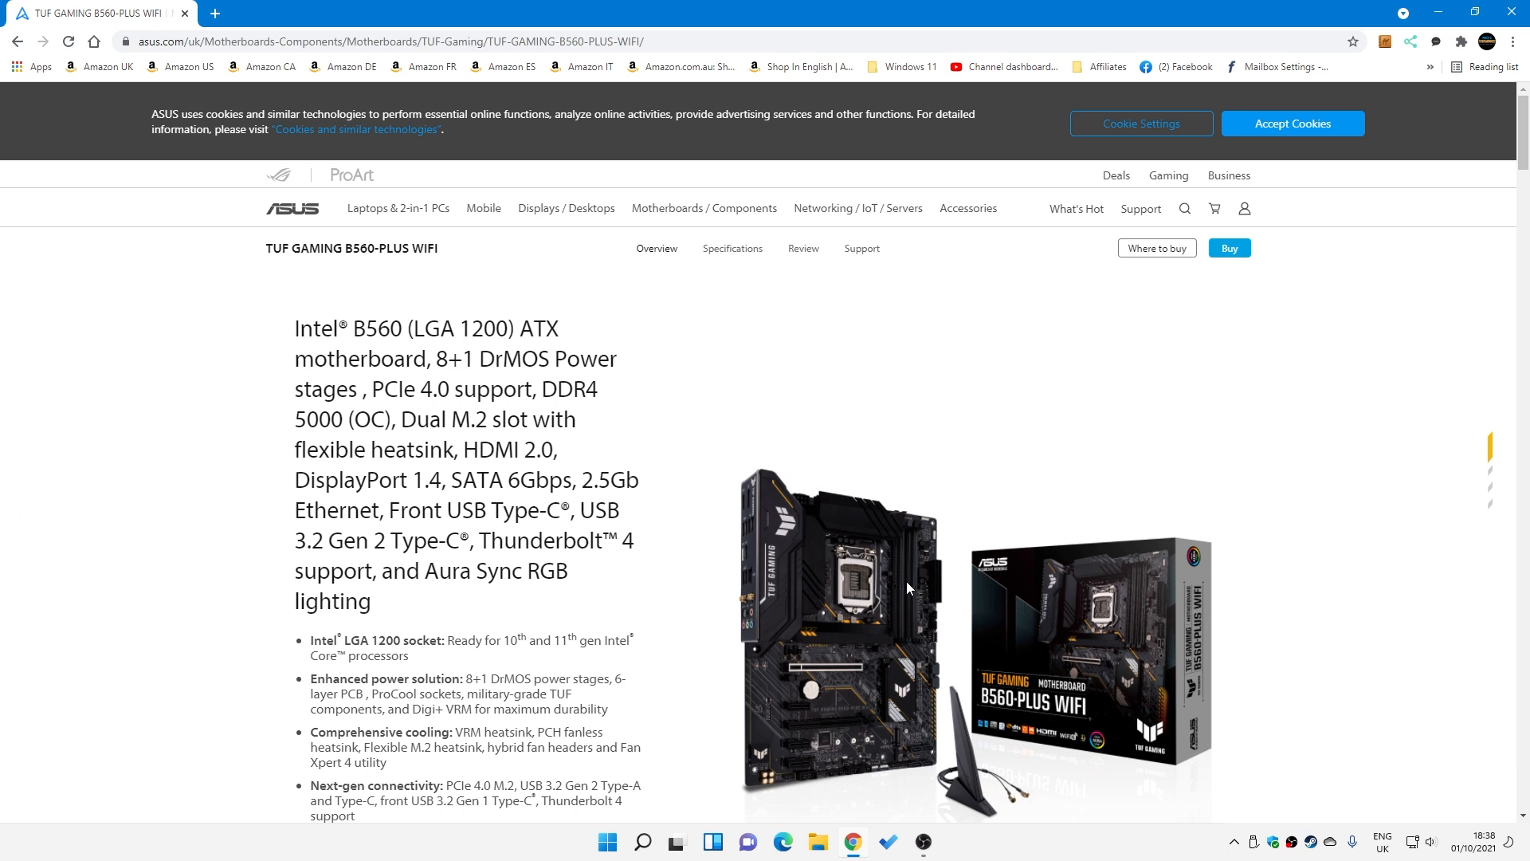
mouse_move(751, 553)
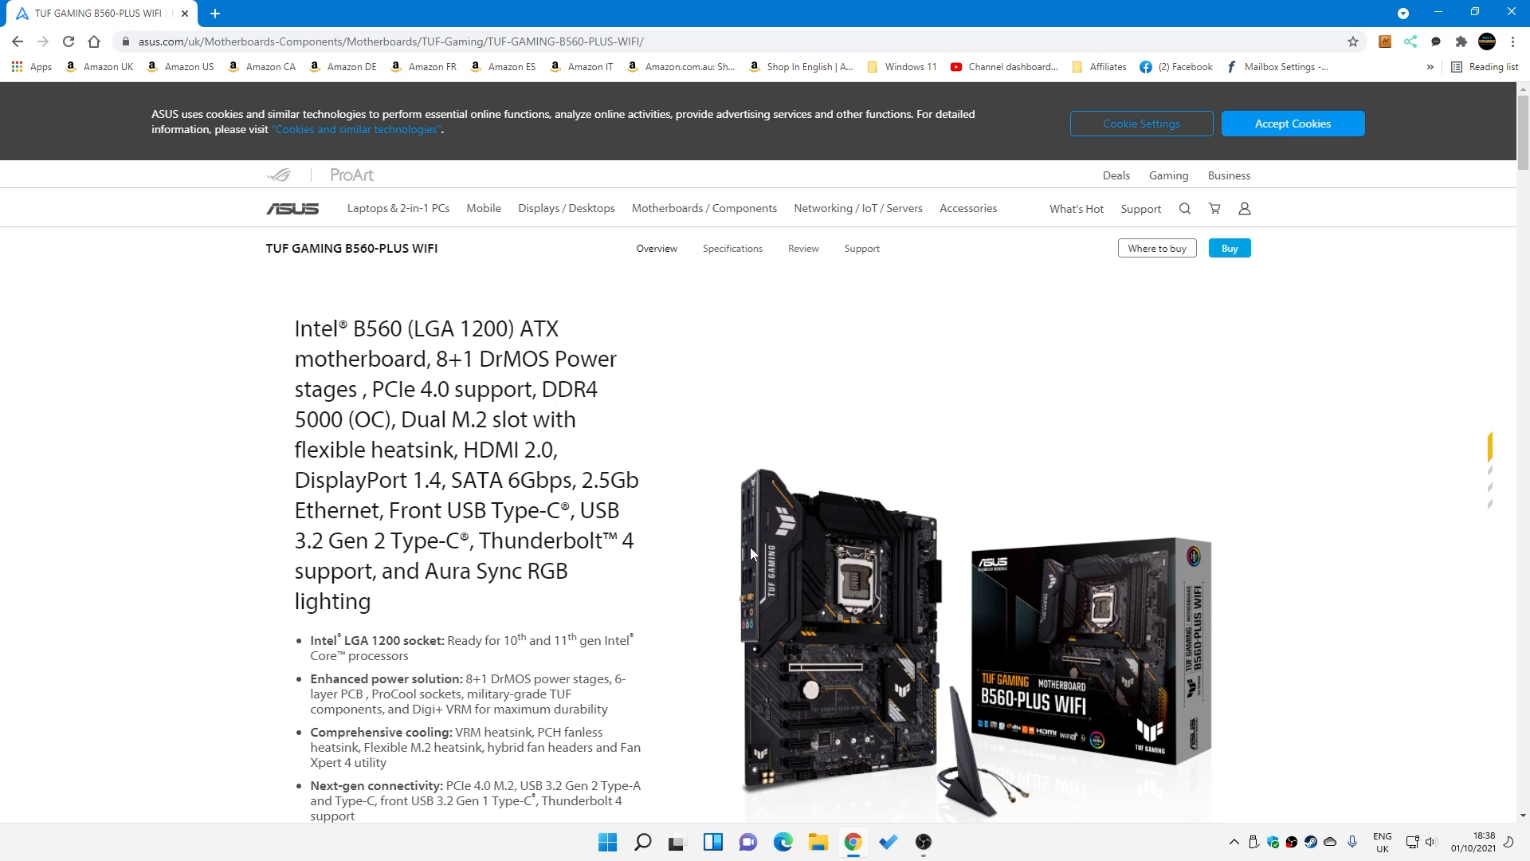
mouse_move(940, 592)
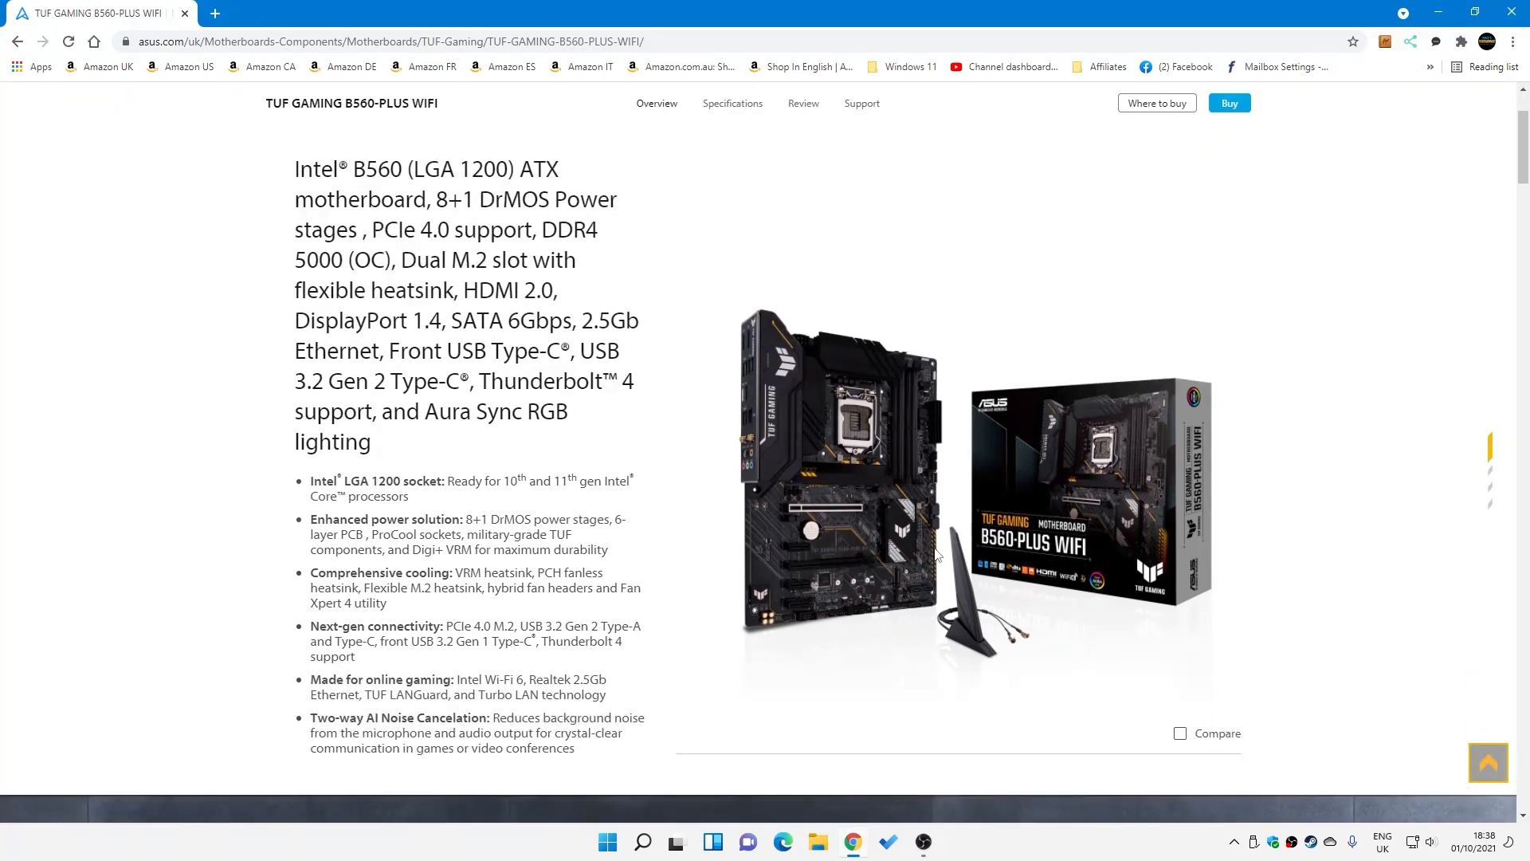
mouse_move(883, 557)
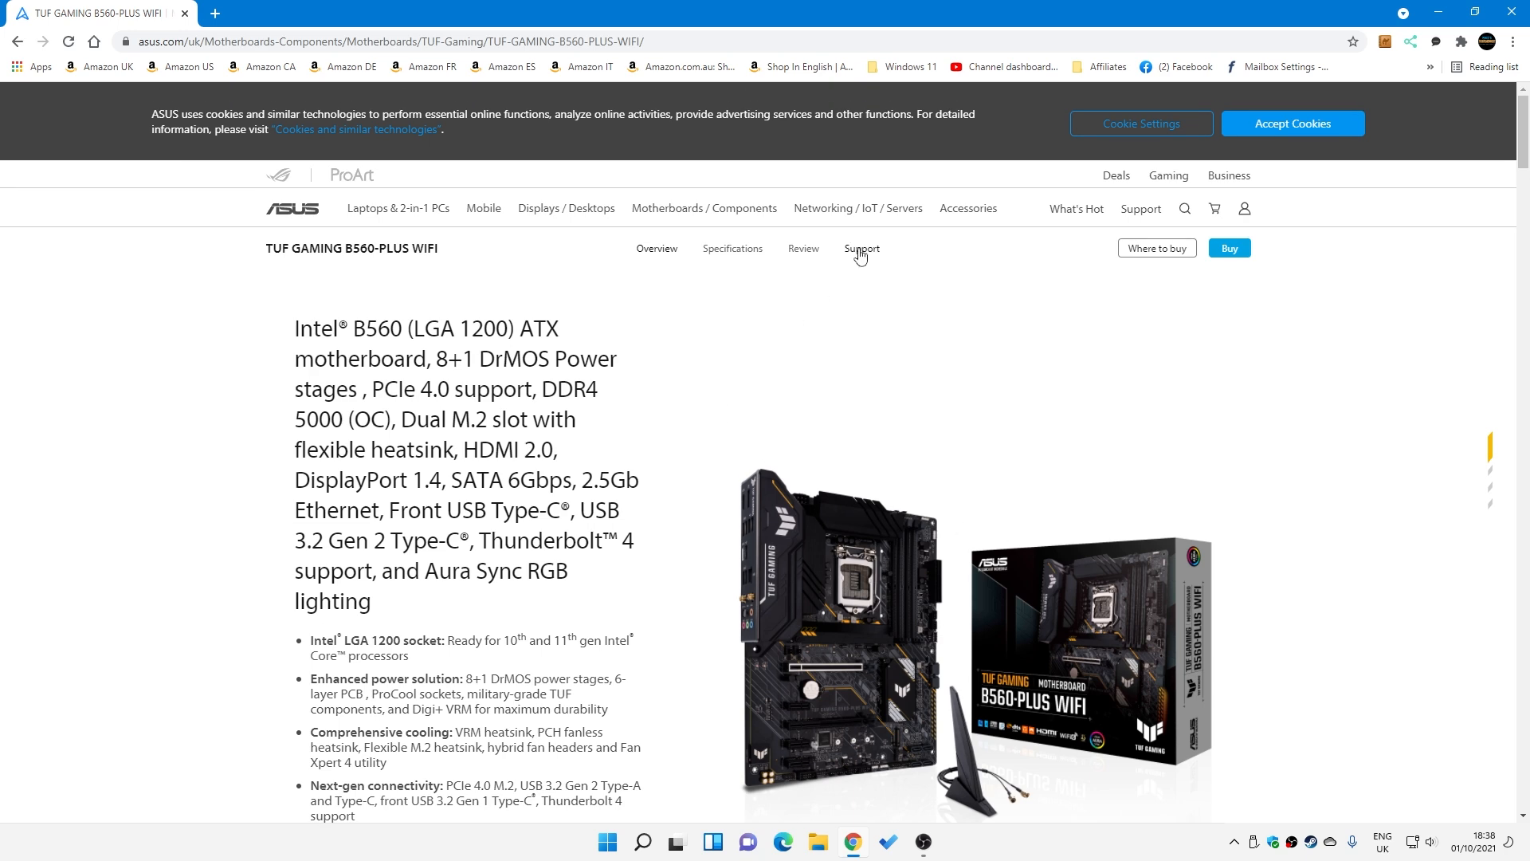
Step: Open the board's Support page, accept cookies, and go to Driver & Tools, BIOS & Firmware
left_click(860, 248)
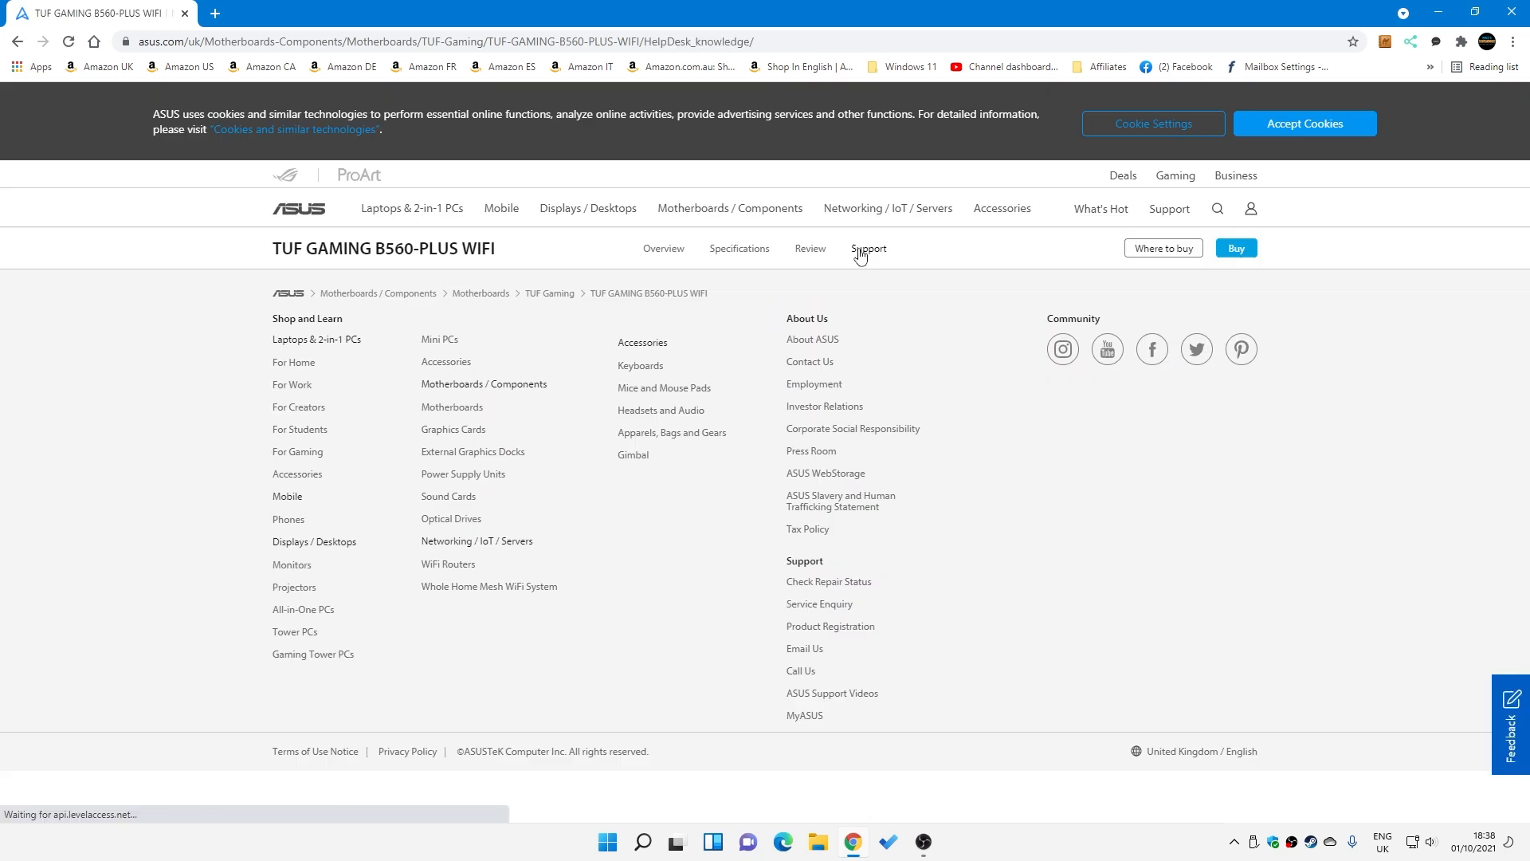
left_click(865, 248)
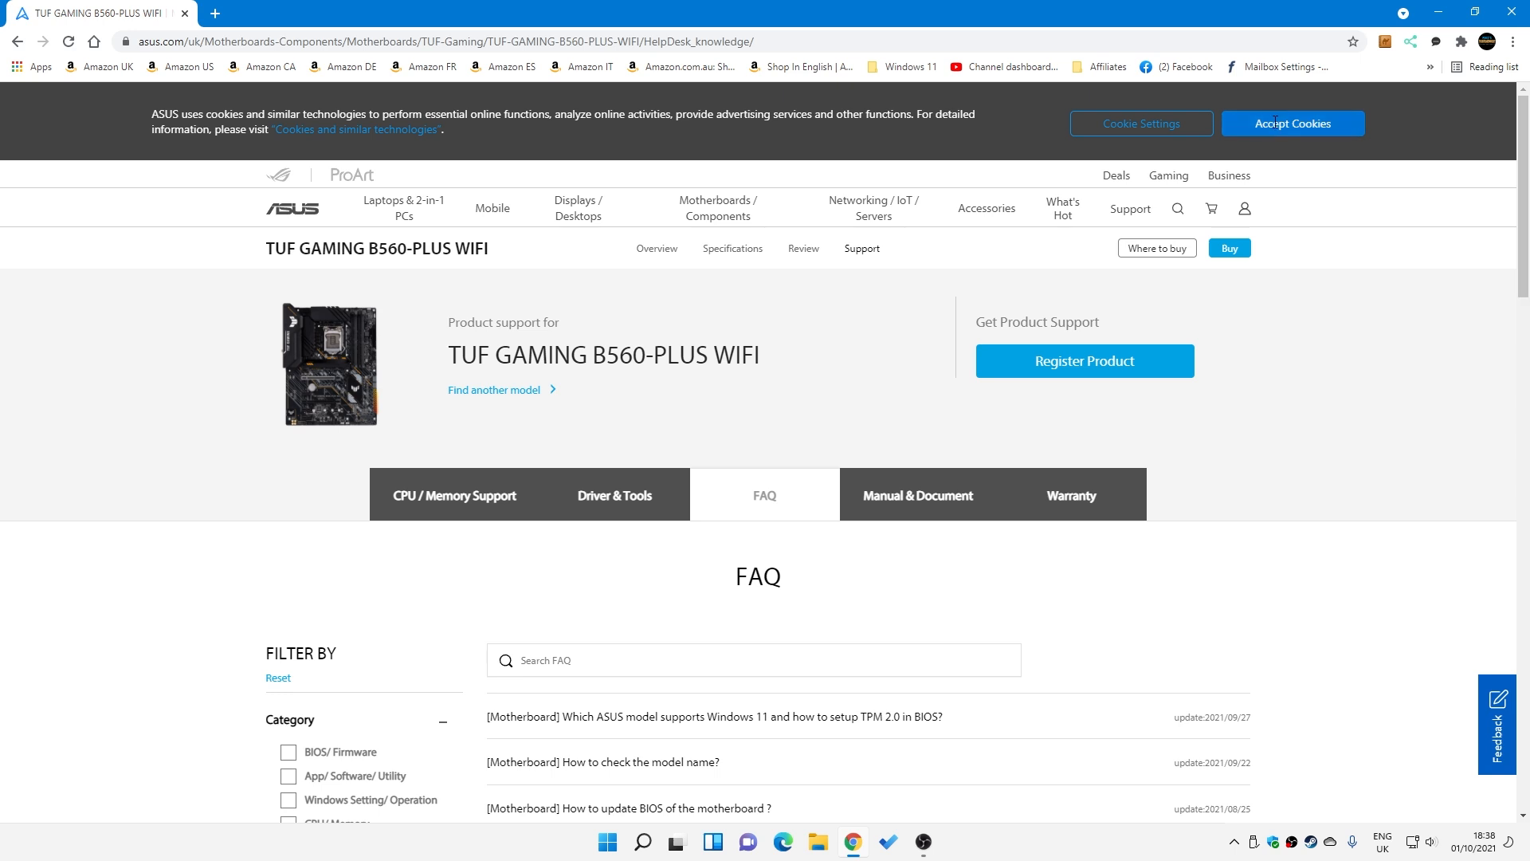
left_click(1292, 123)
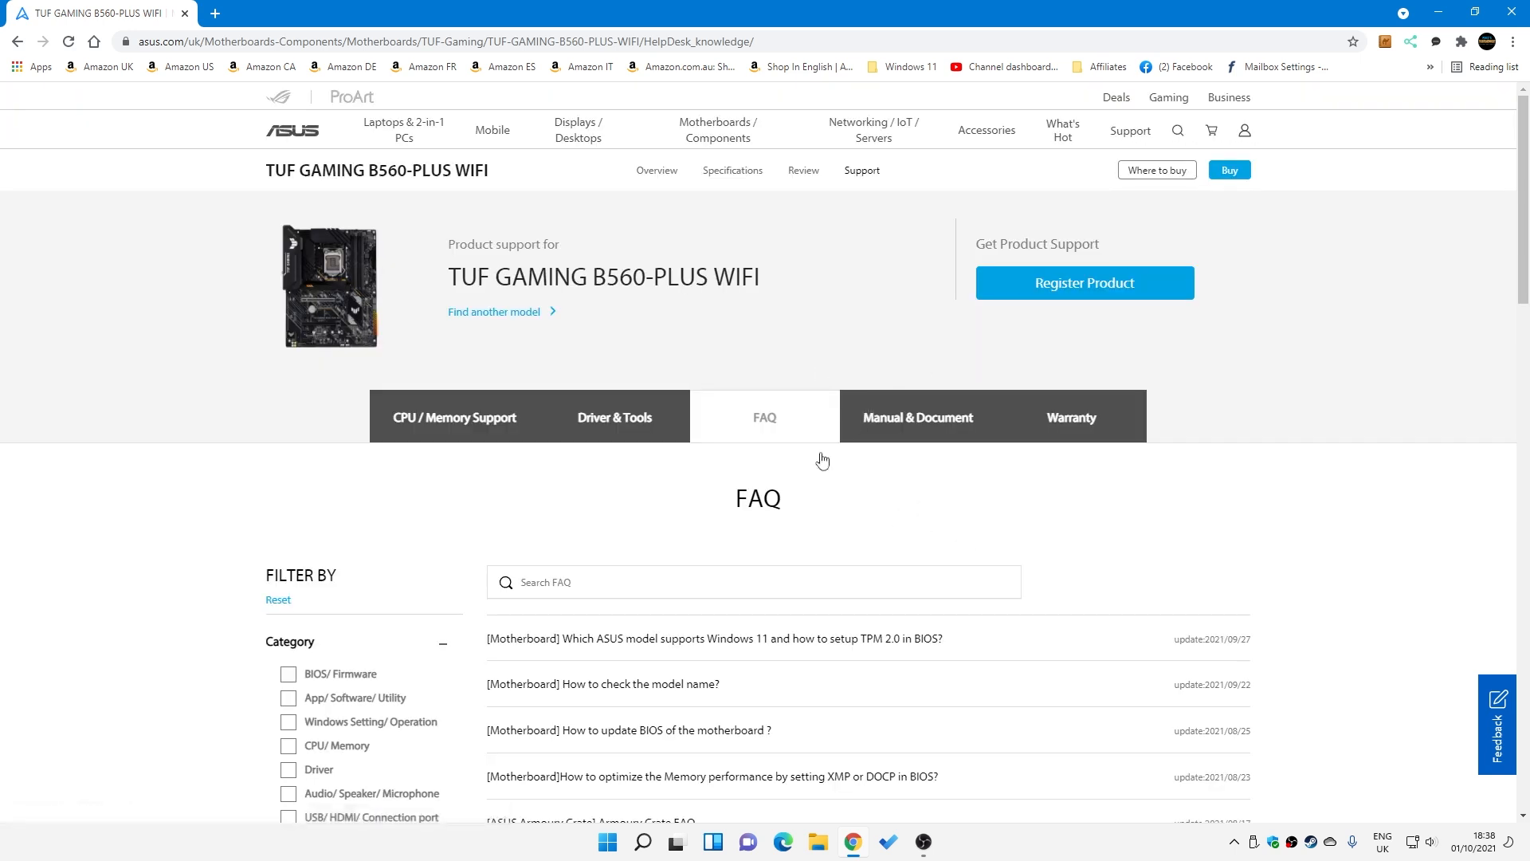
scroll("down", 3)
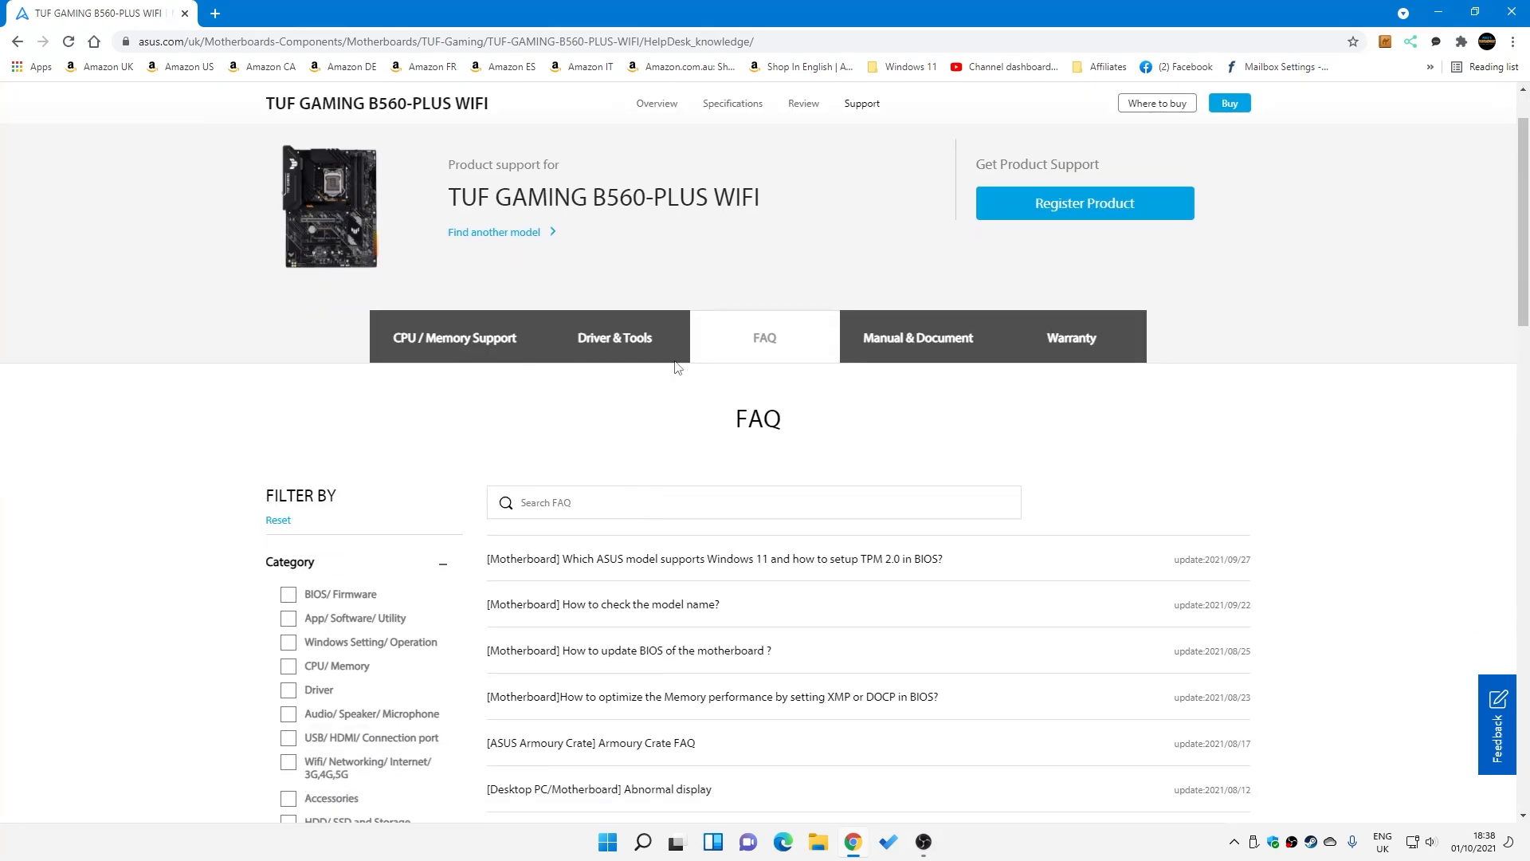
left_click(614, 338)
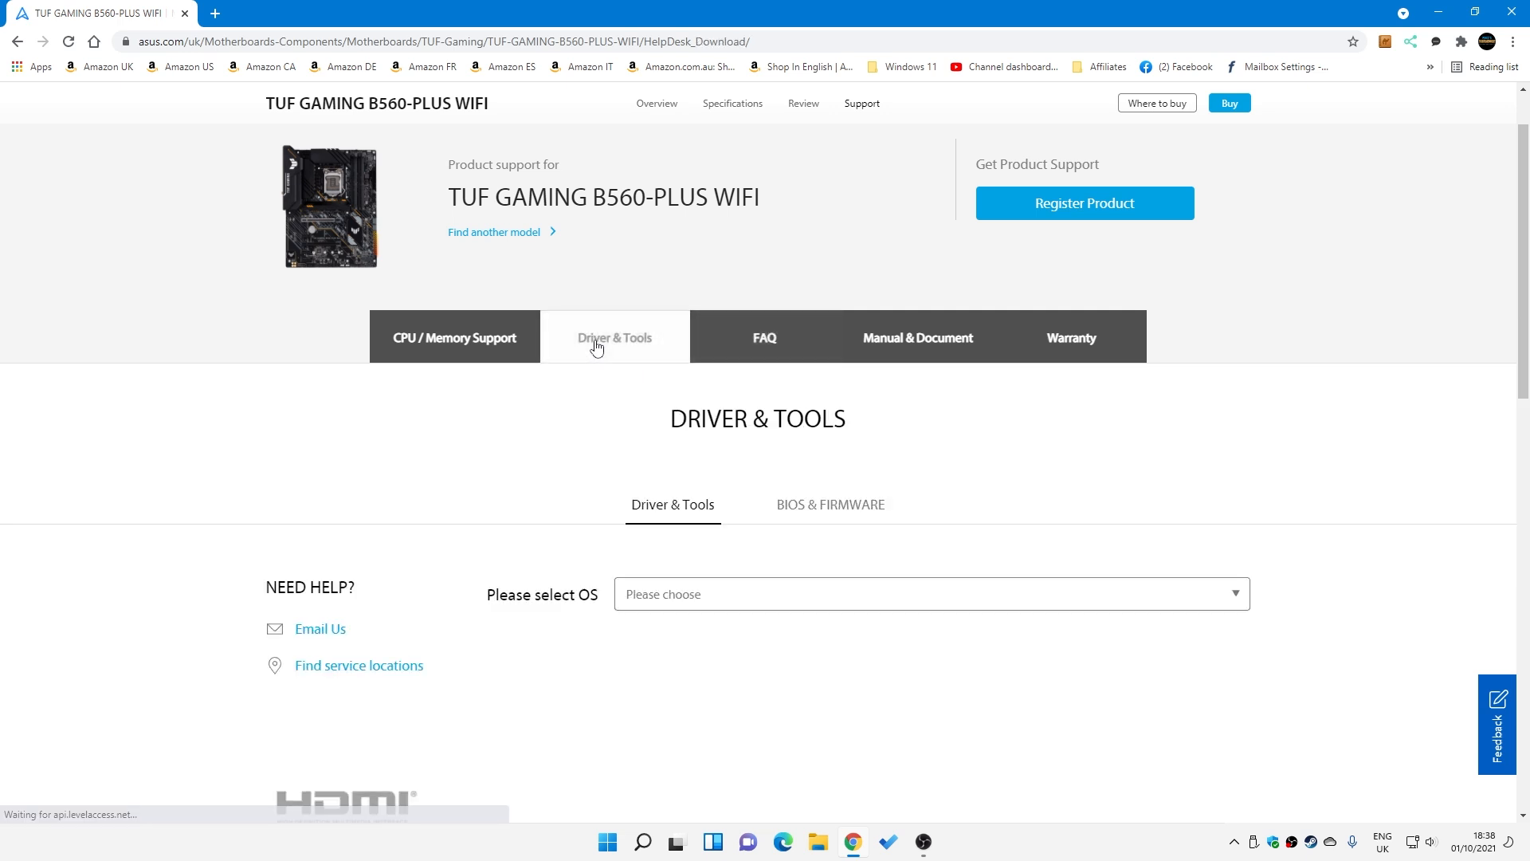
left_click(829, 504)
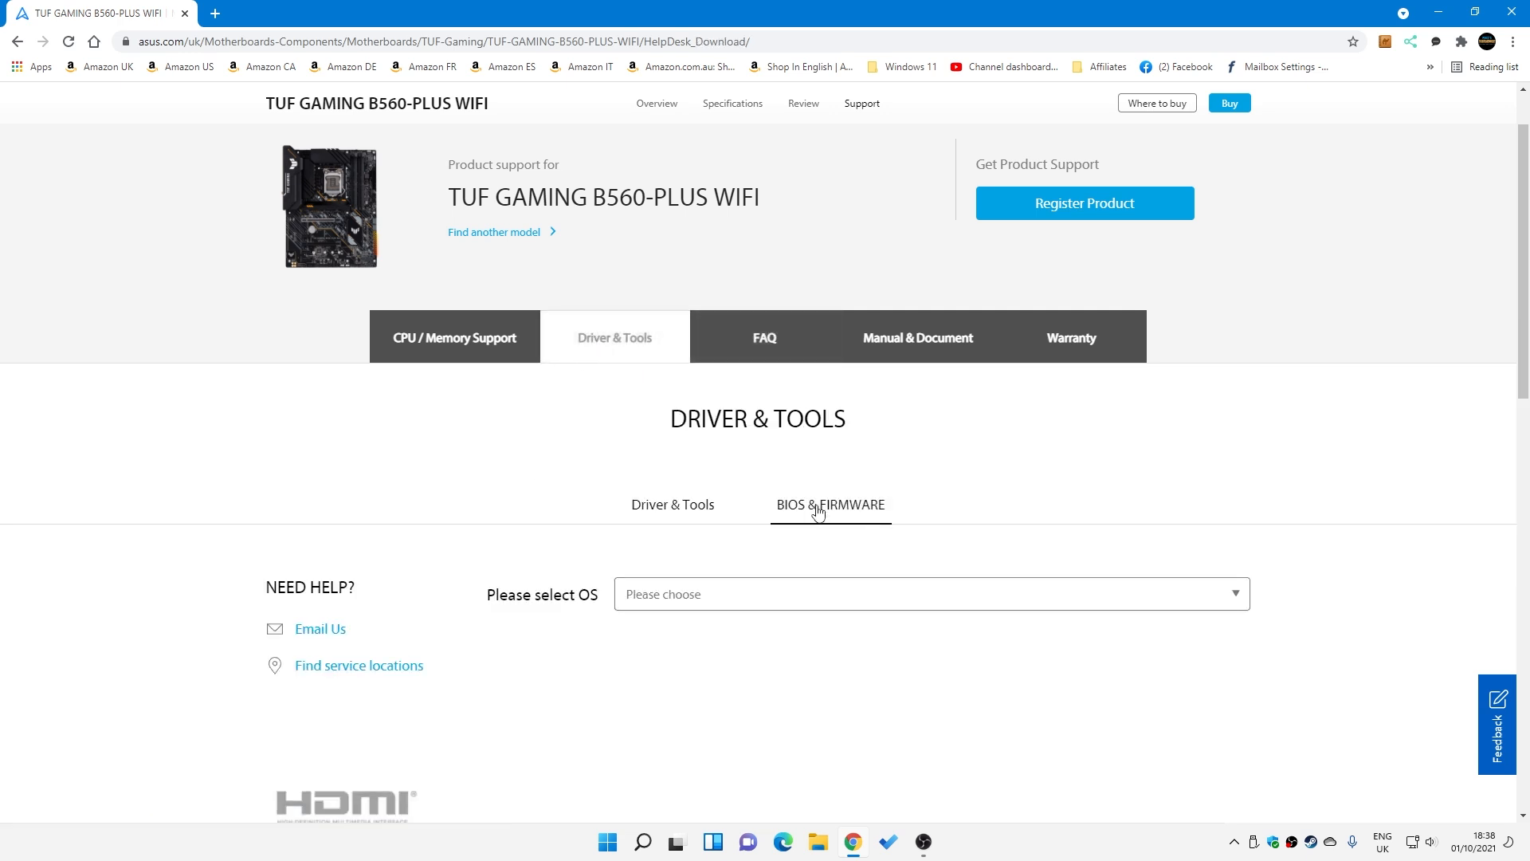
Step: Expand See All Downloads to list BIOS versions 1017, 0820 and 0811
left_click(829, 505)
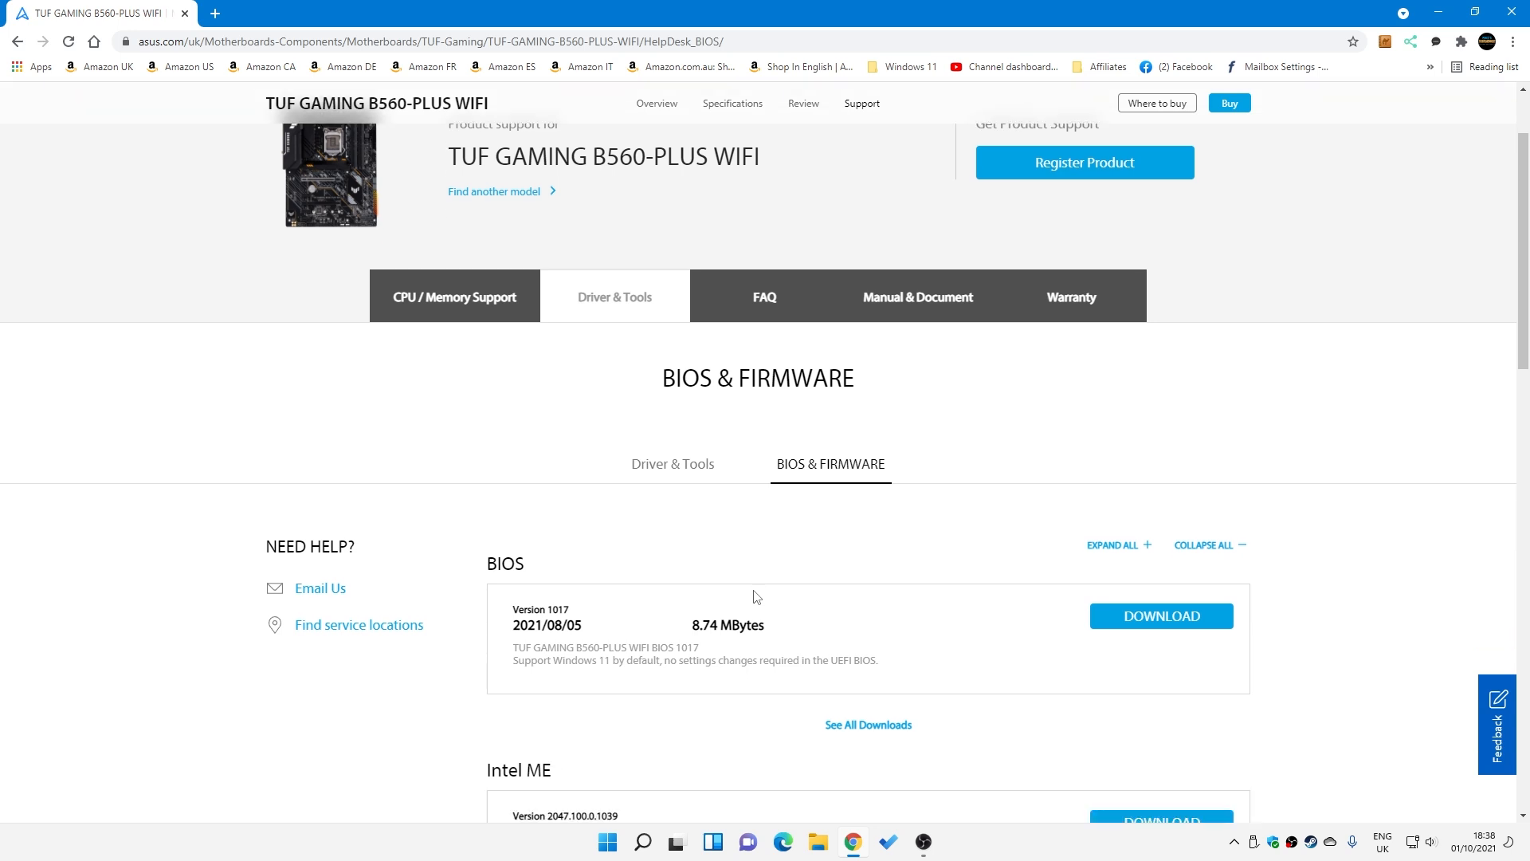
scroll("down", 3)
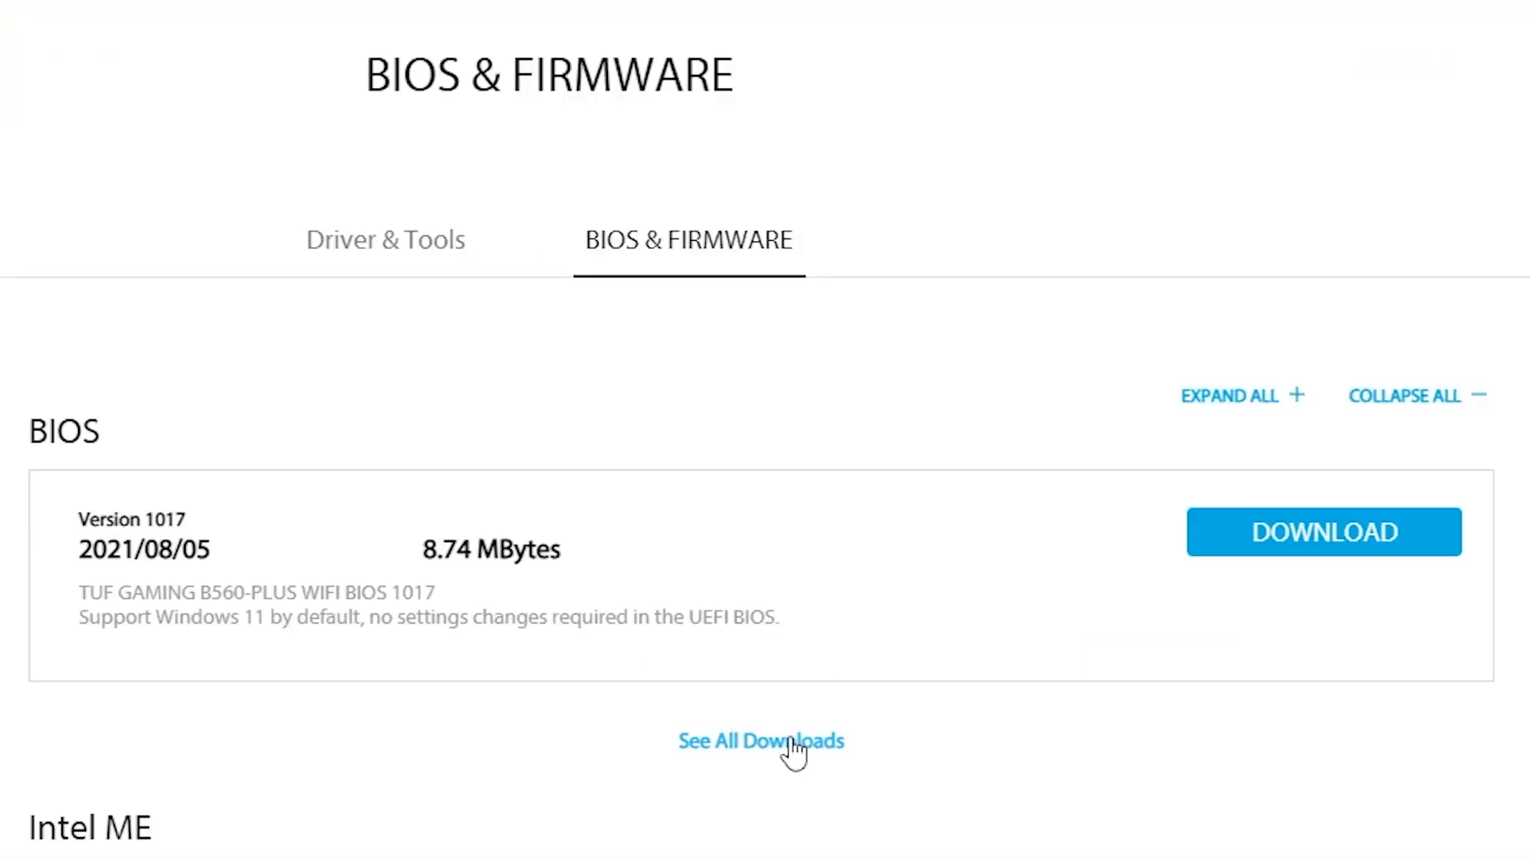
left_click(760, 740)
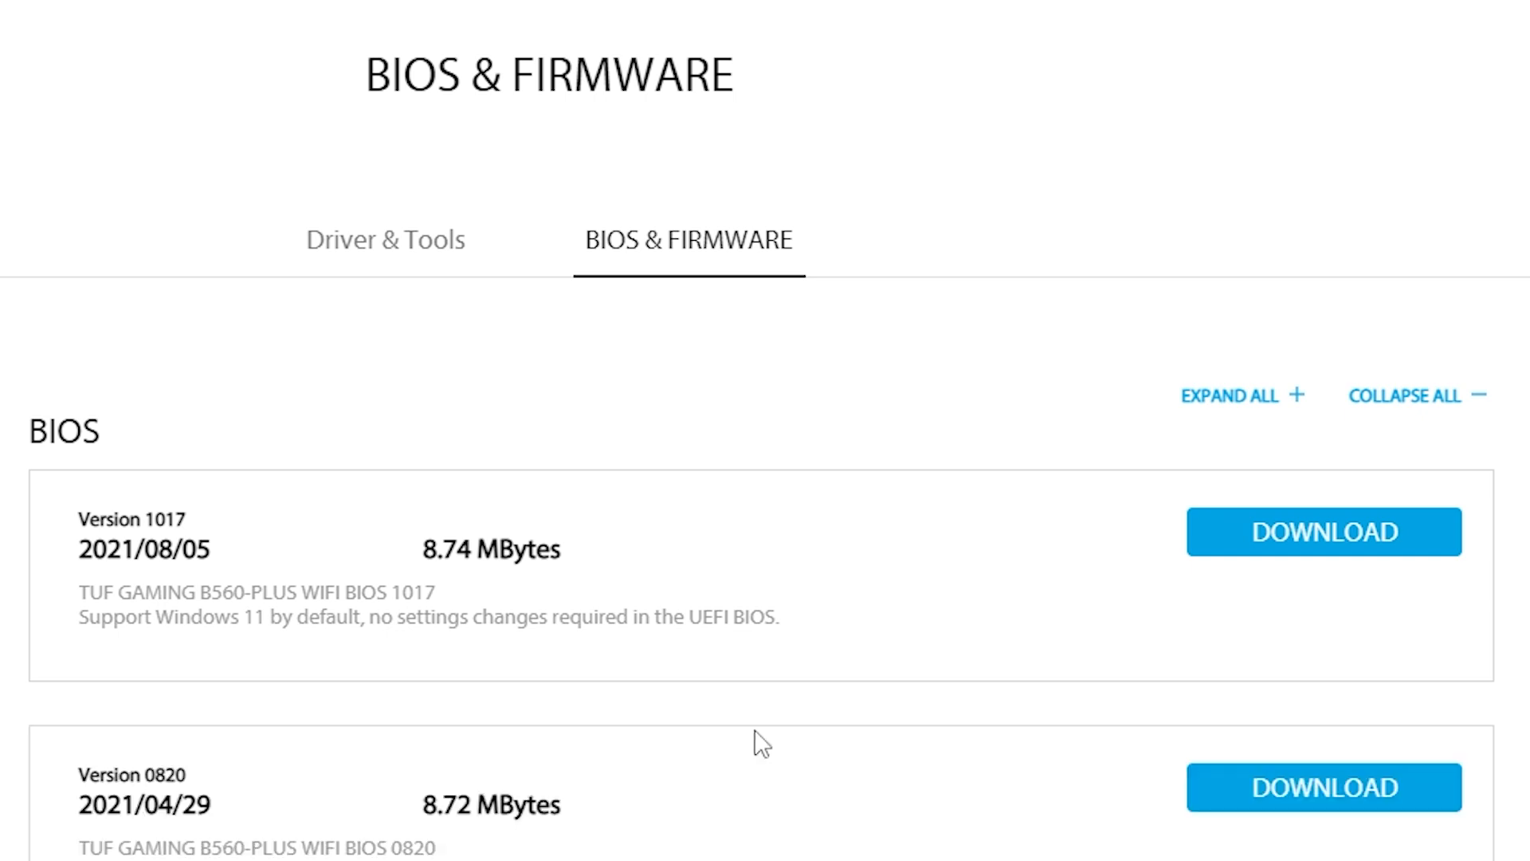
scroll("down", 3)
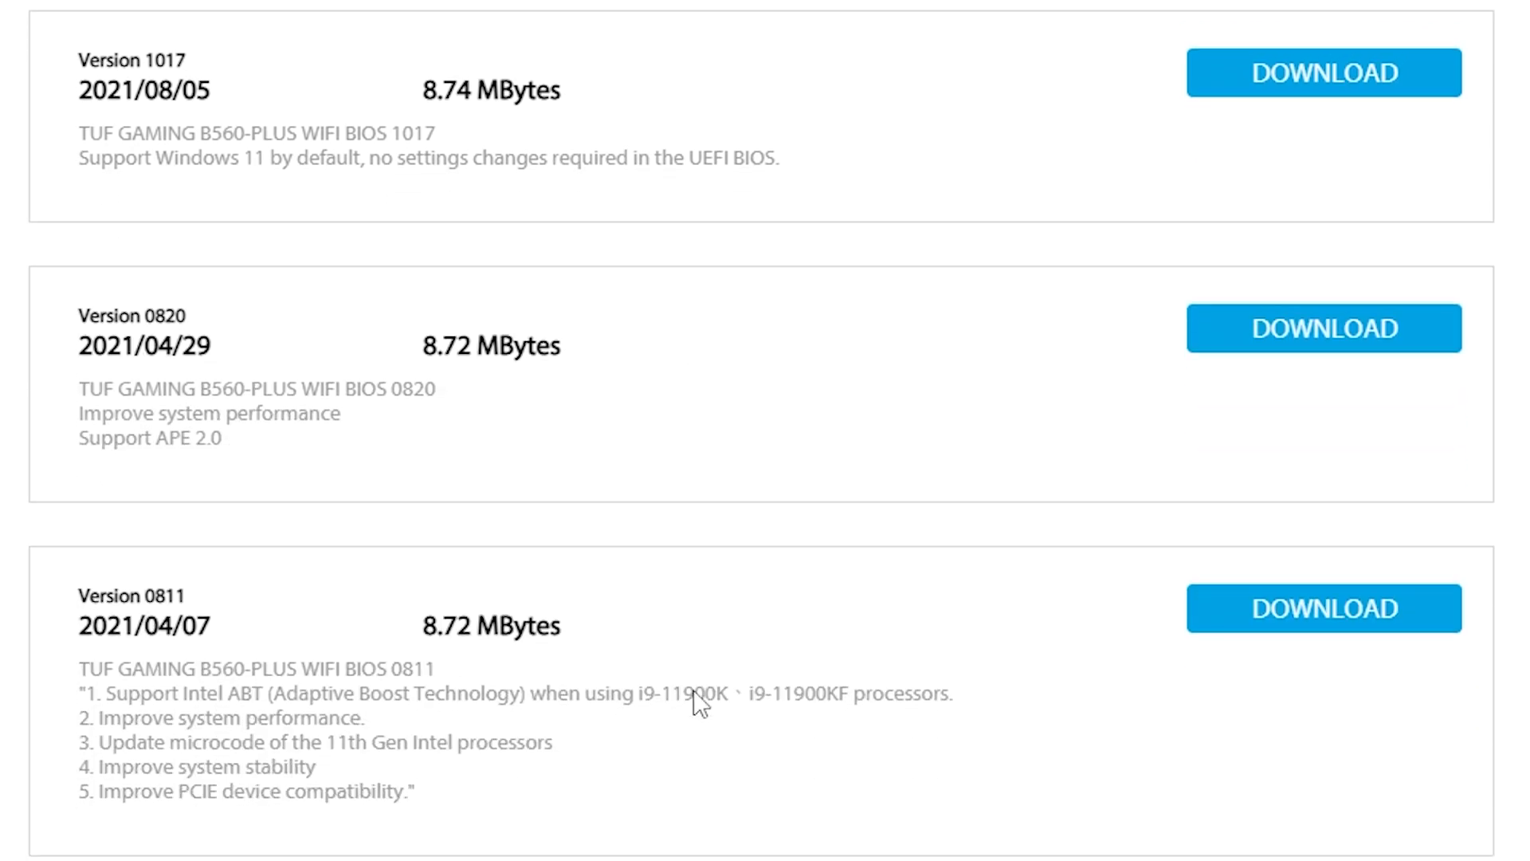
mouse_move(240, 554)
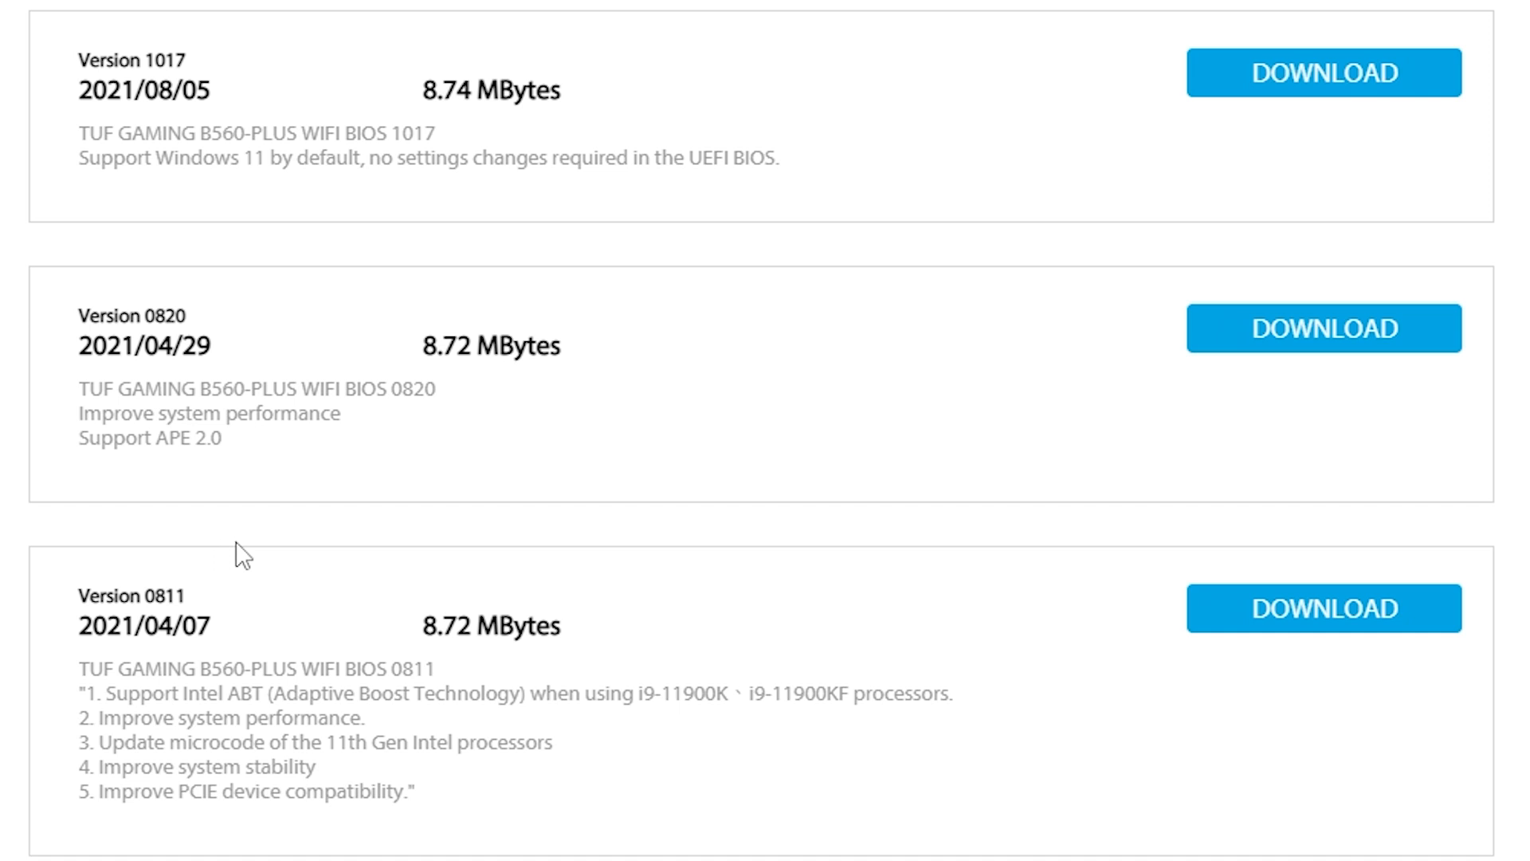
mouse_move(139, 382)
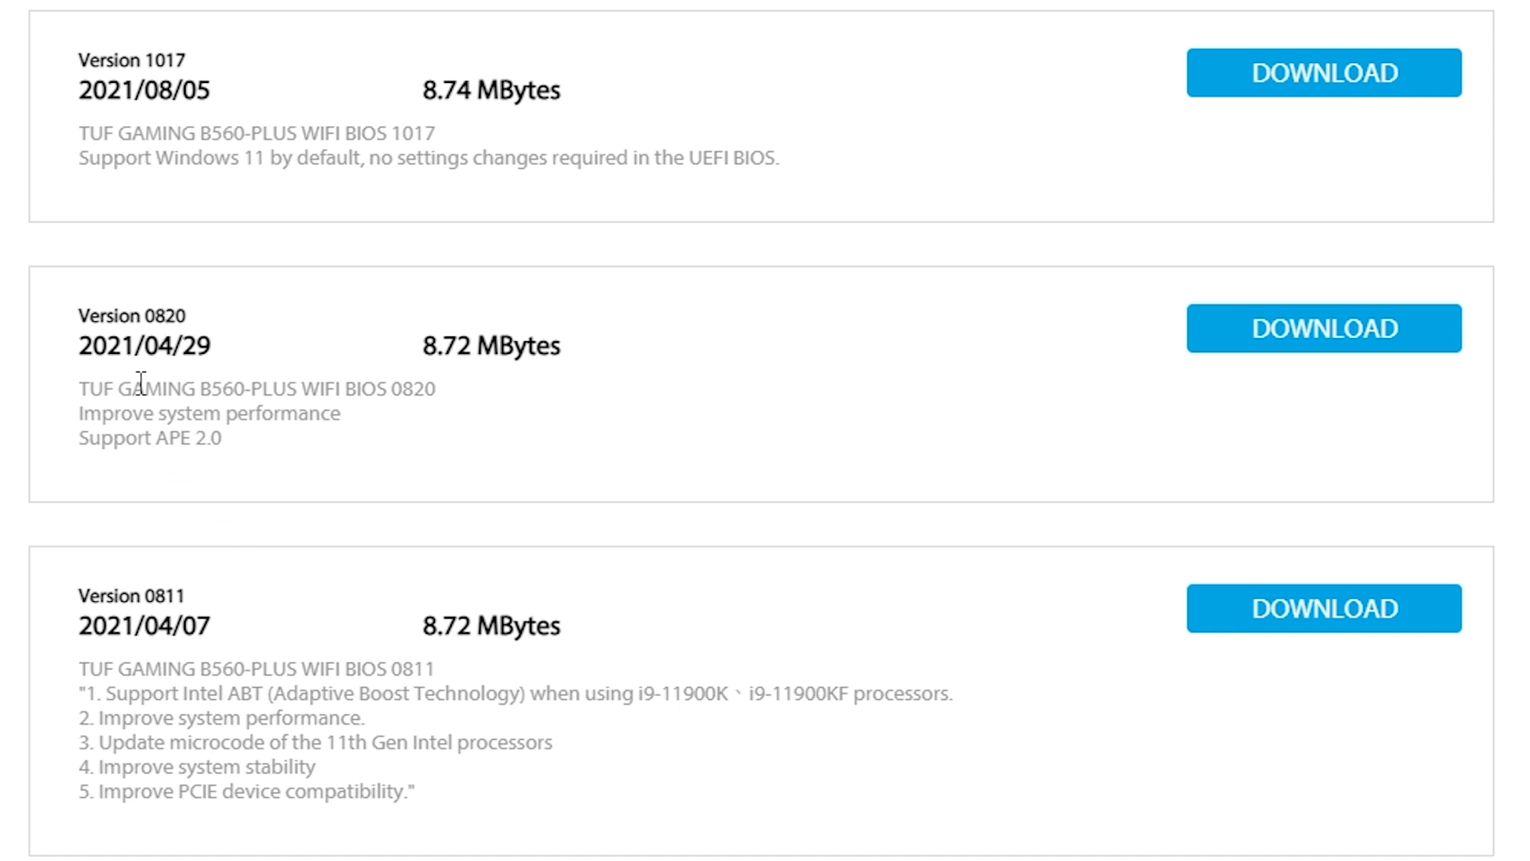
mouse_move(124, 388)
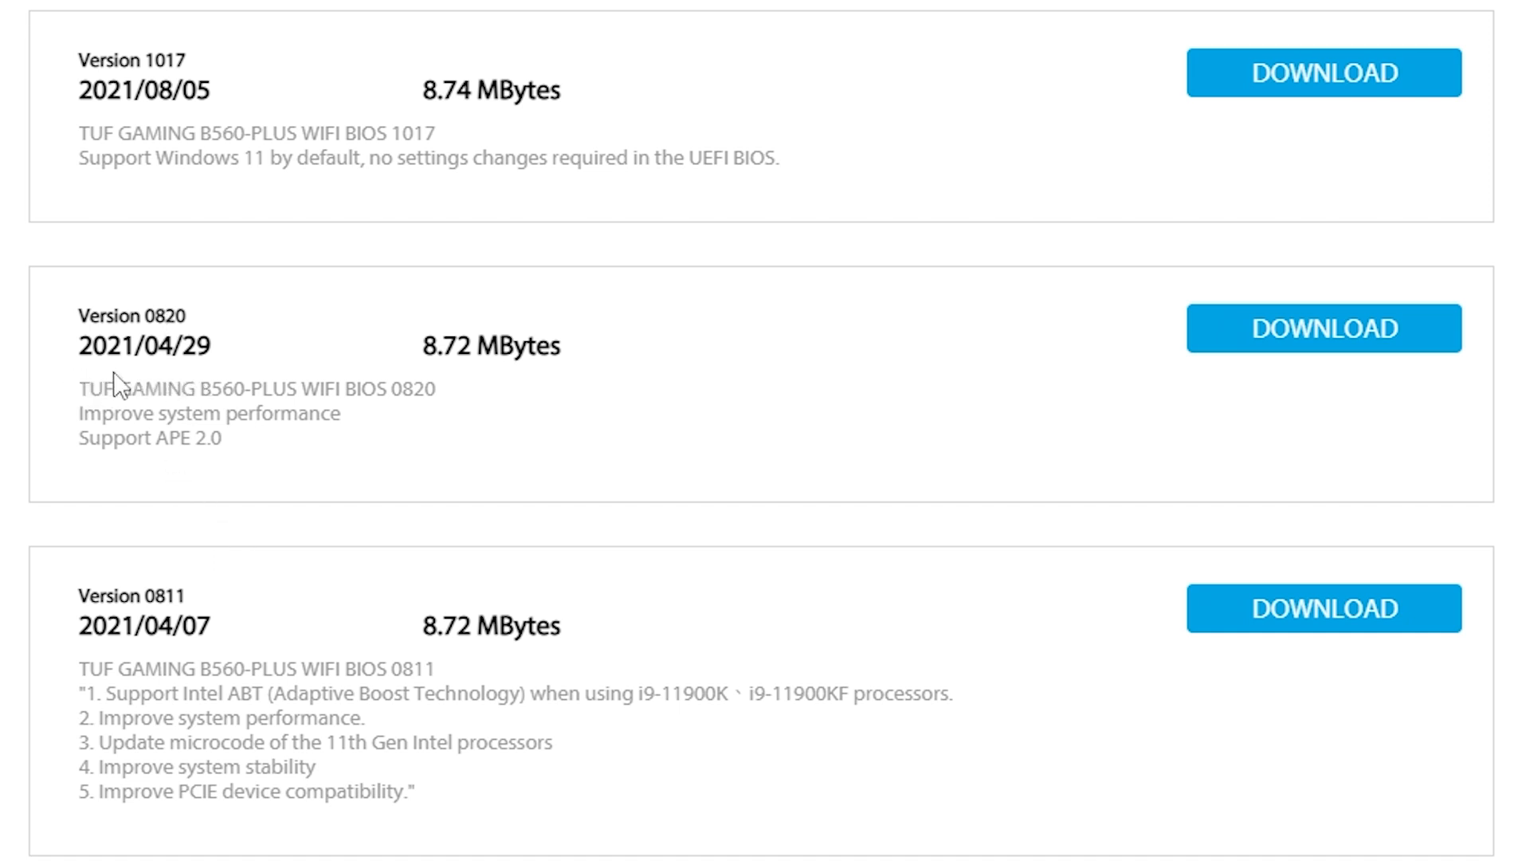
scroll("up", 3)
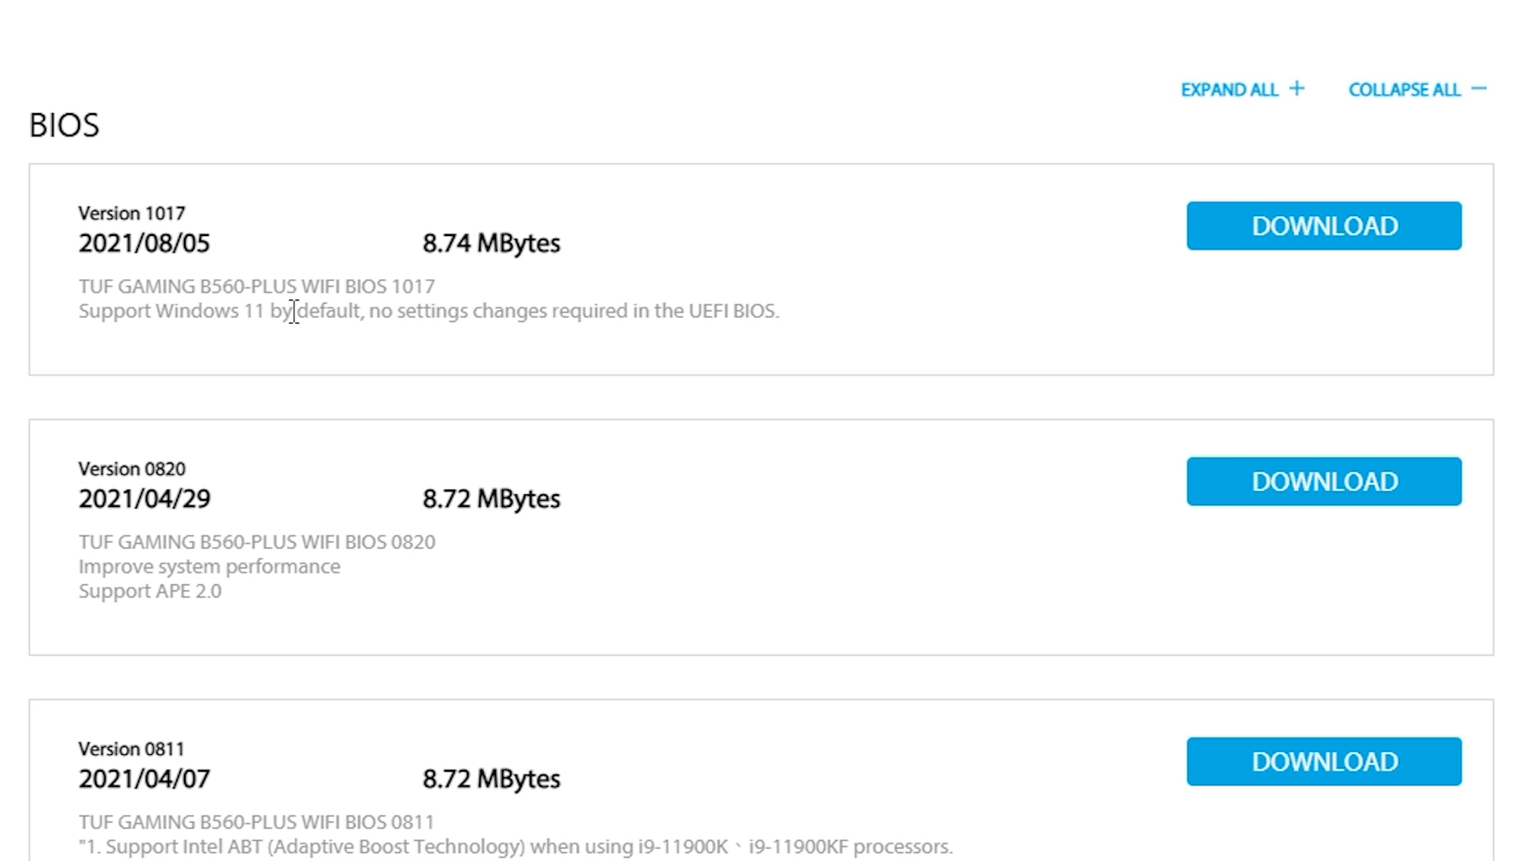
mouse_move(202, 356)
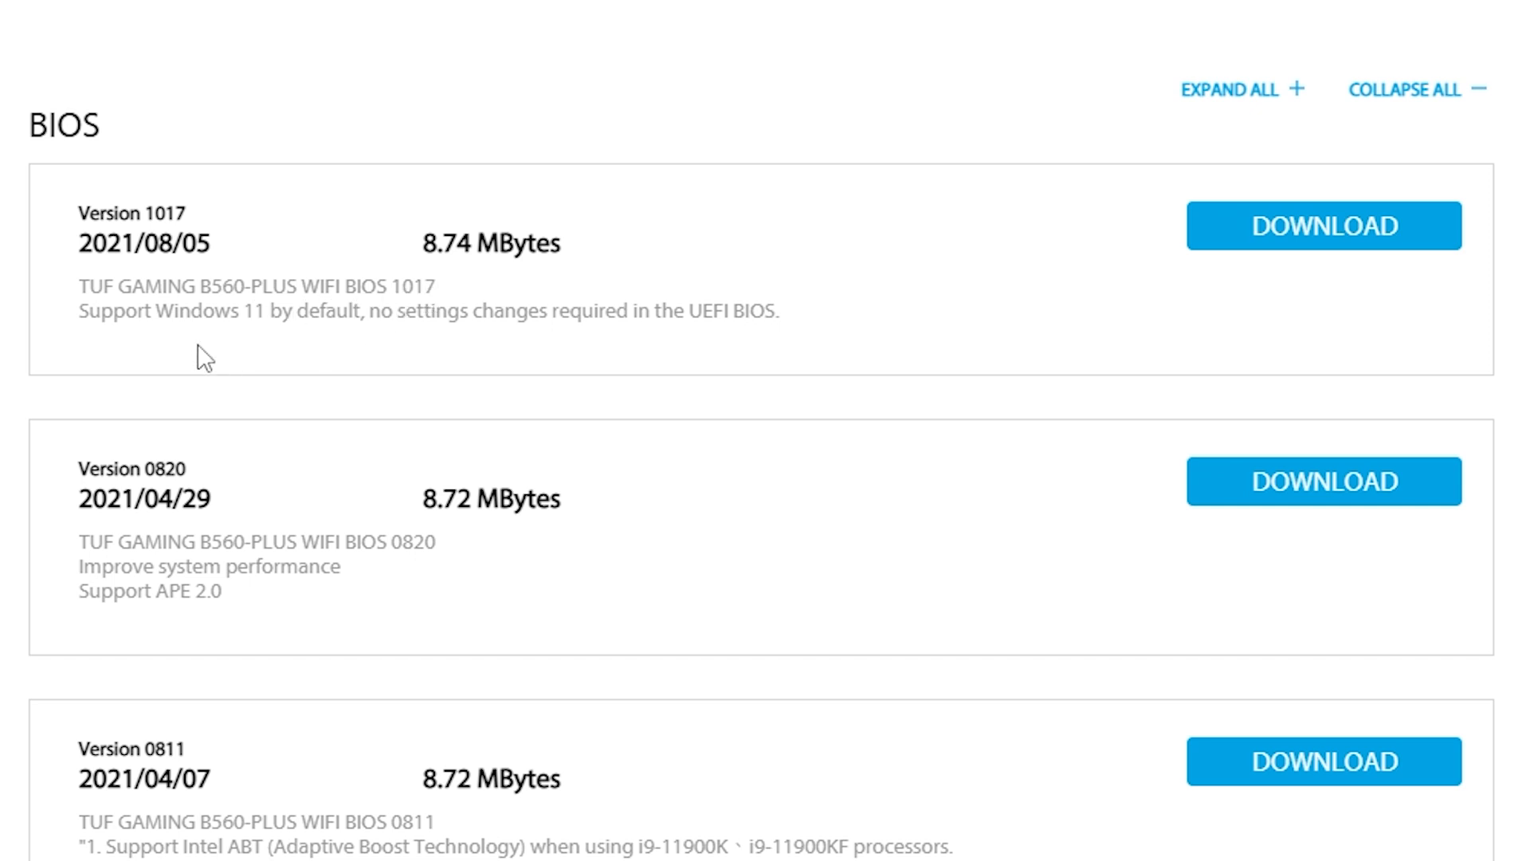
mouse_move(423, 348)
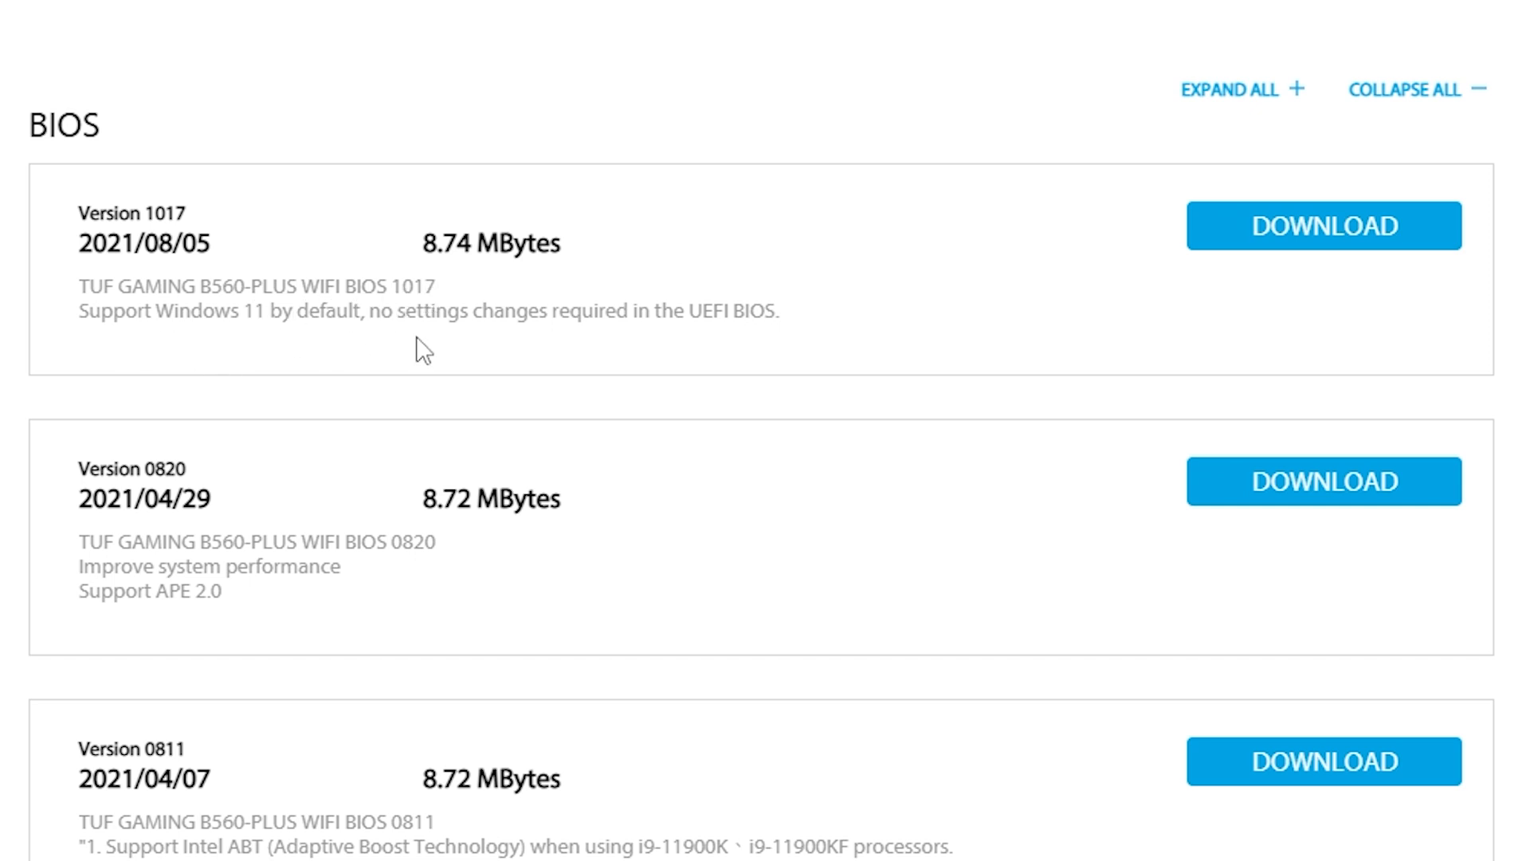
mouse_move(708, 336)
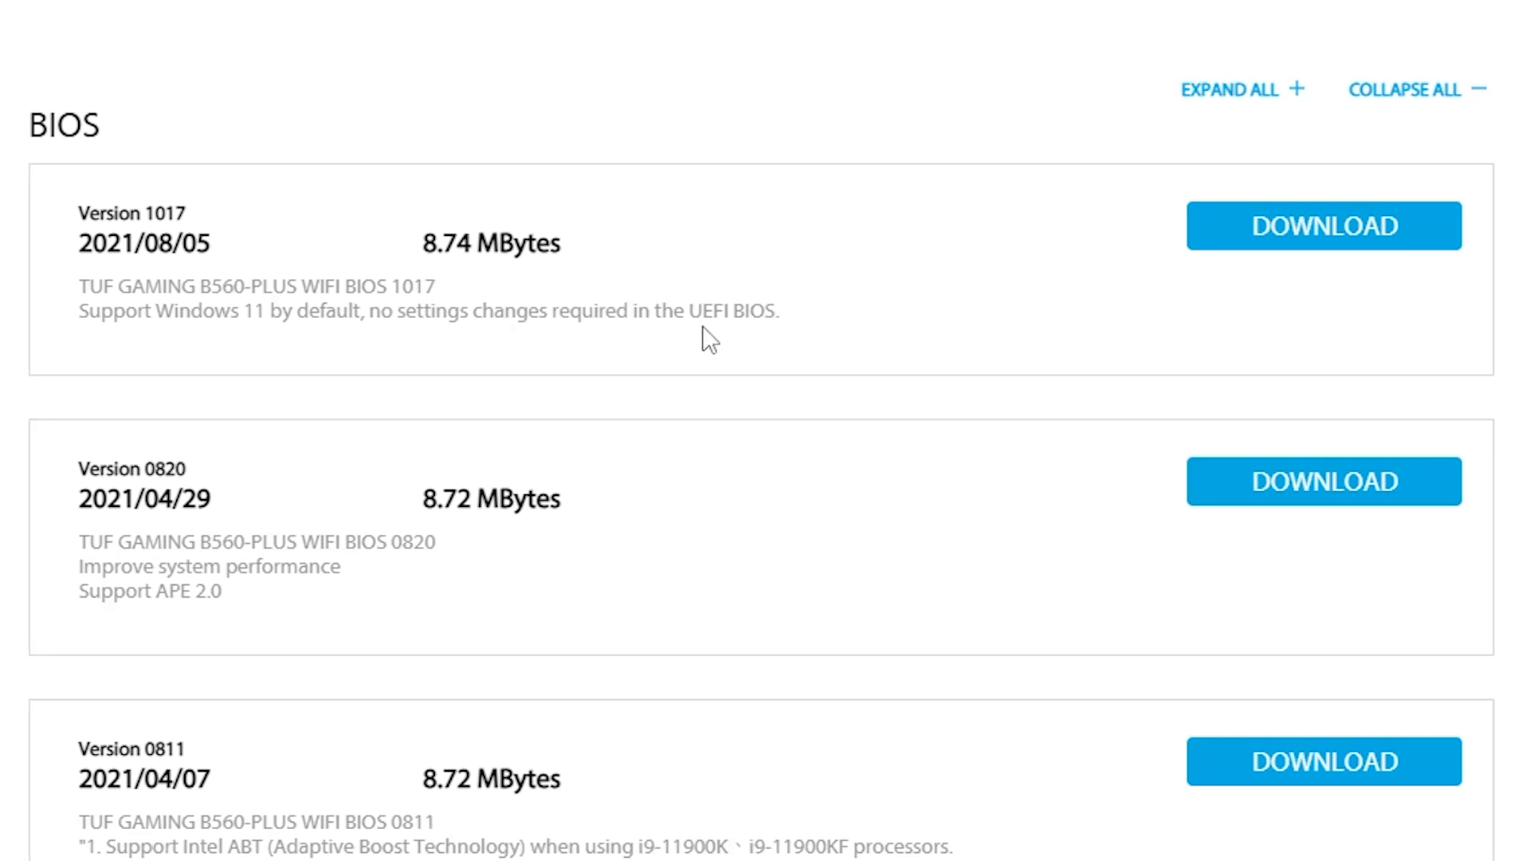
mouse_move(845, 368)
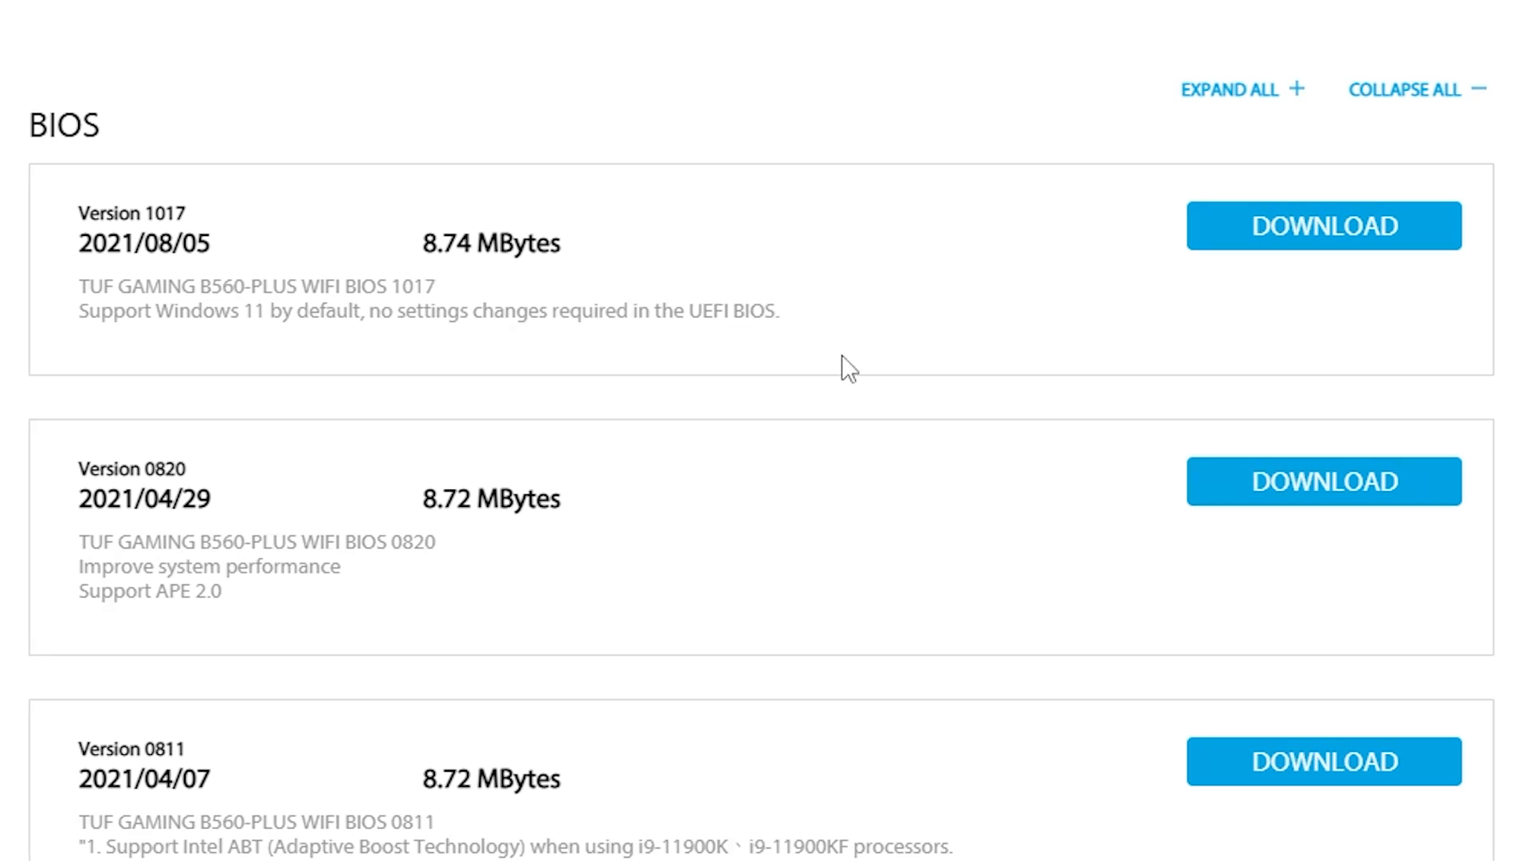
mouse_move(634, 373)
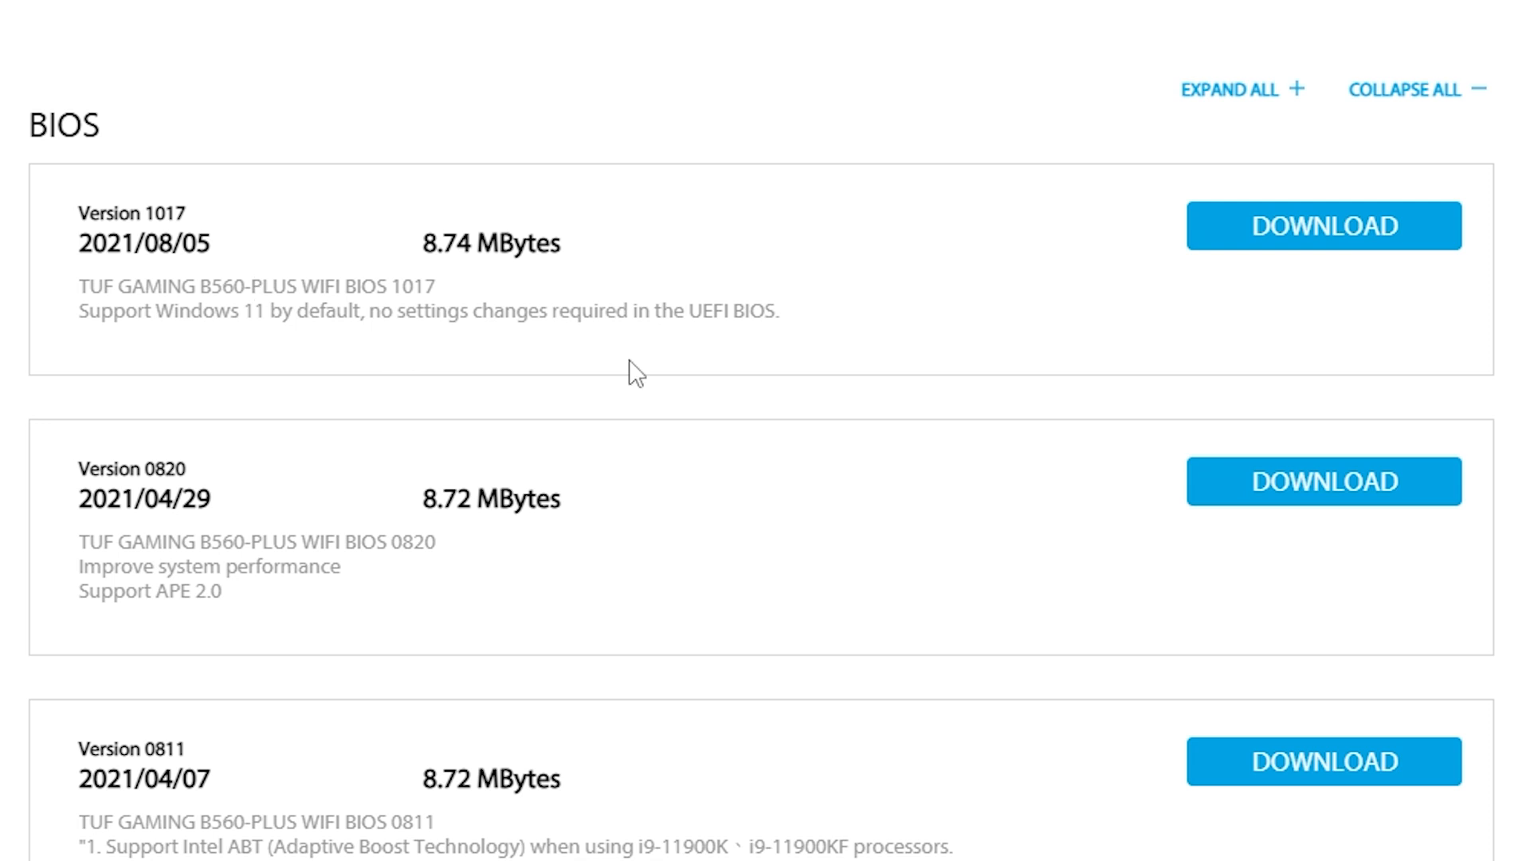
mouse_move(1308, 244)
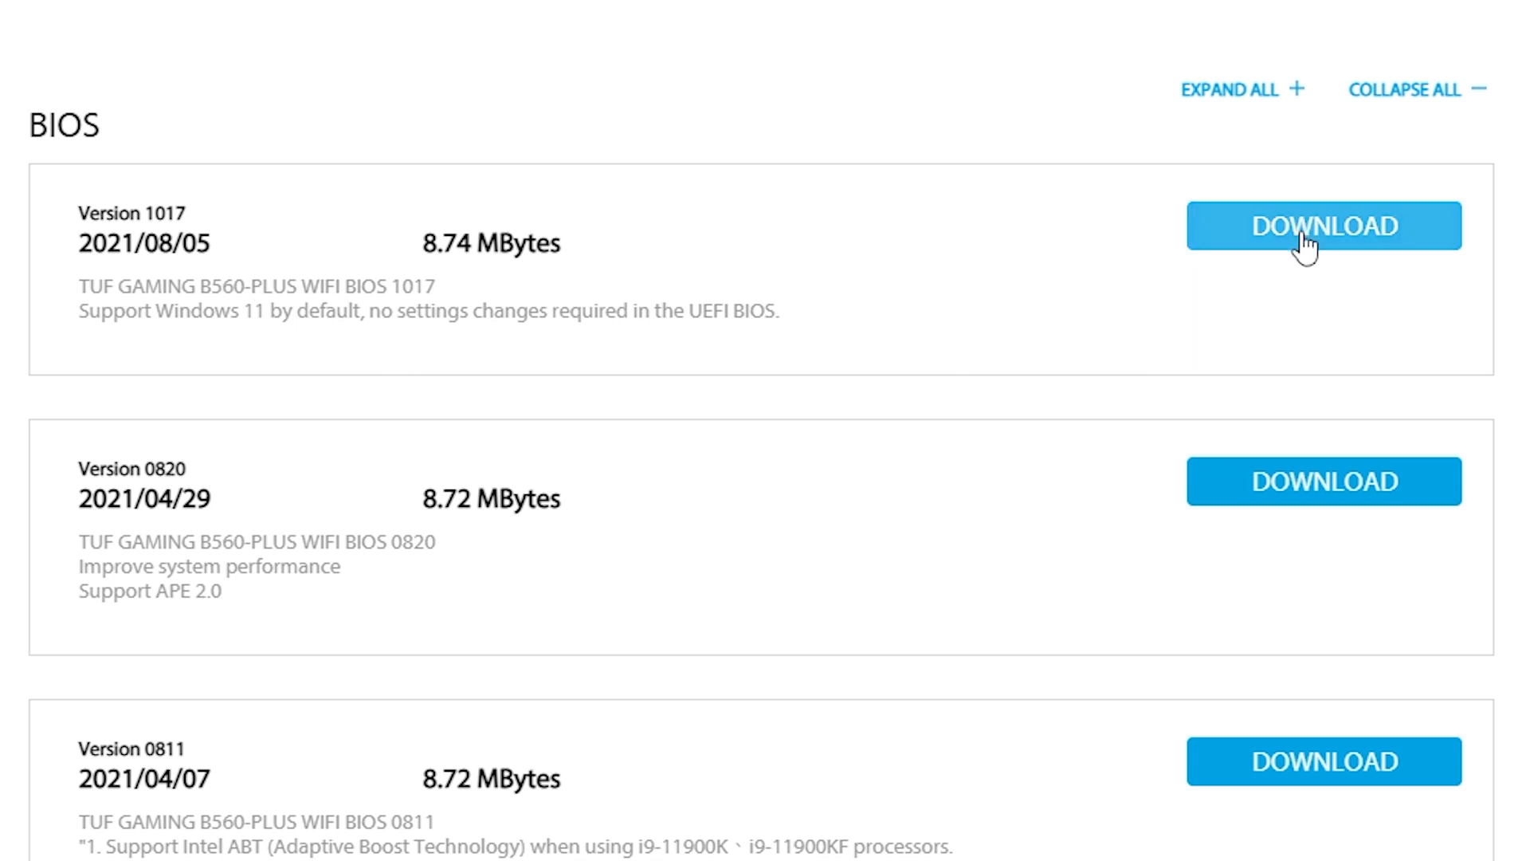
Step: Download the BIOS Version 1017 ZIP and save it to the Desktop
left_click(1322, 226)
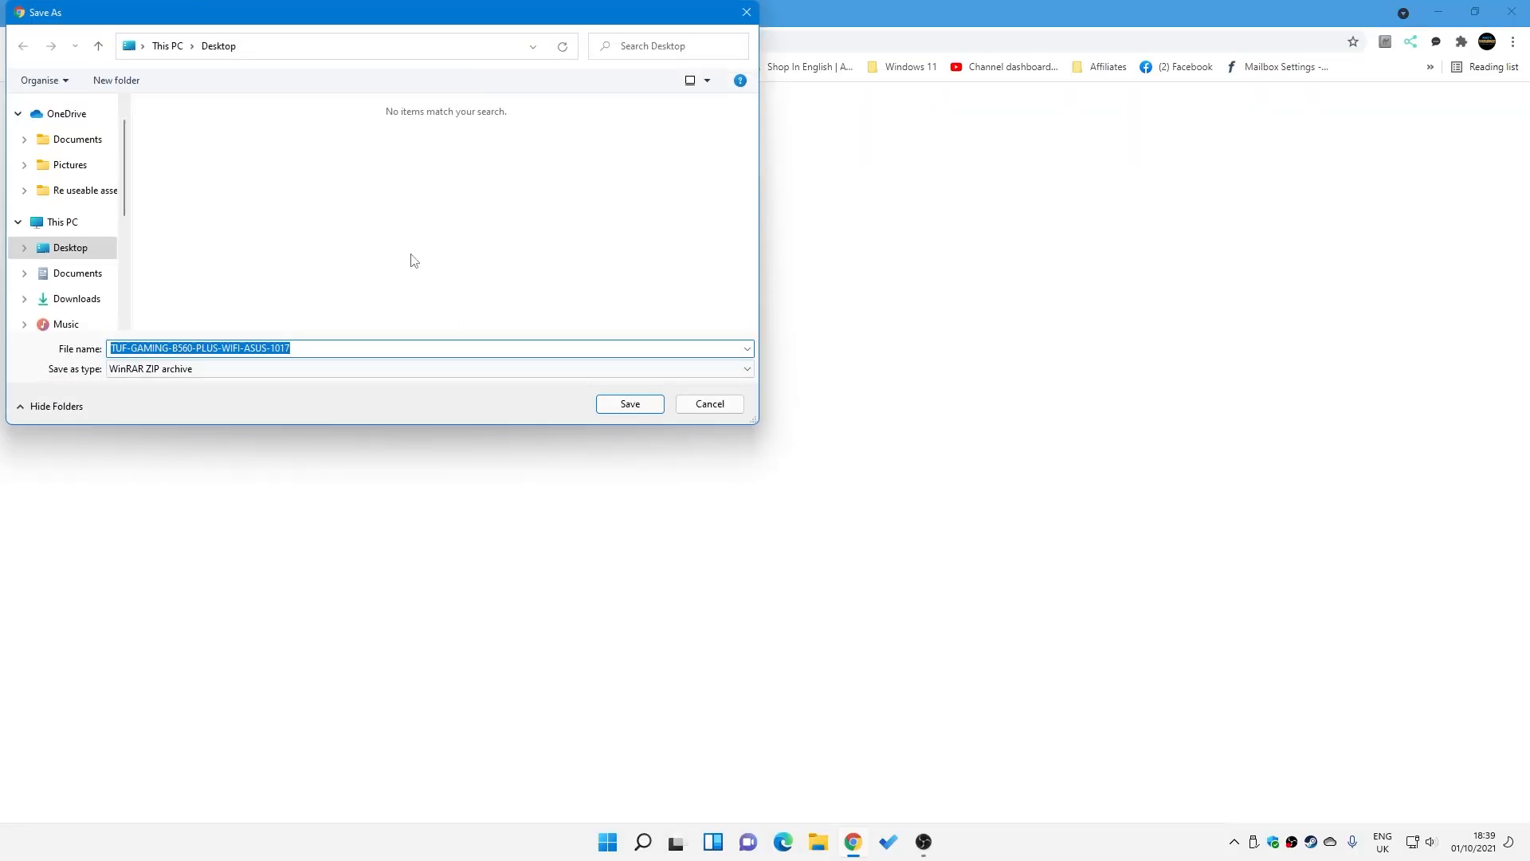
mouse_move(544, 381)
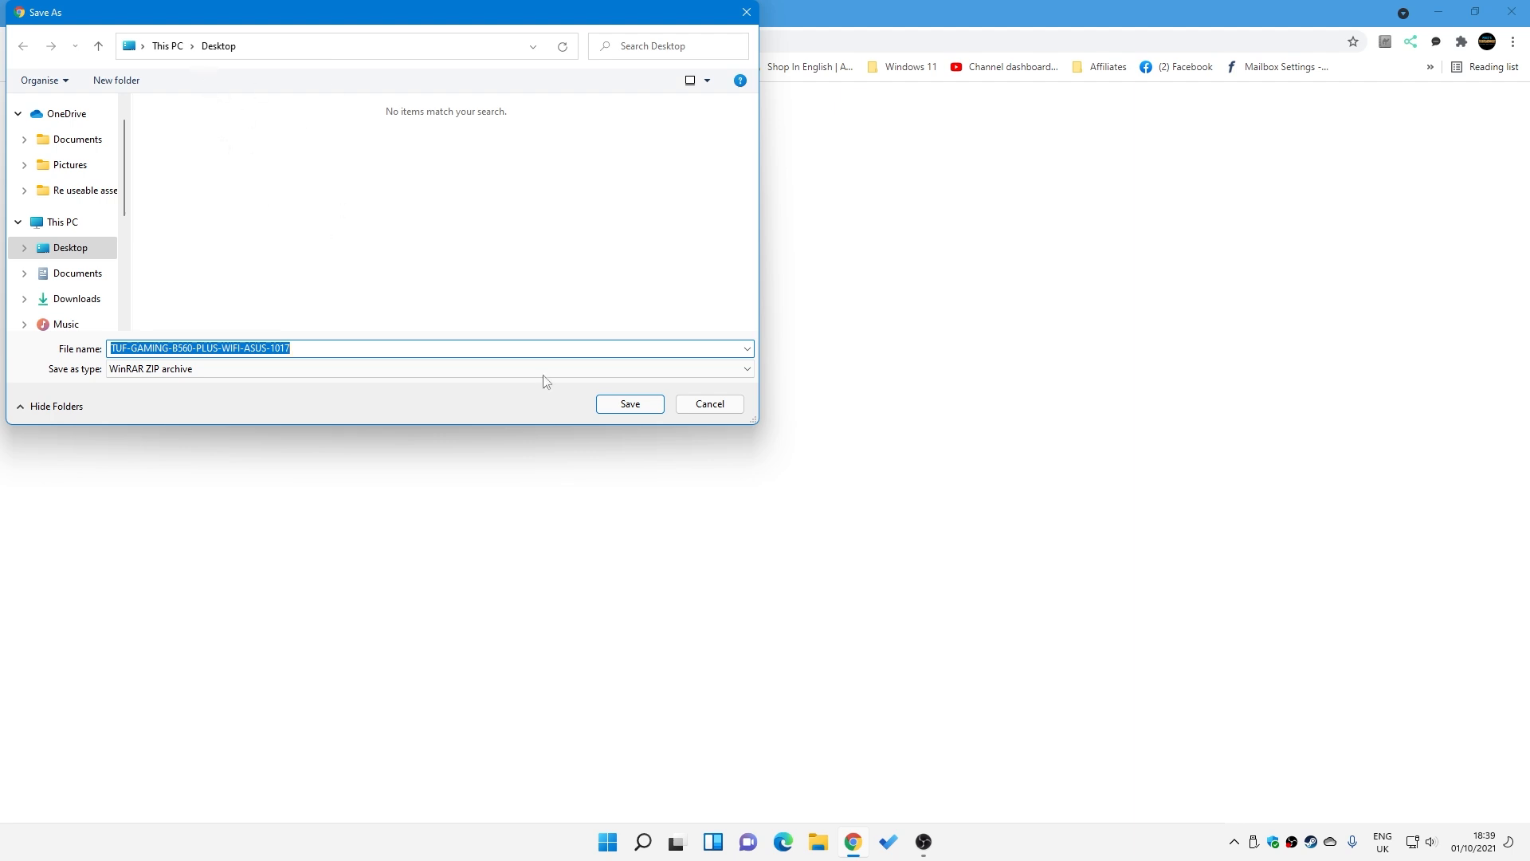
left_click(630, 404)
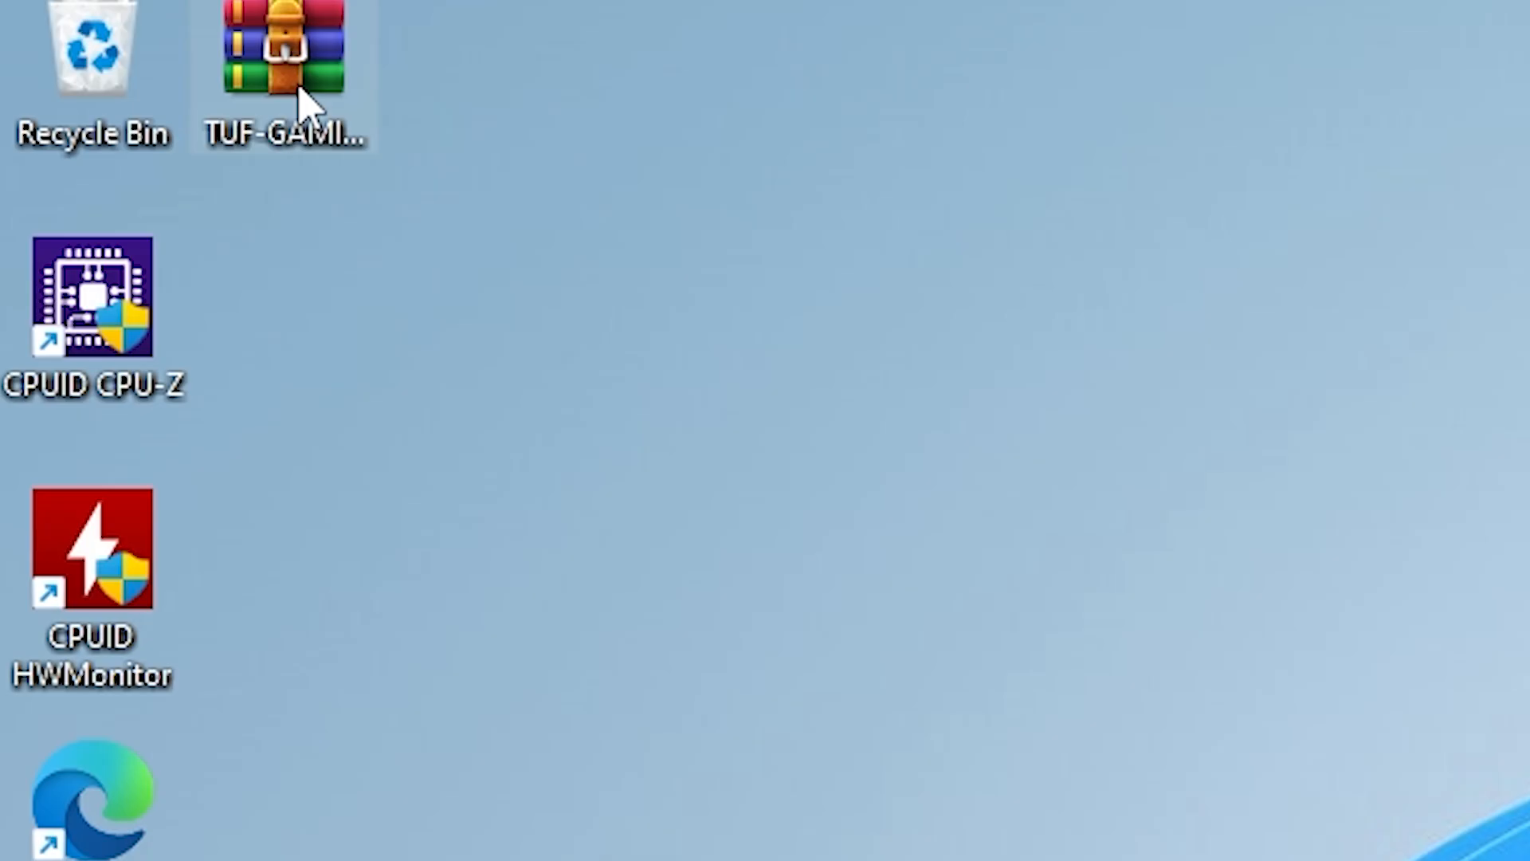
Step: Extract the BIOS 1017 archive into its own folder on the Desktop
right_click(283, 68)
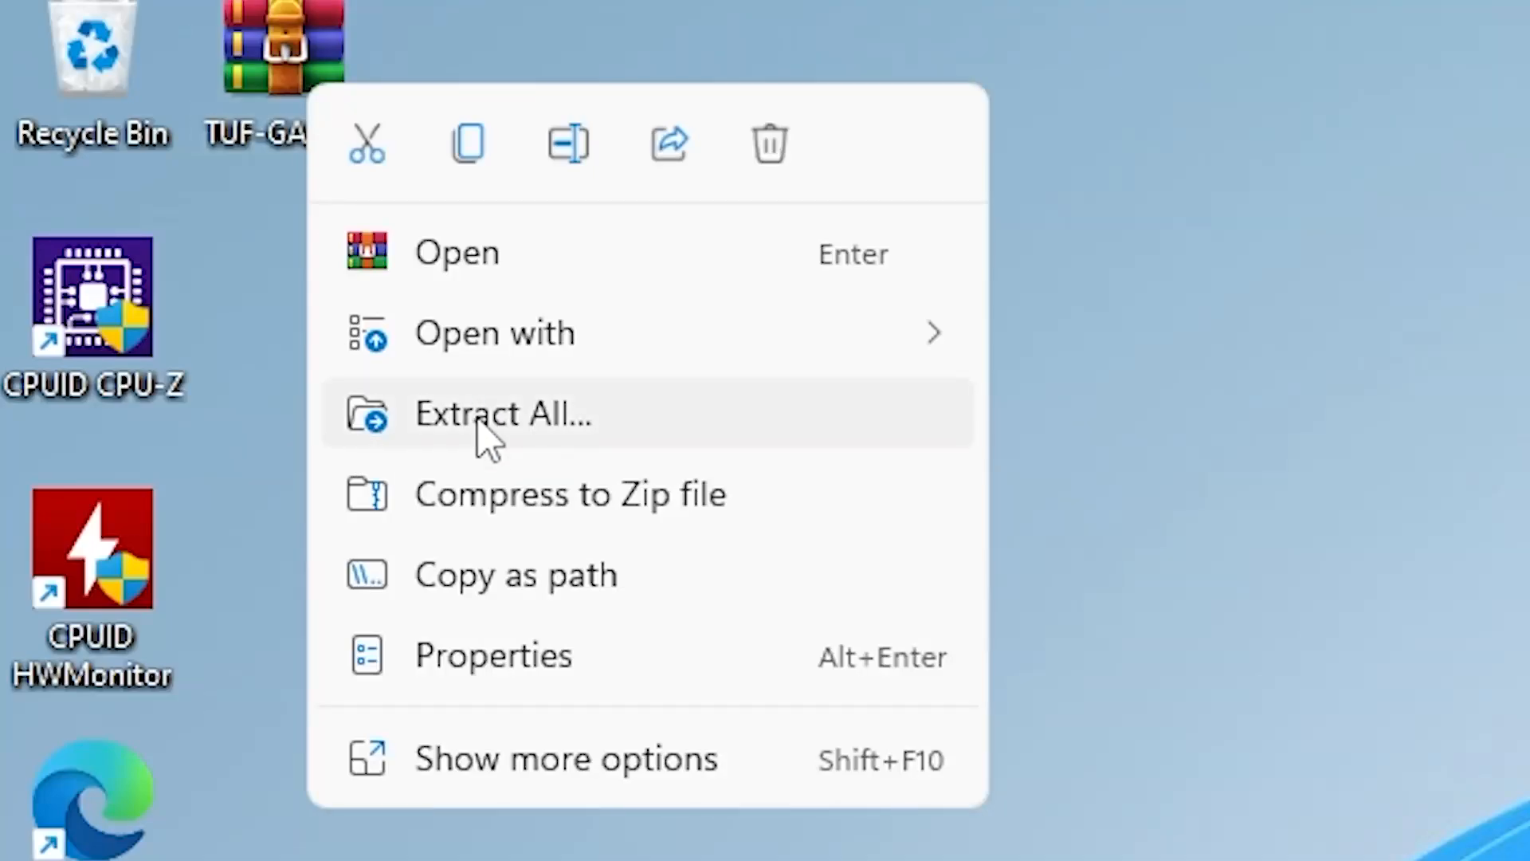
left_click(503, 412)
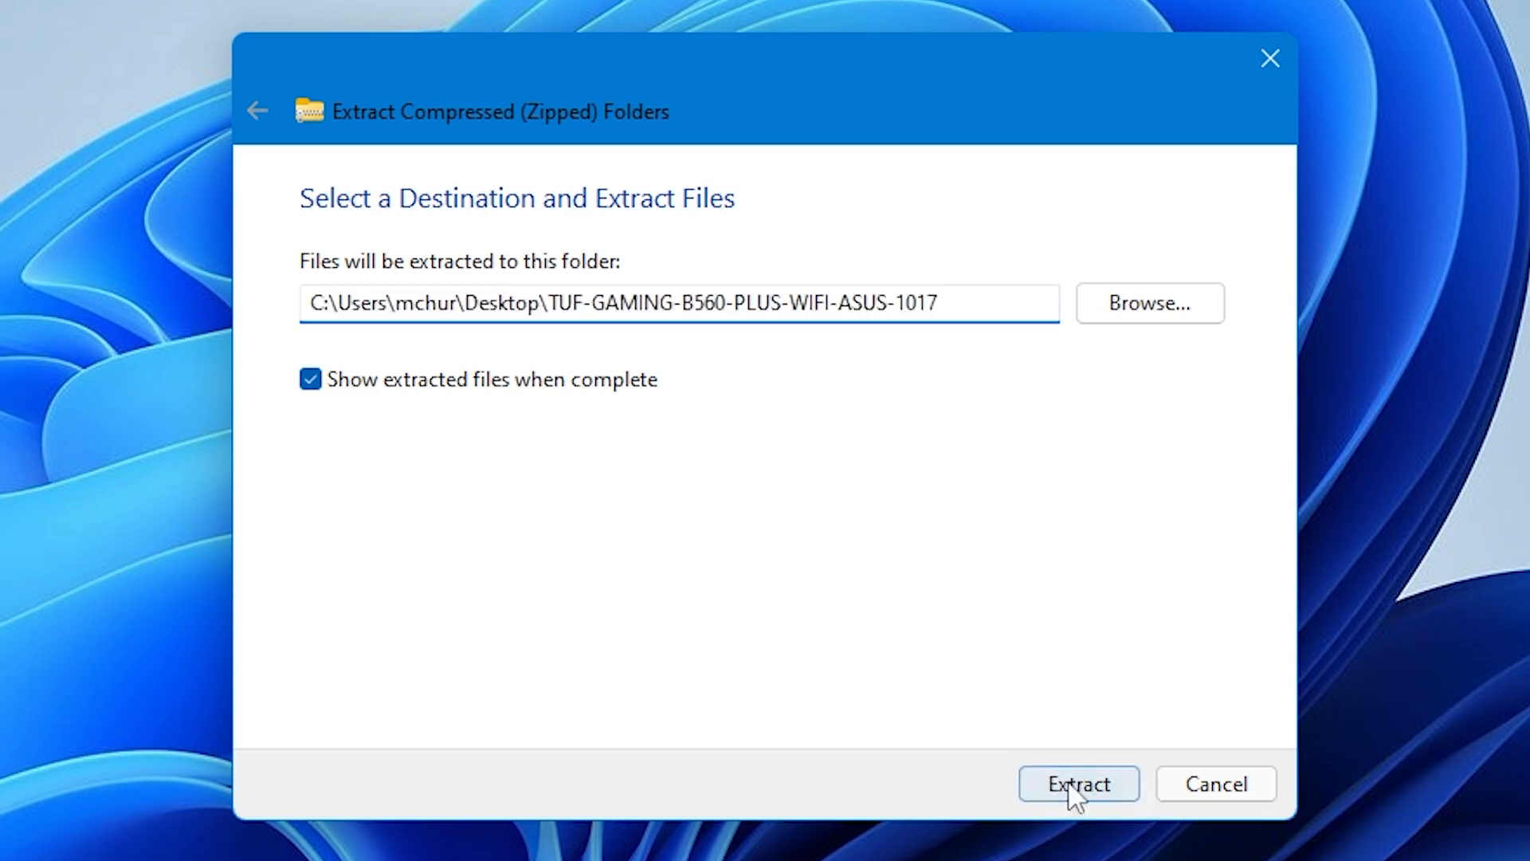
left_click(1077, 783)
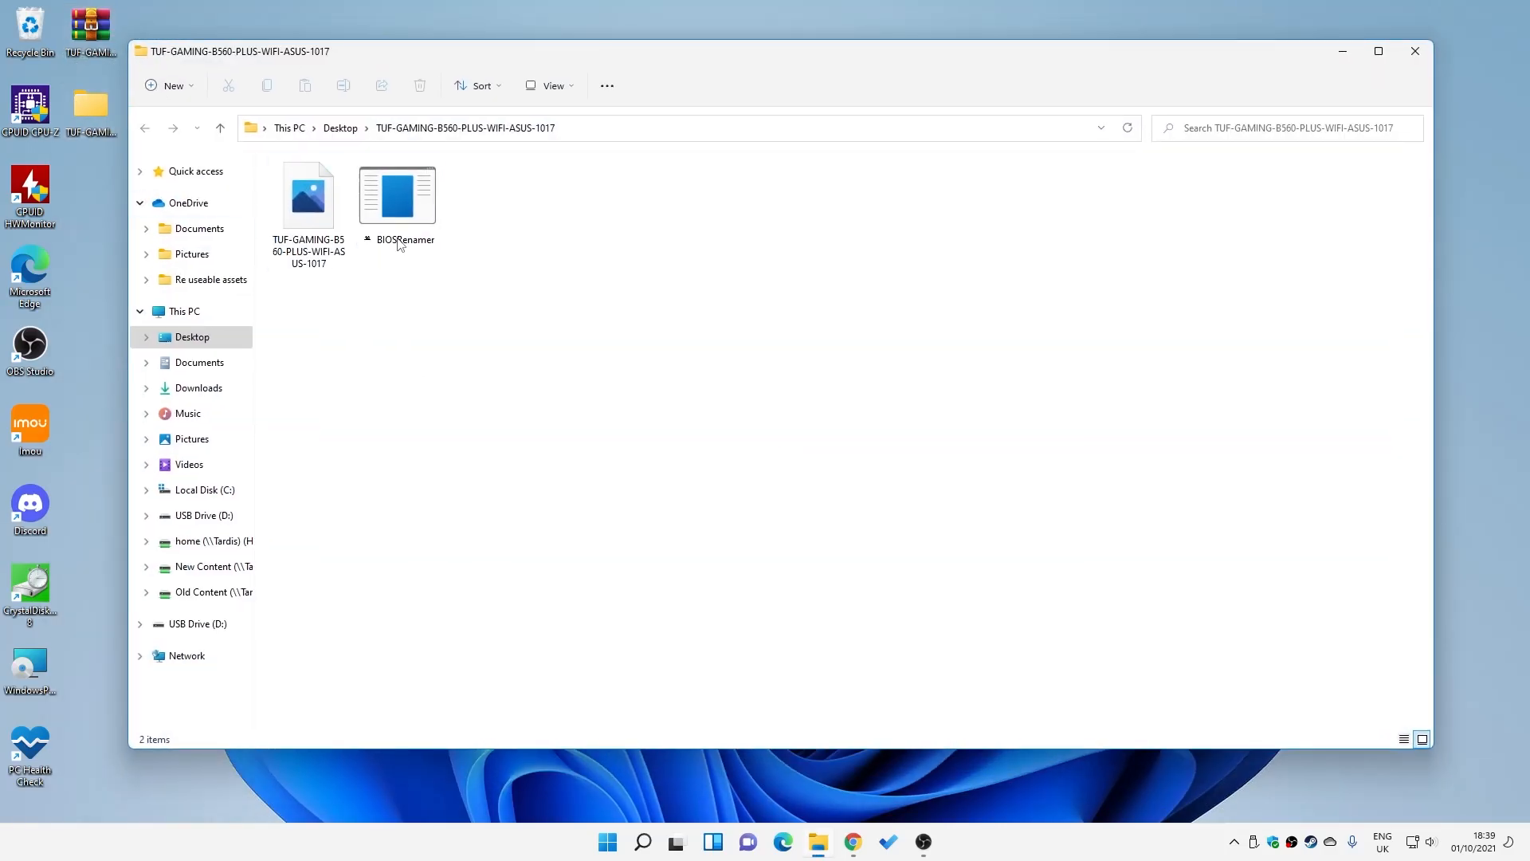
Step: Run BIOSRenamer, then bring up the BIOS file's actions to copy it
left_click(396, 192)
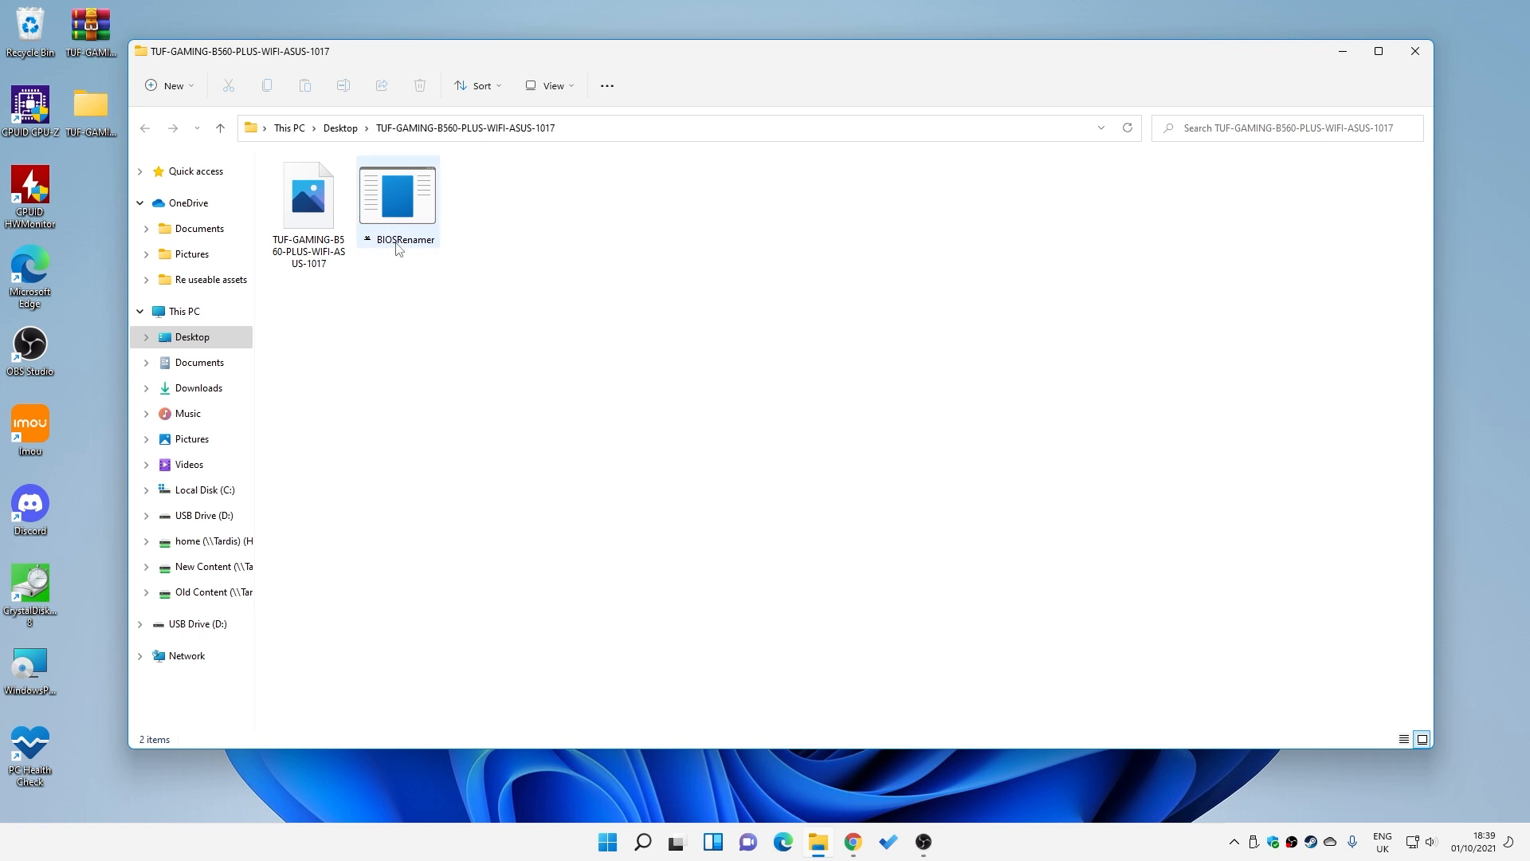
mouse_move(400, 196)
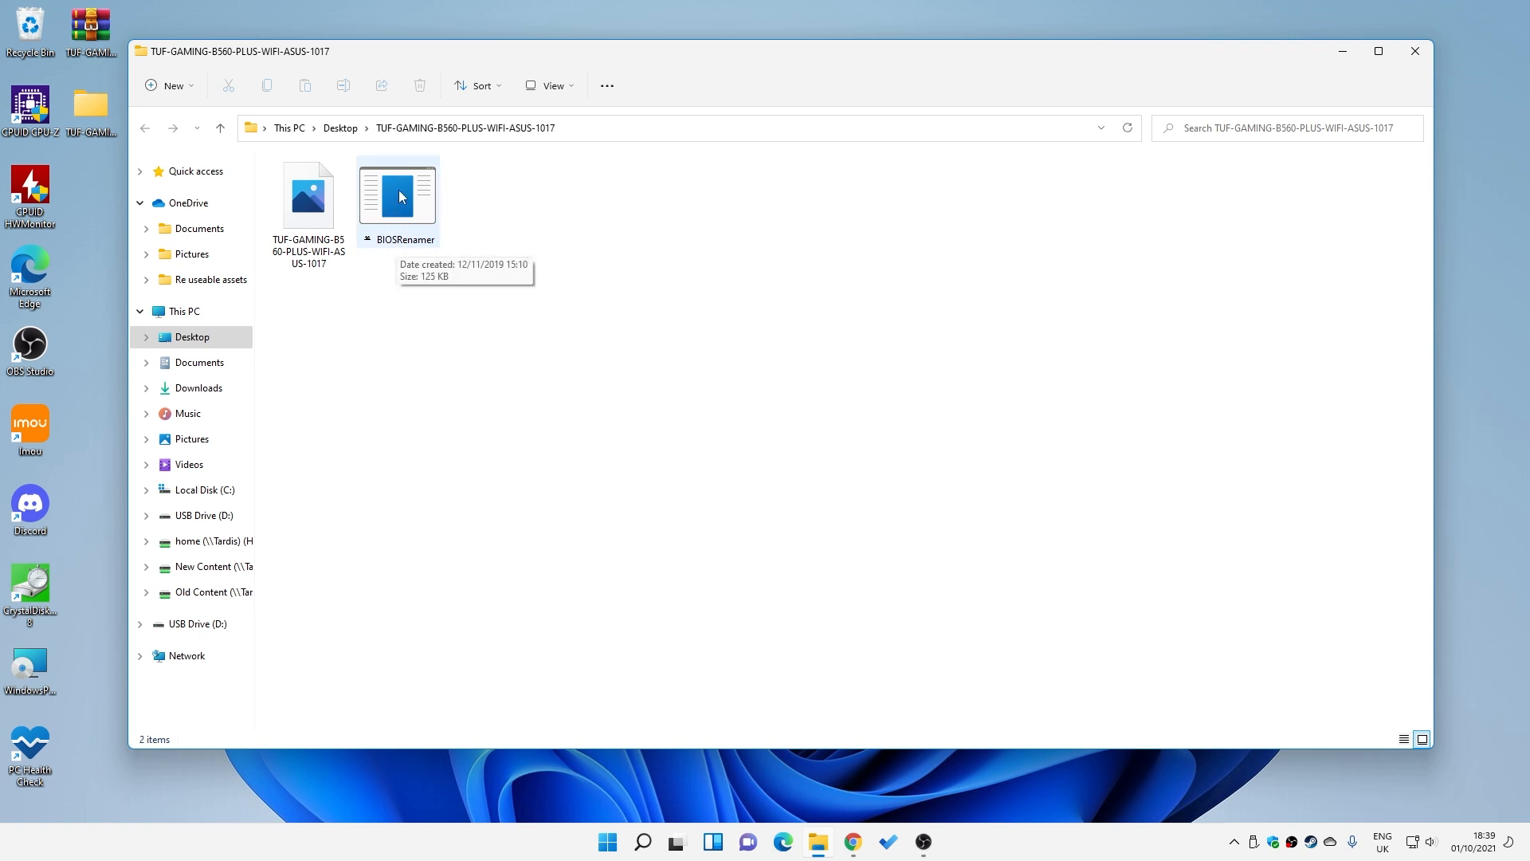
left_click(308, 195)
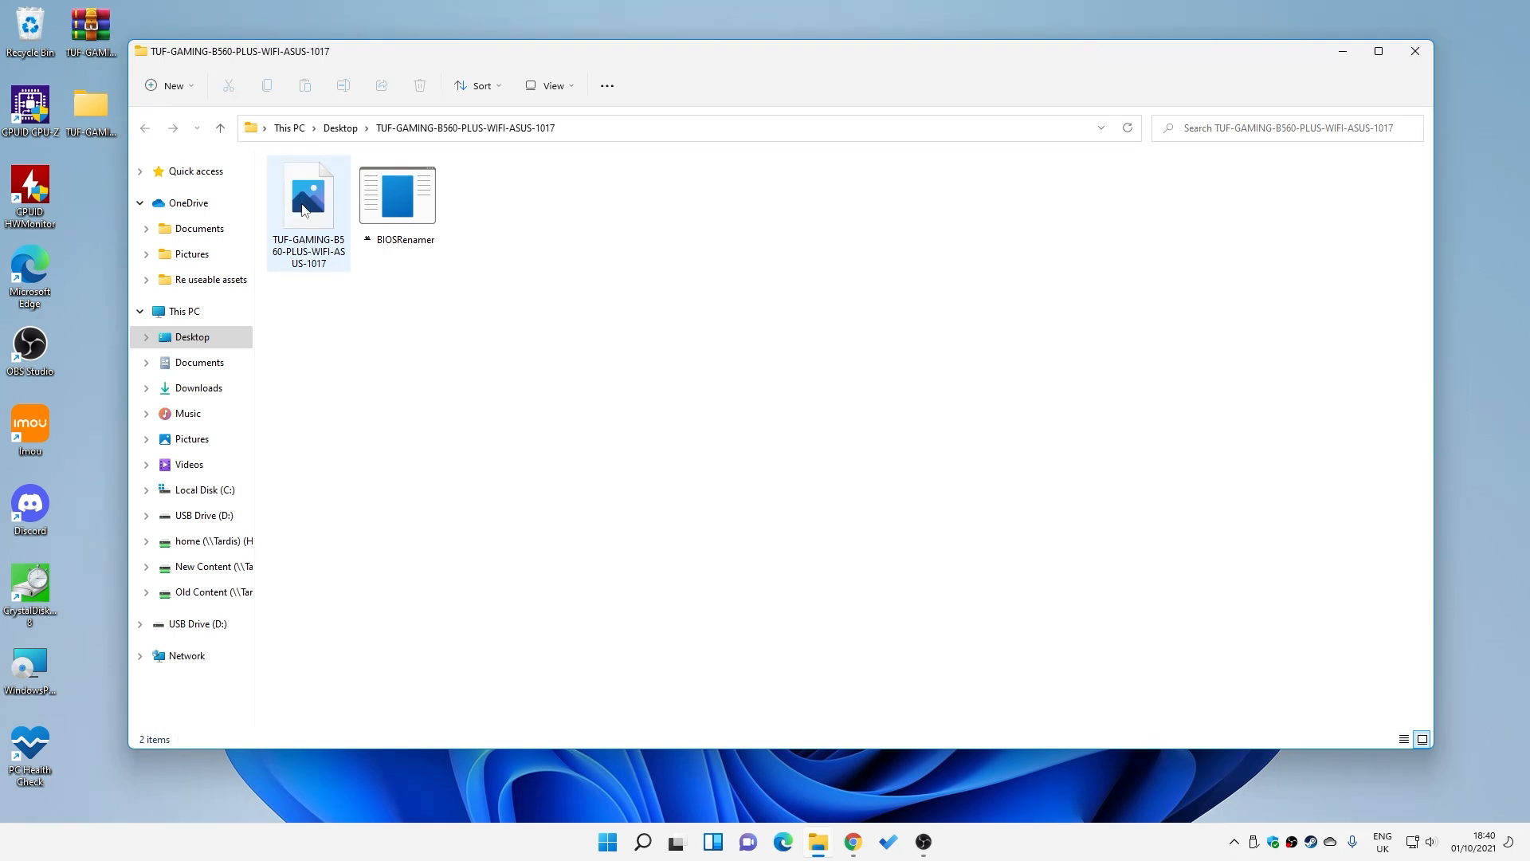
right_click(308, 200)
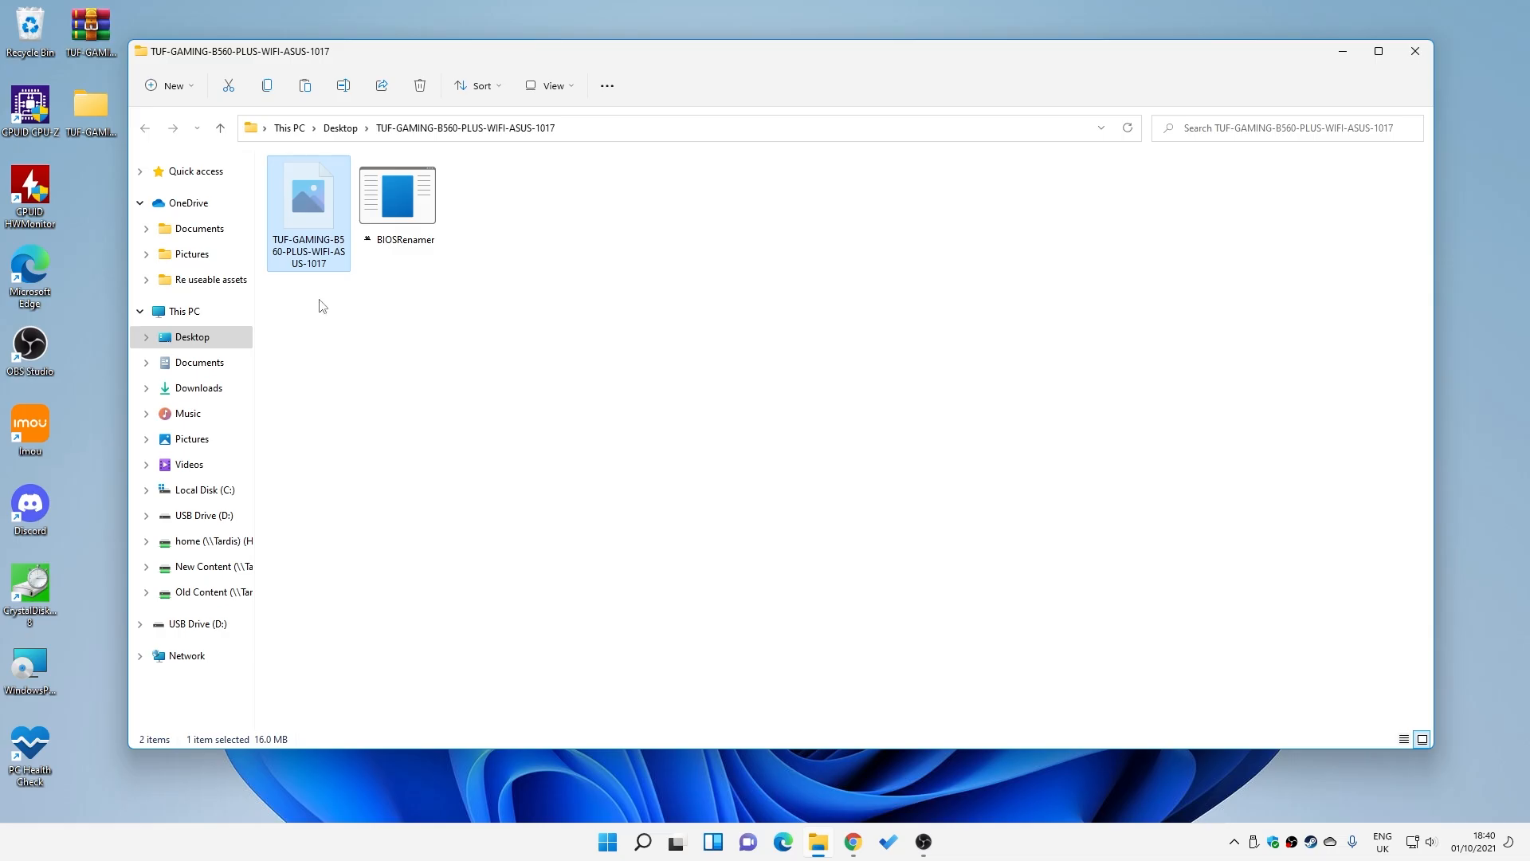
Step: Open USB Drive (D:) and bring up its paste option for the copied BIOS file
left_click(205, 516)
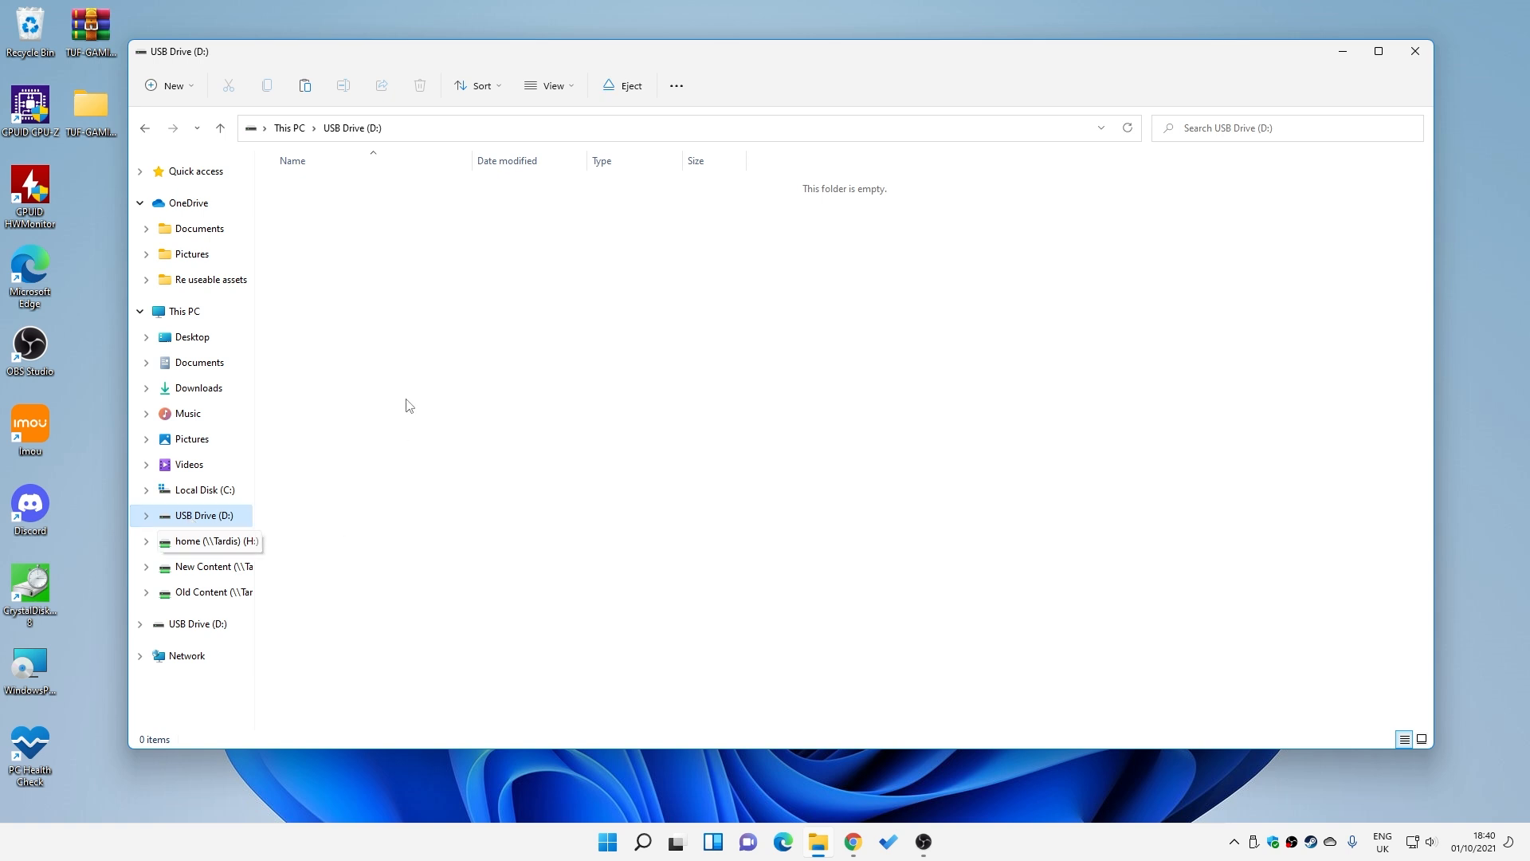
right_click(410, 405)
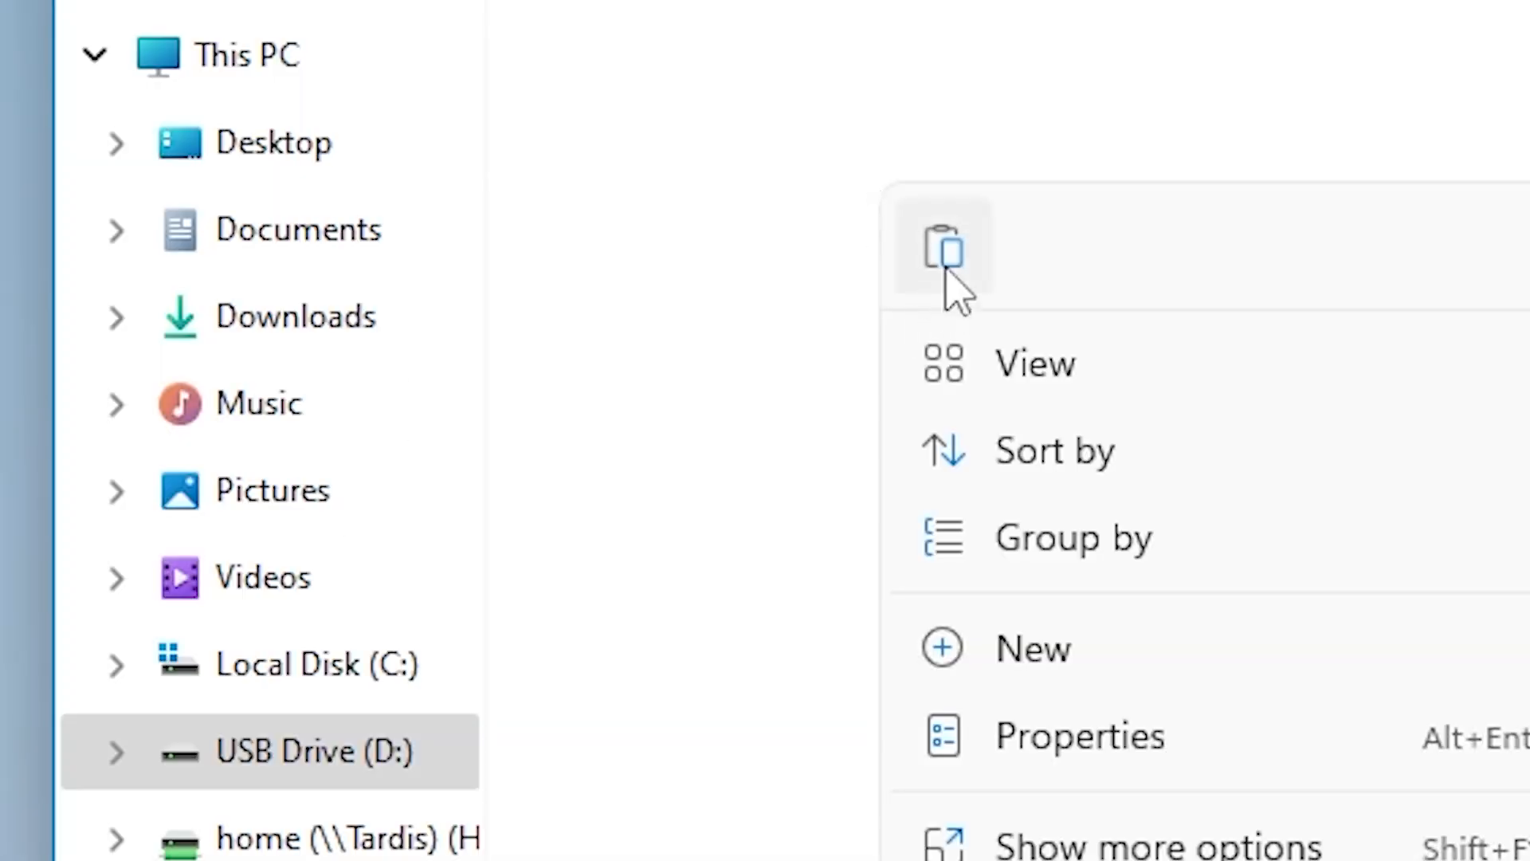
mouse_move(943, 247)
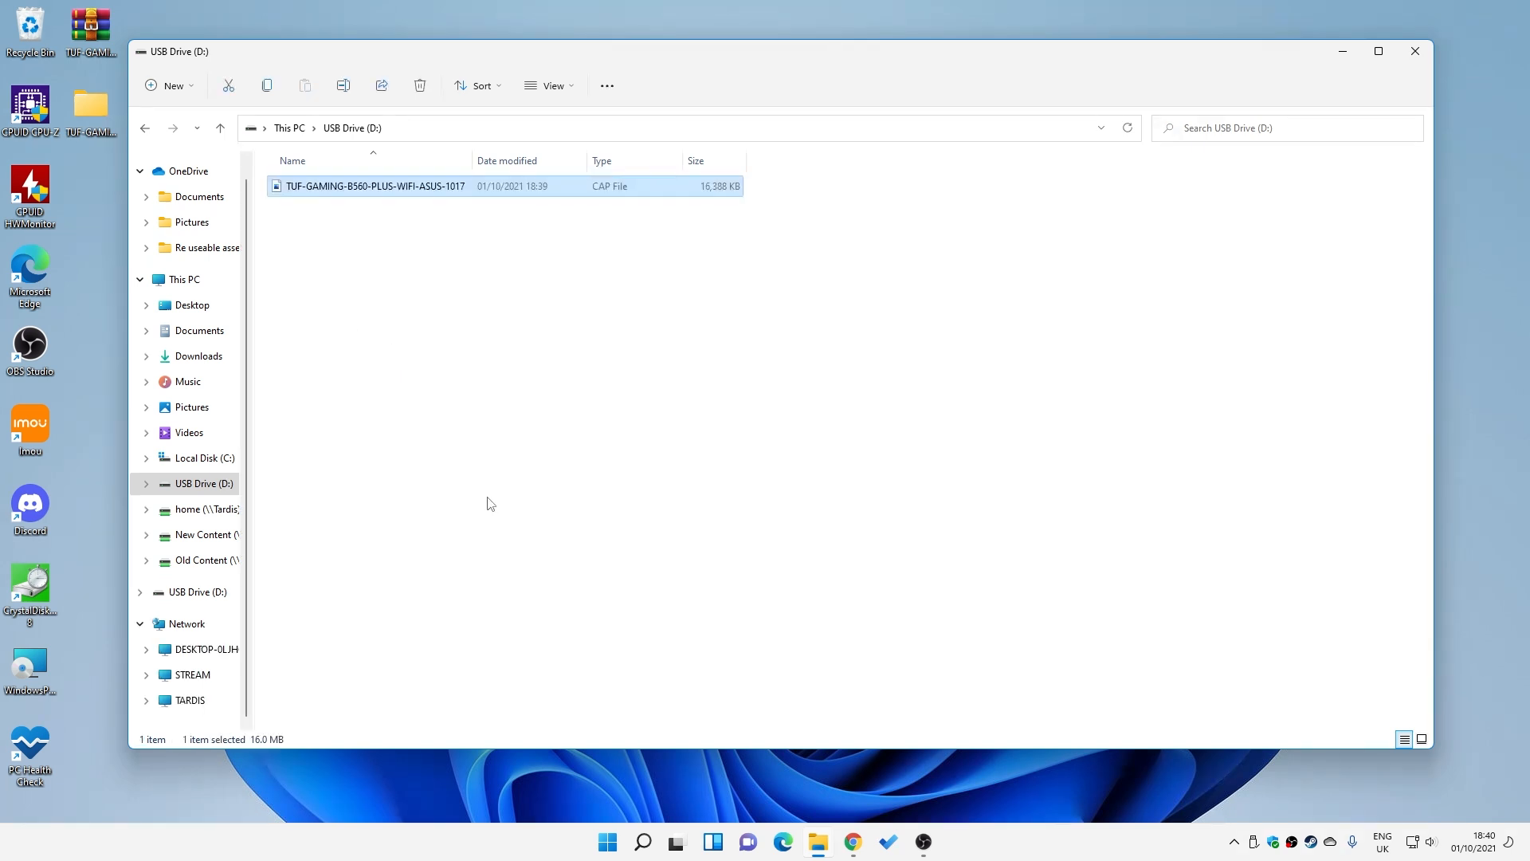
mouse_move(575, 214)
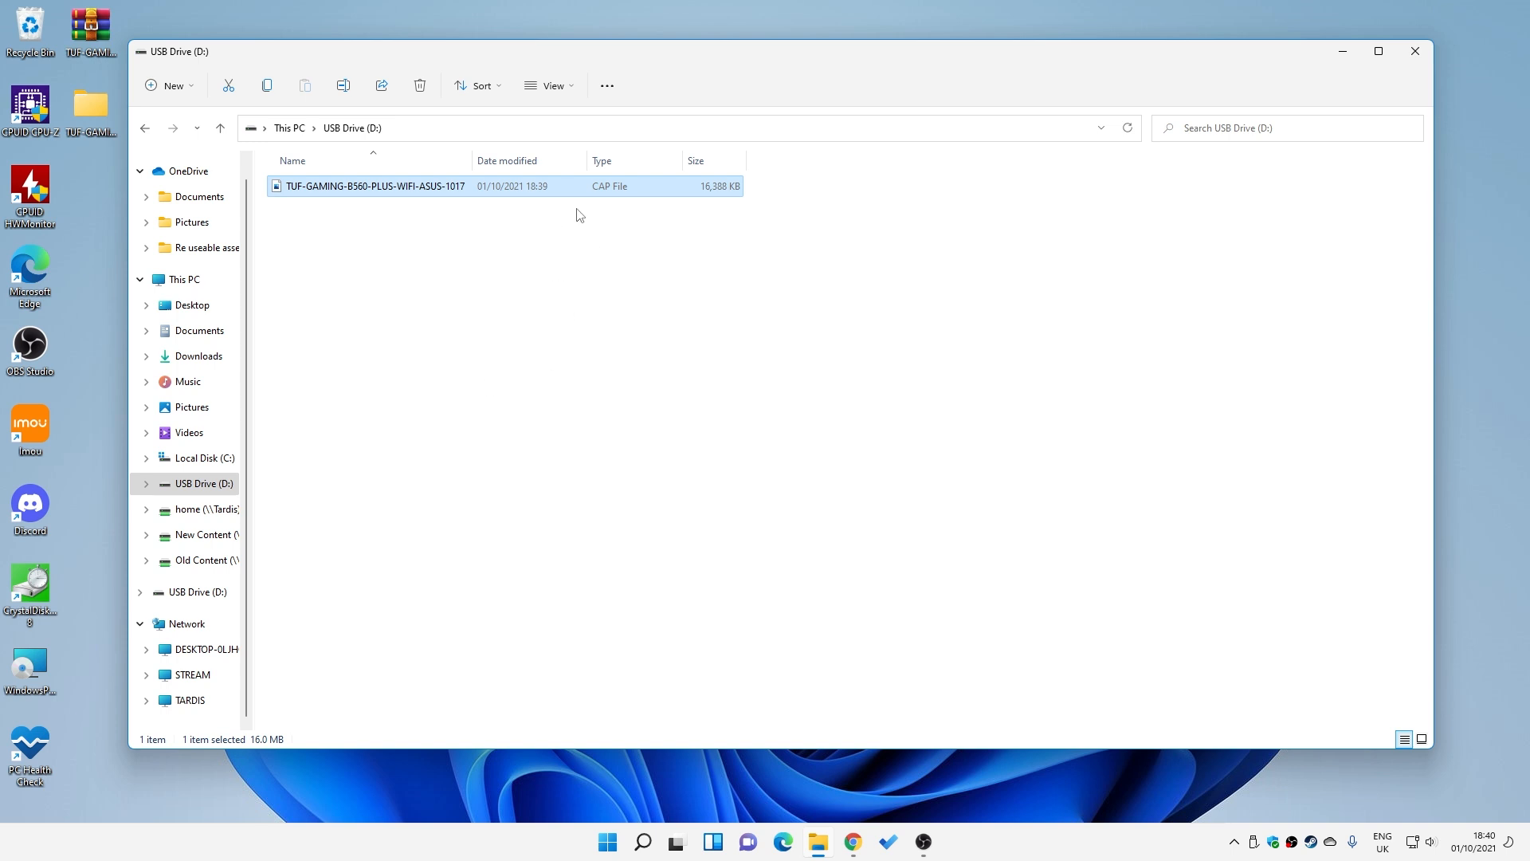
mouse_move(1283, 178)
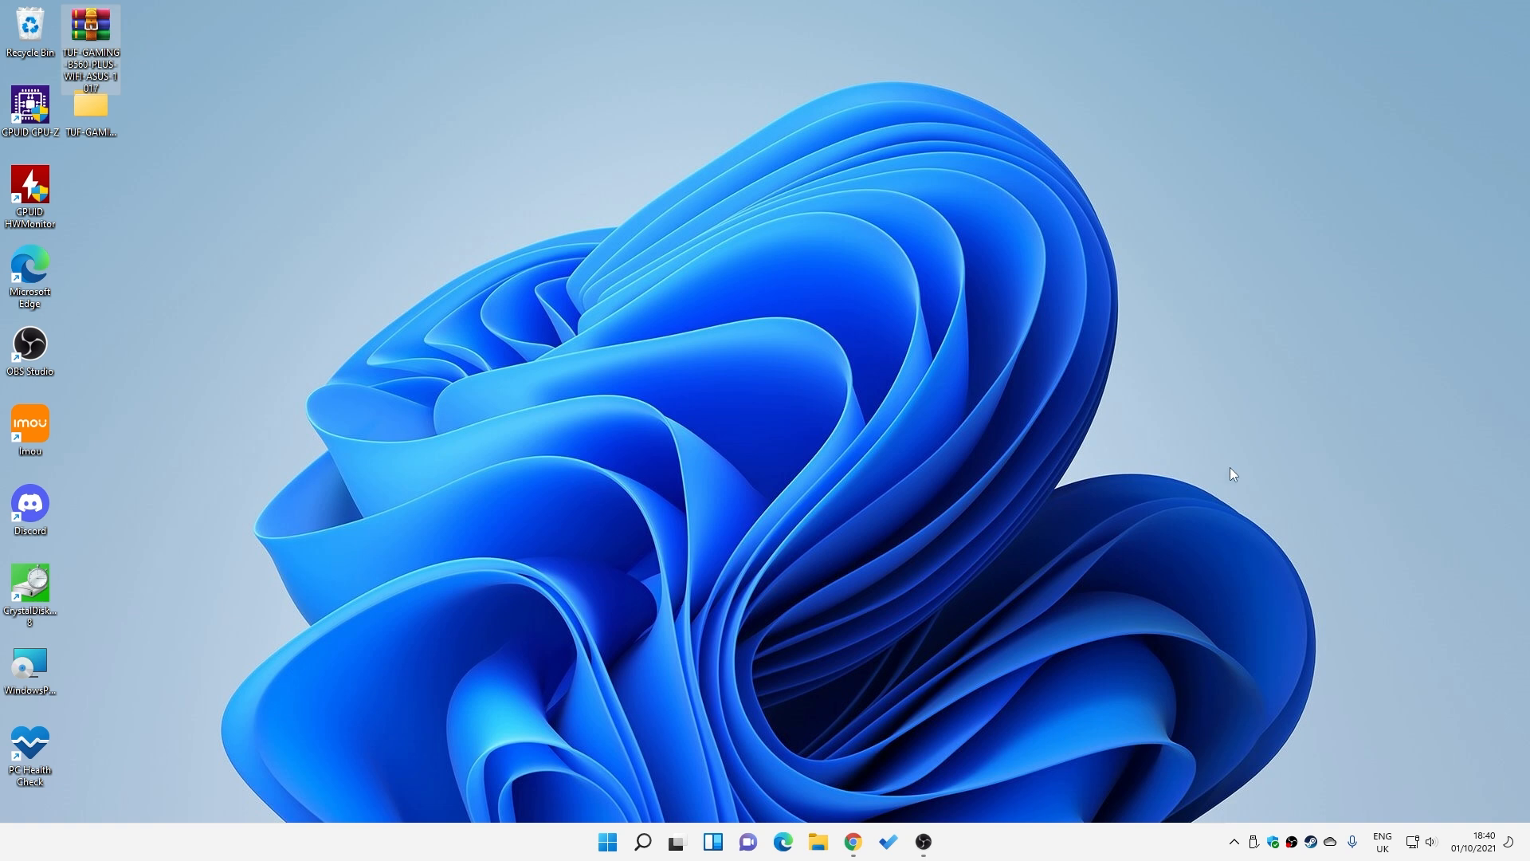
mouse_move(858, 407)
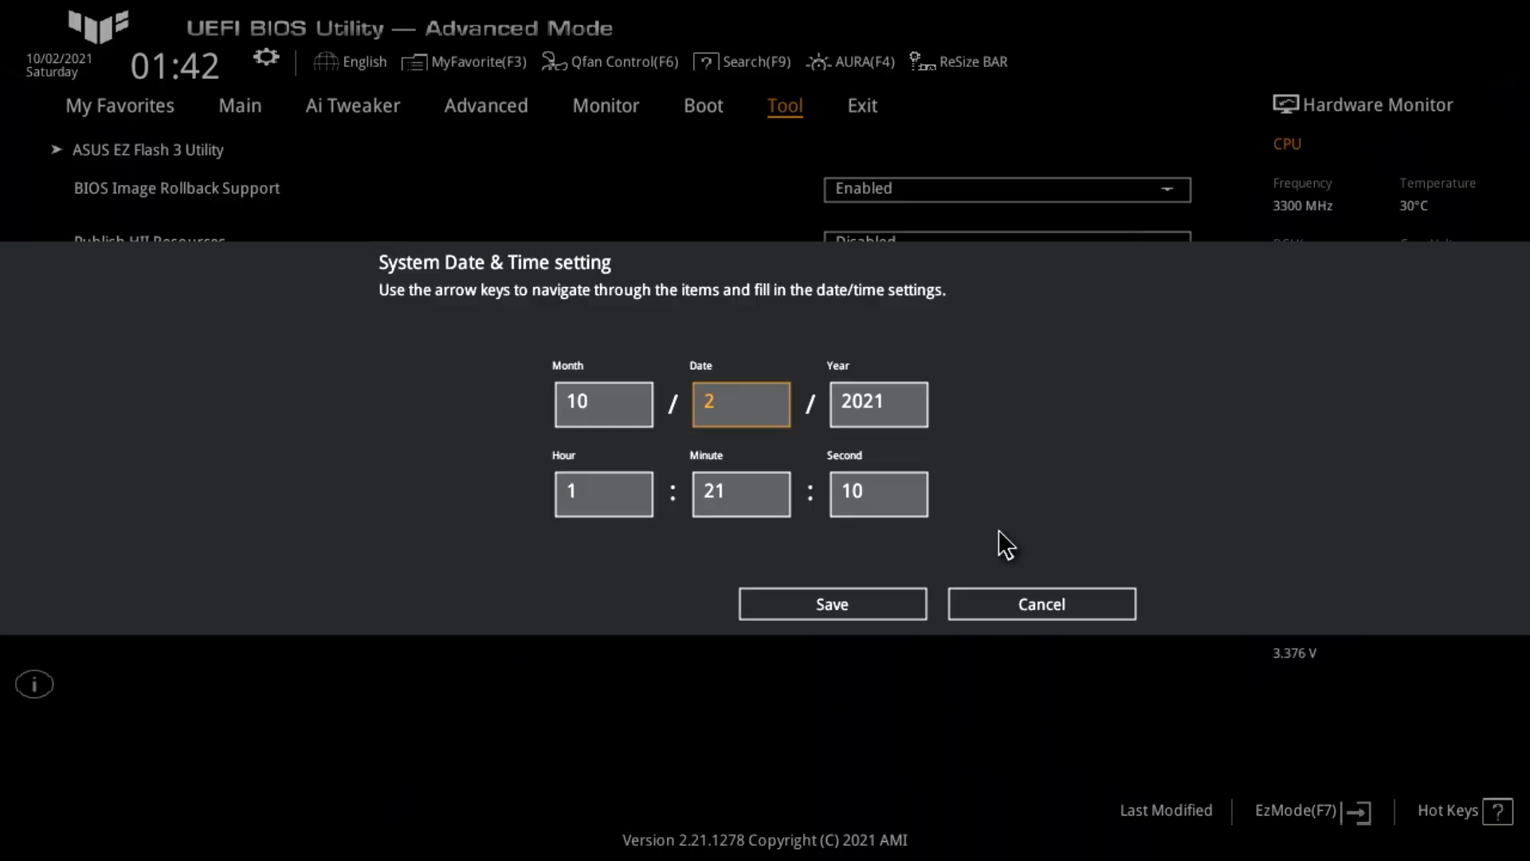
Step: Cancel the System Date & Time dialog and switch to Advanced Mode
left_click(1040, 603)
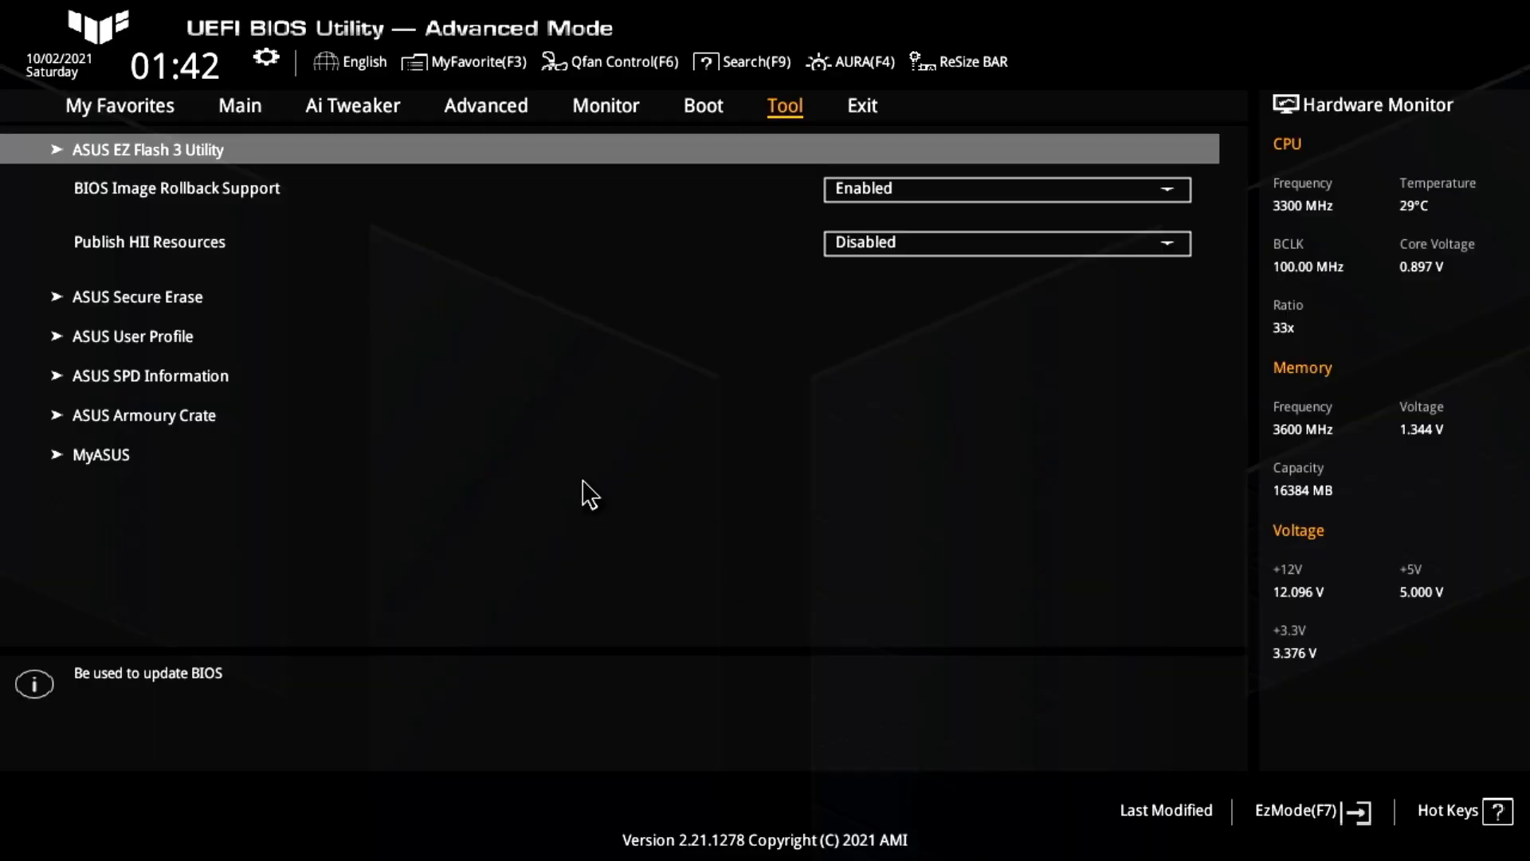
mouse_move(547, 228)
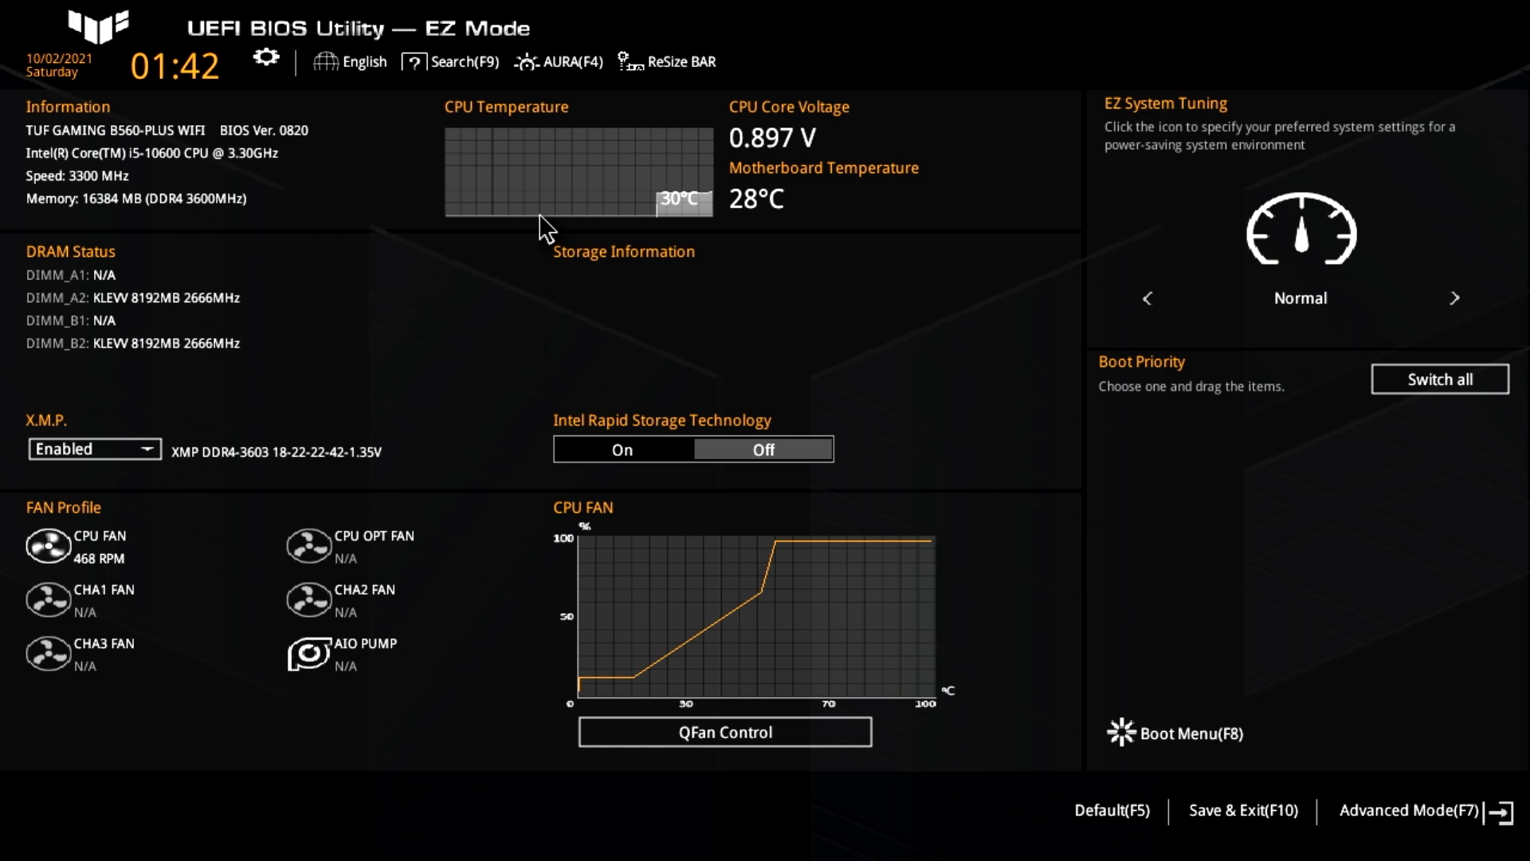
left_click(1405, 809)
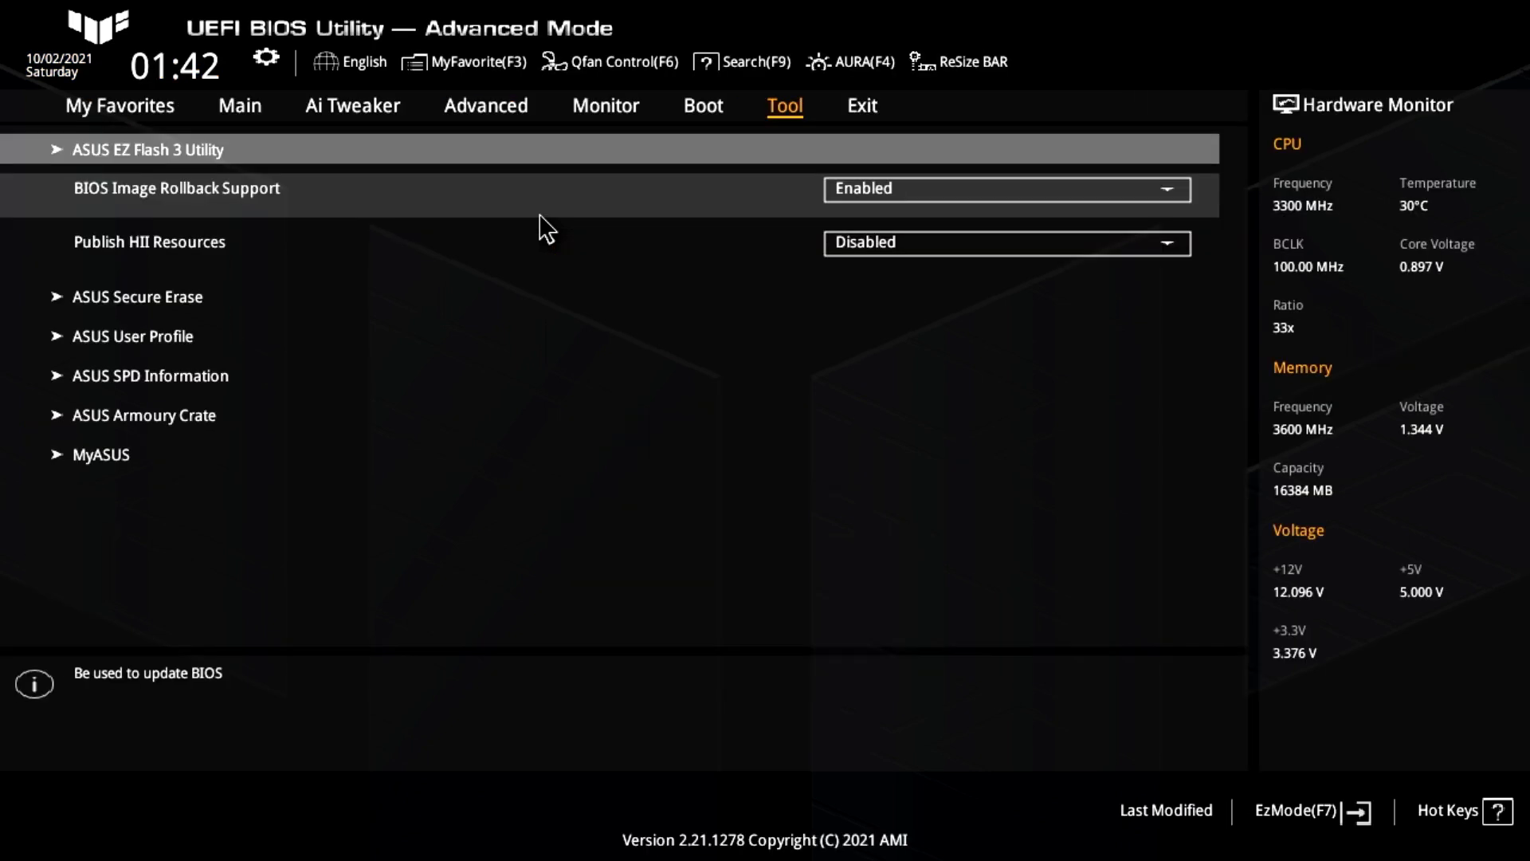
mouse_move(785, 105)
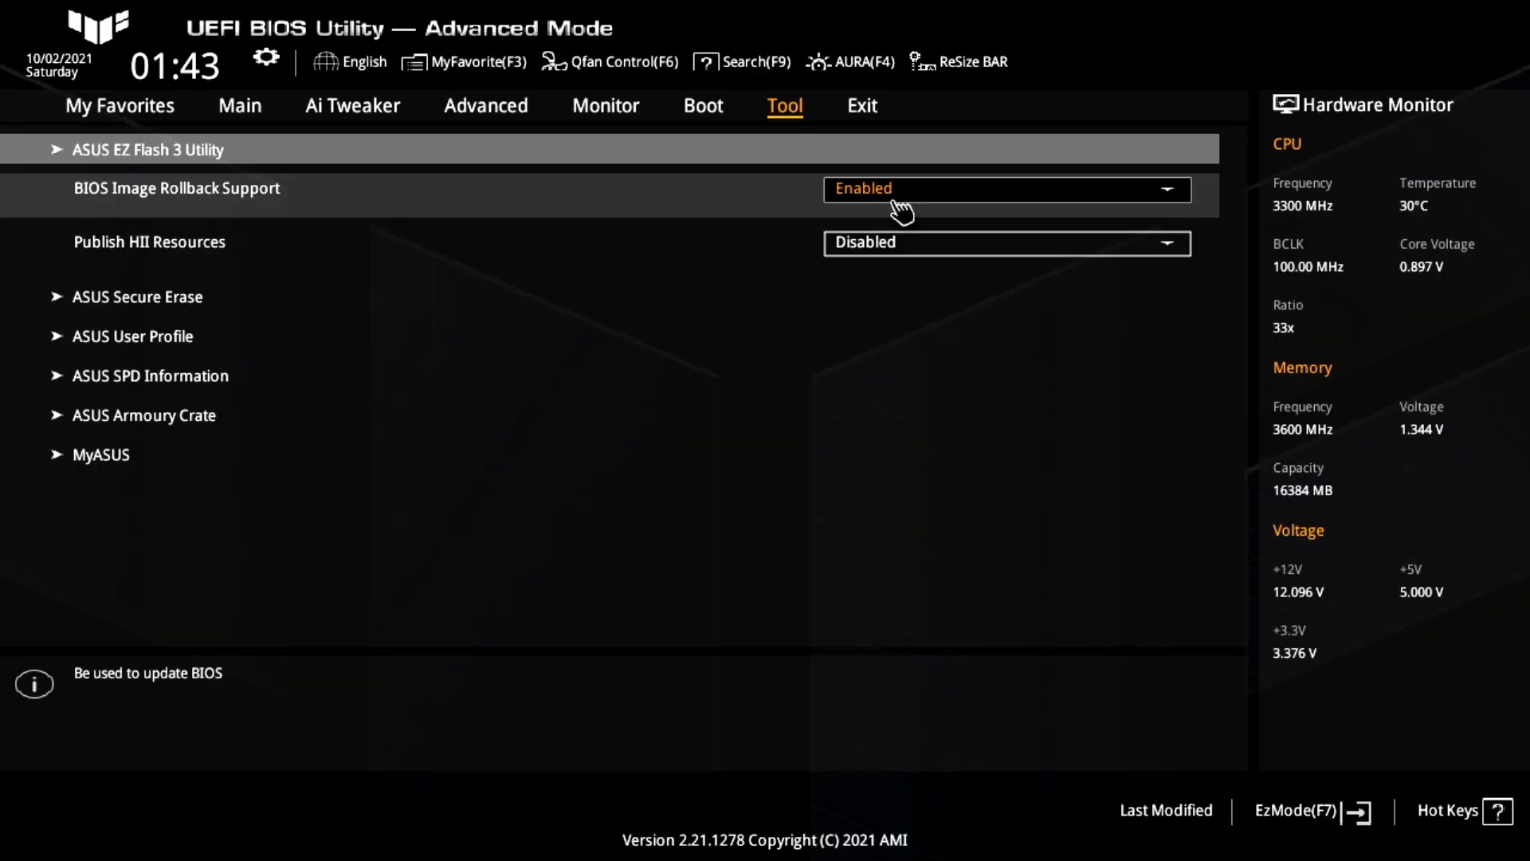
mouse_move(944, 198)
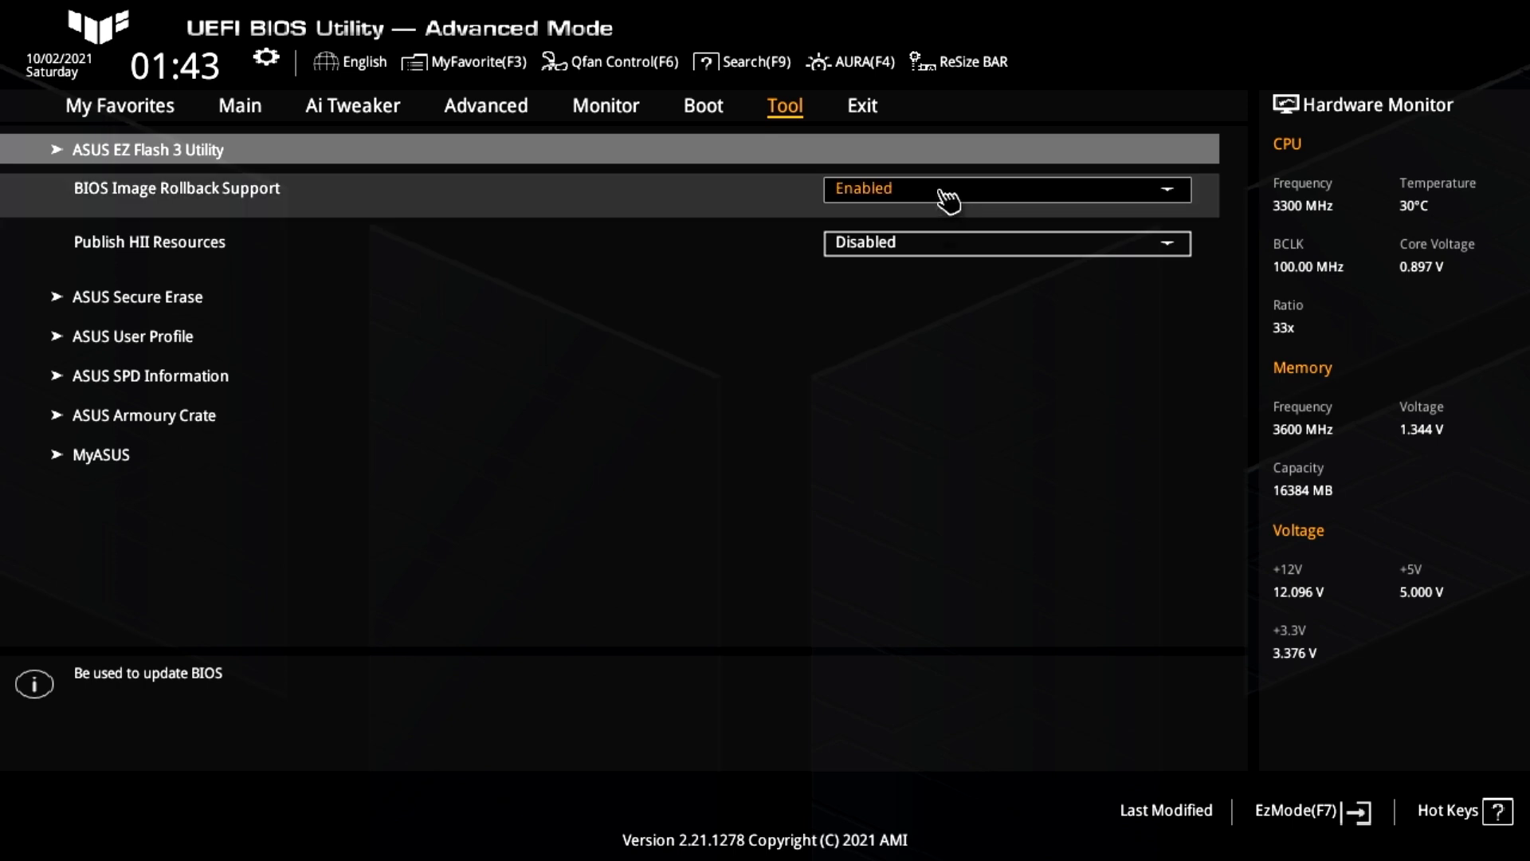
mouse_move(961, 213)
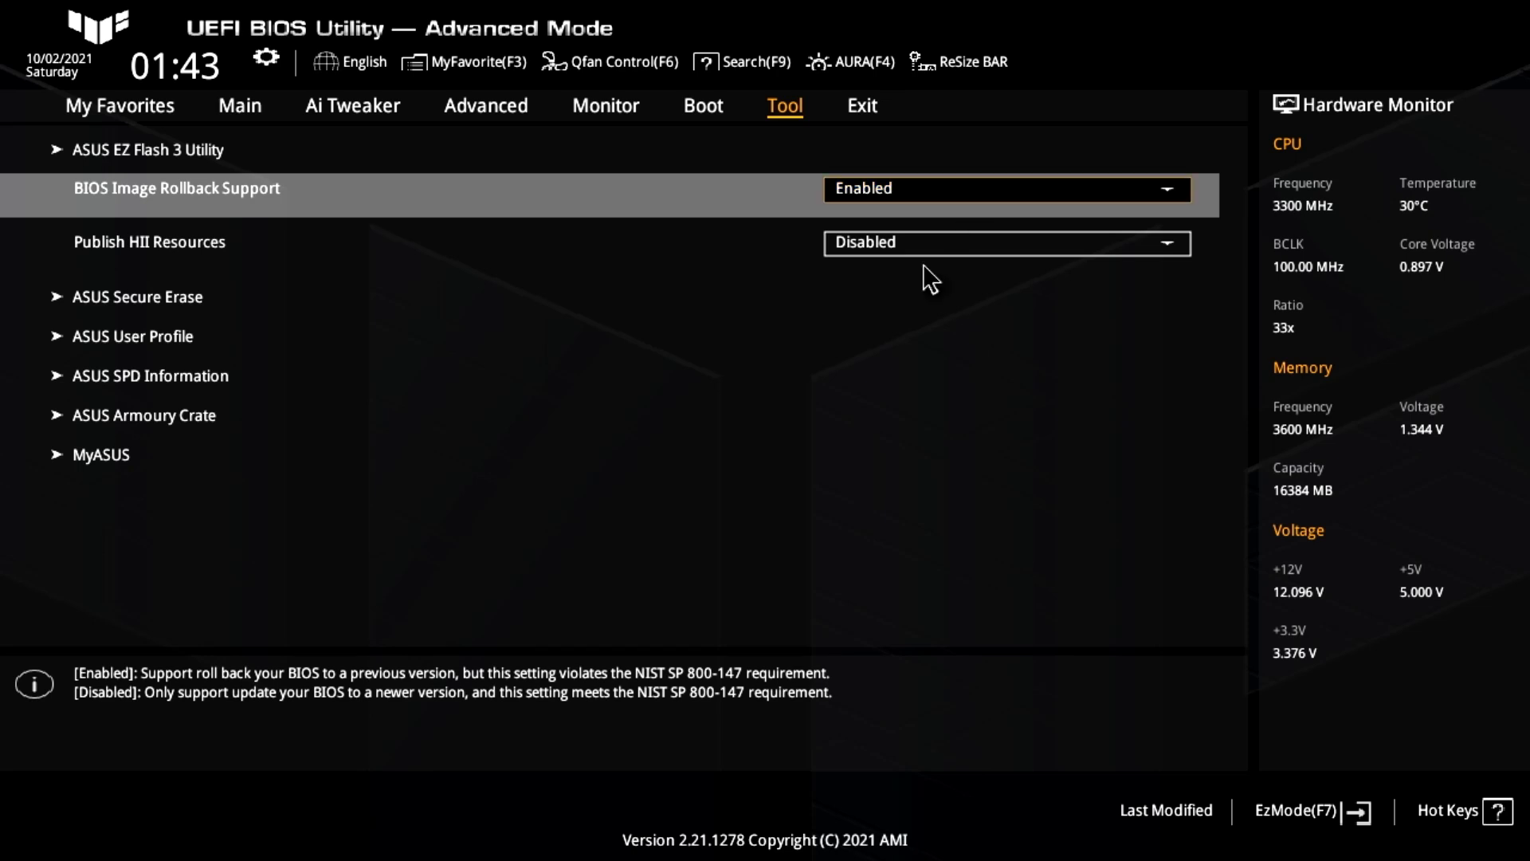
mouse_move(584, 336)
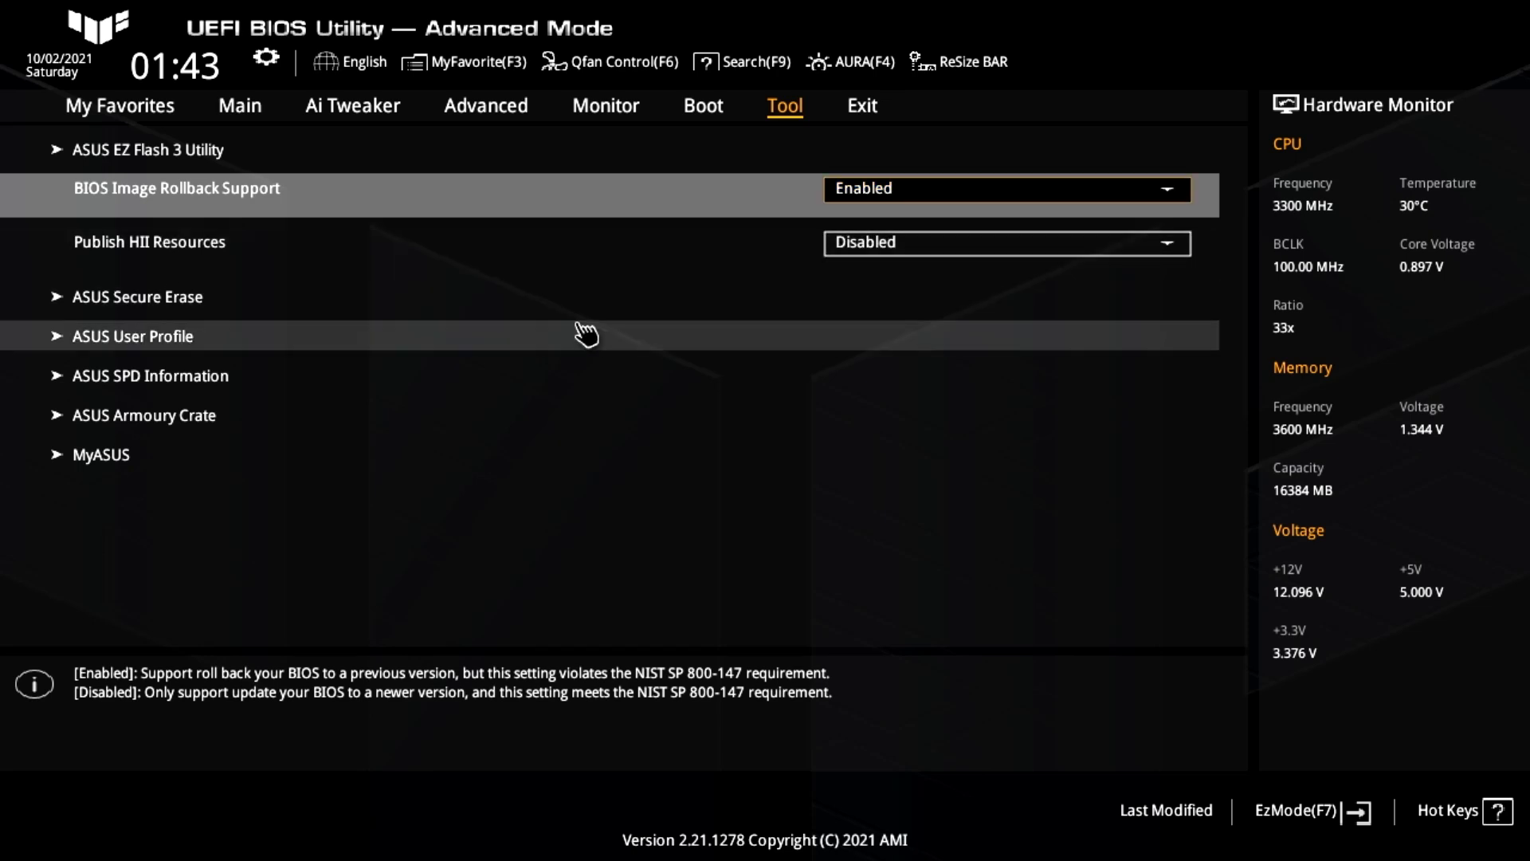
mouse_move(129, 158)
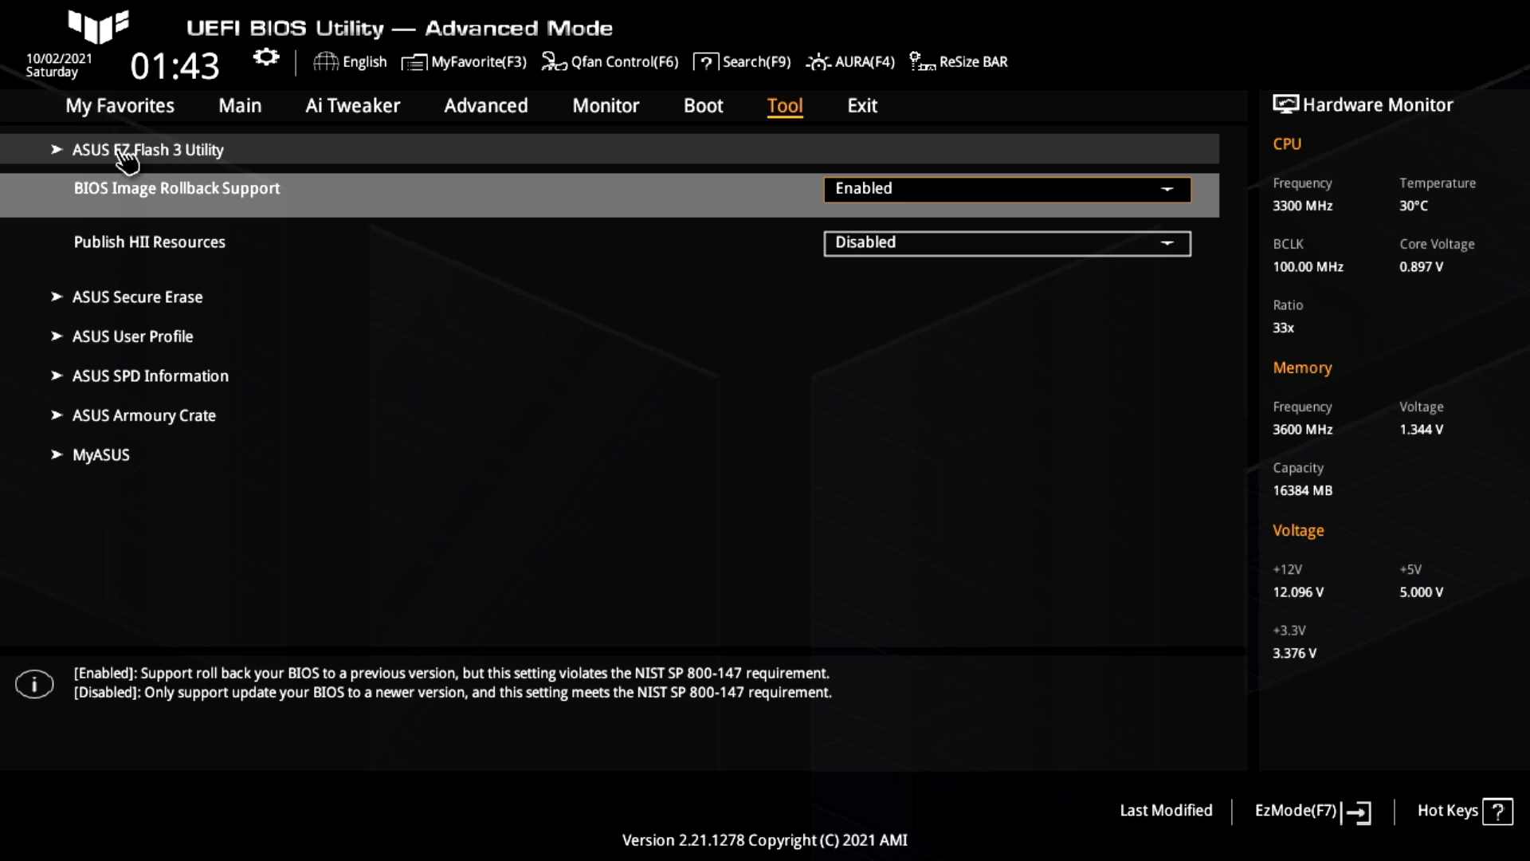
Step: In EZ Flash 3, select the 1017 CAP file on fs0 and confirm reading and updating
left_click(147, 148)
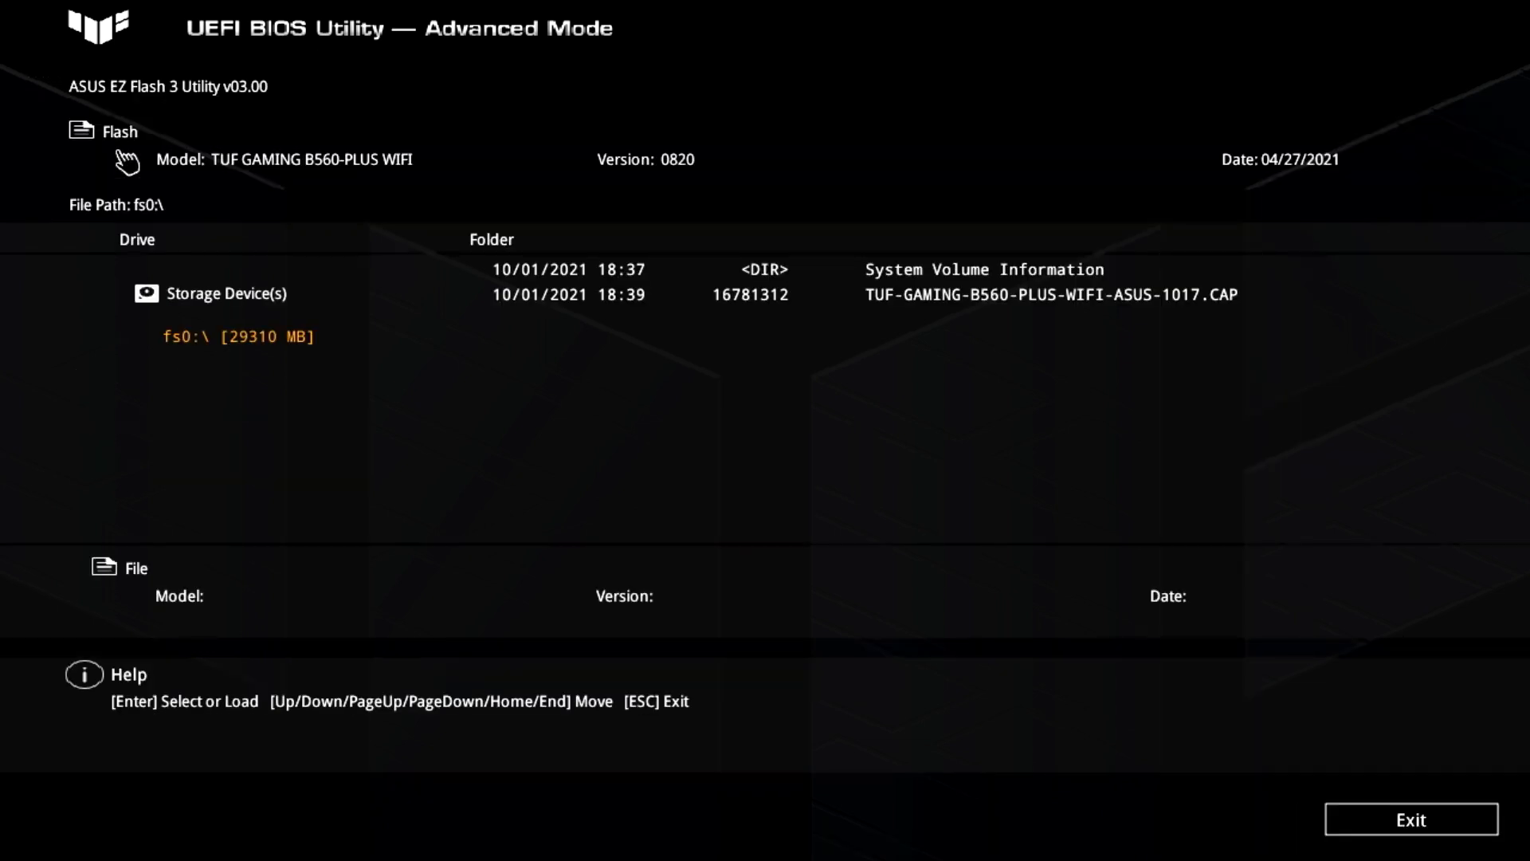
mouse_move(771, 373)
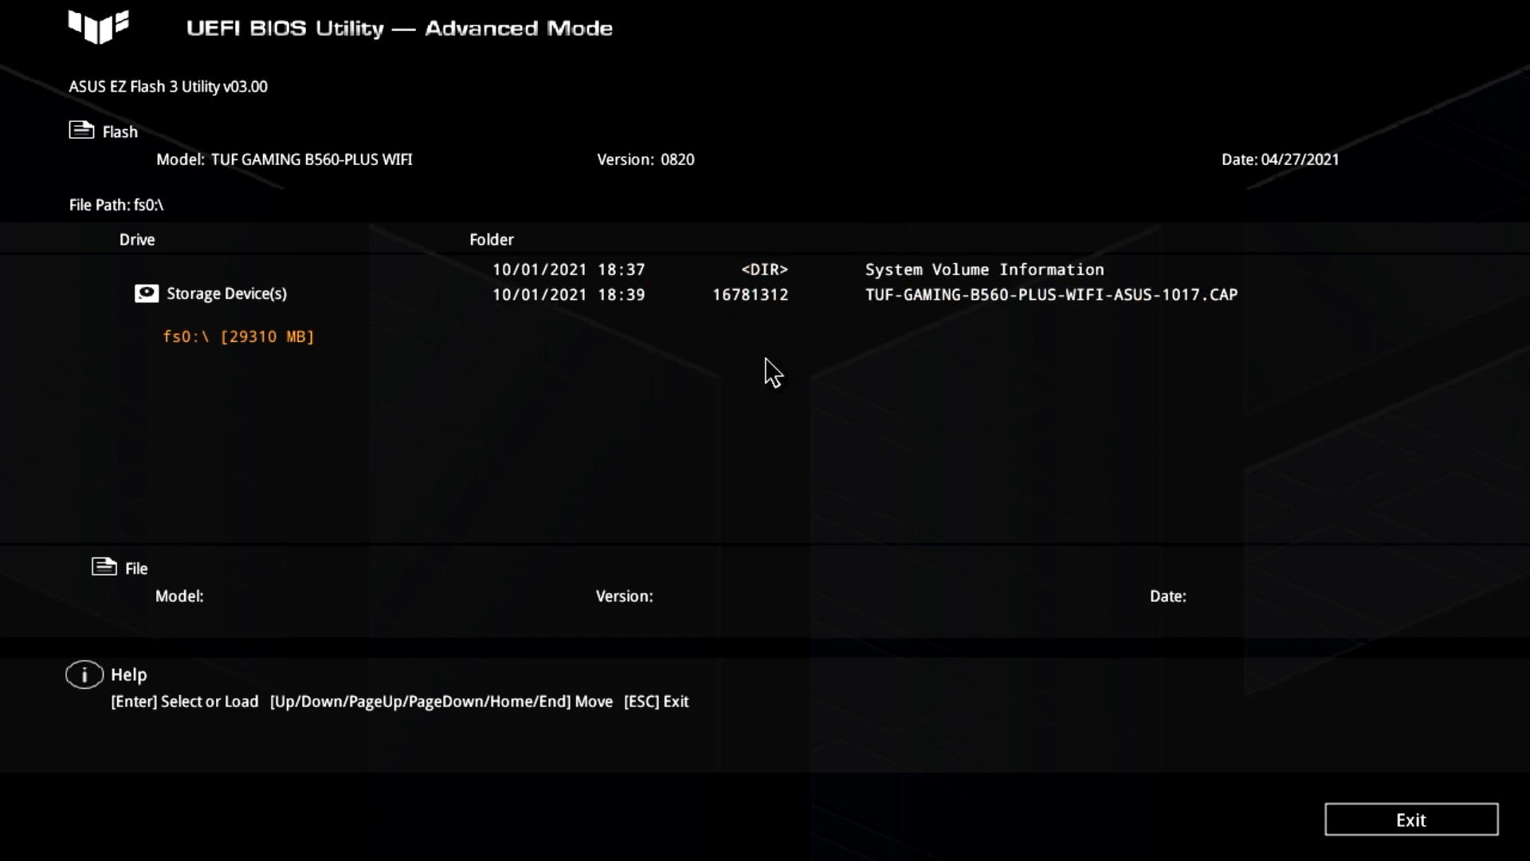
left_click(1050, 294)
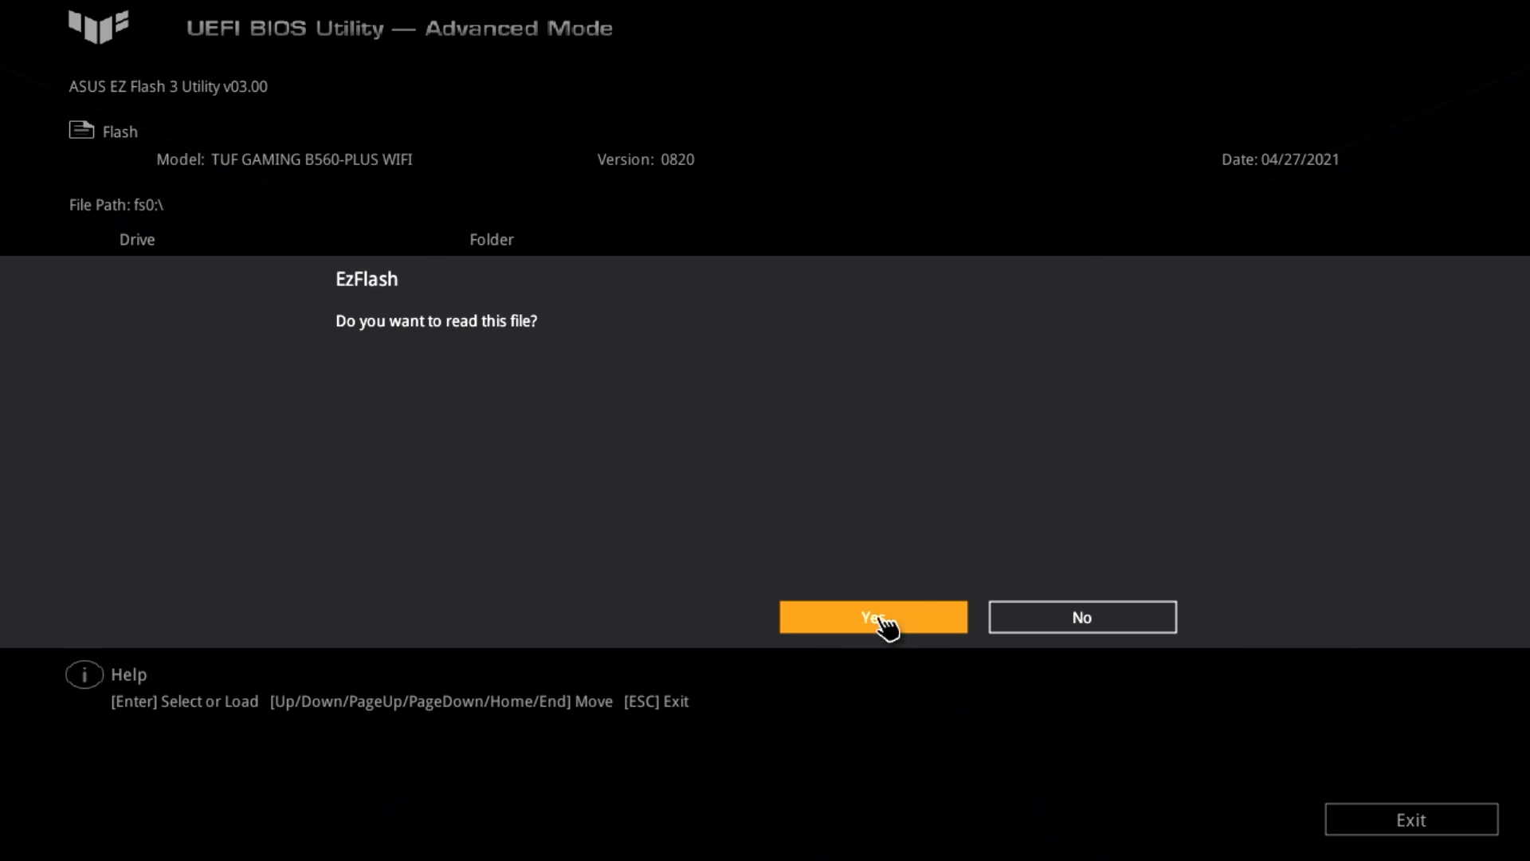
left_click(871, 616)
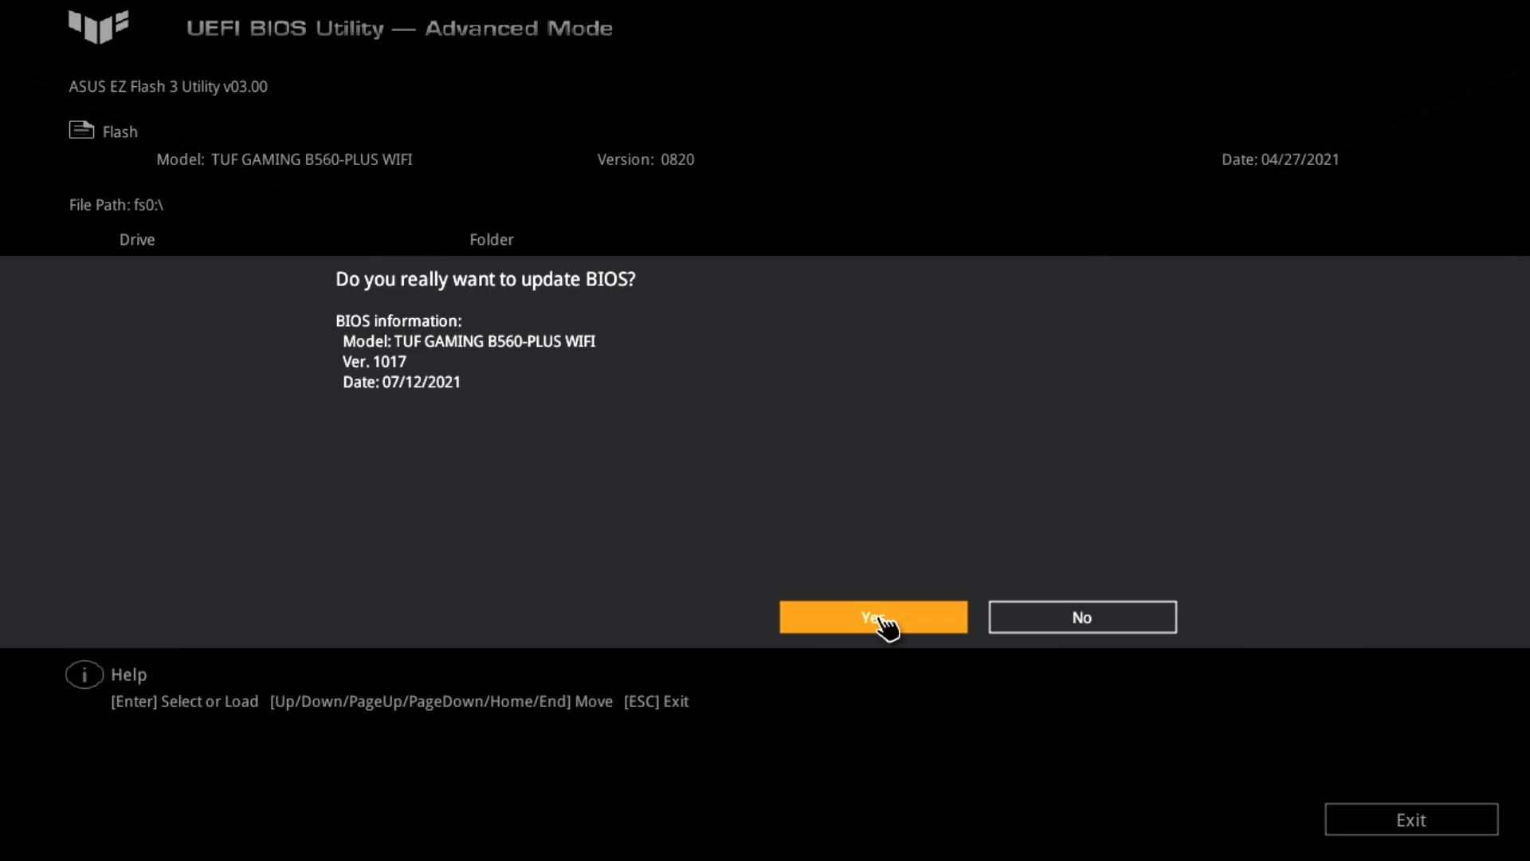
mouse_move(391, 371)
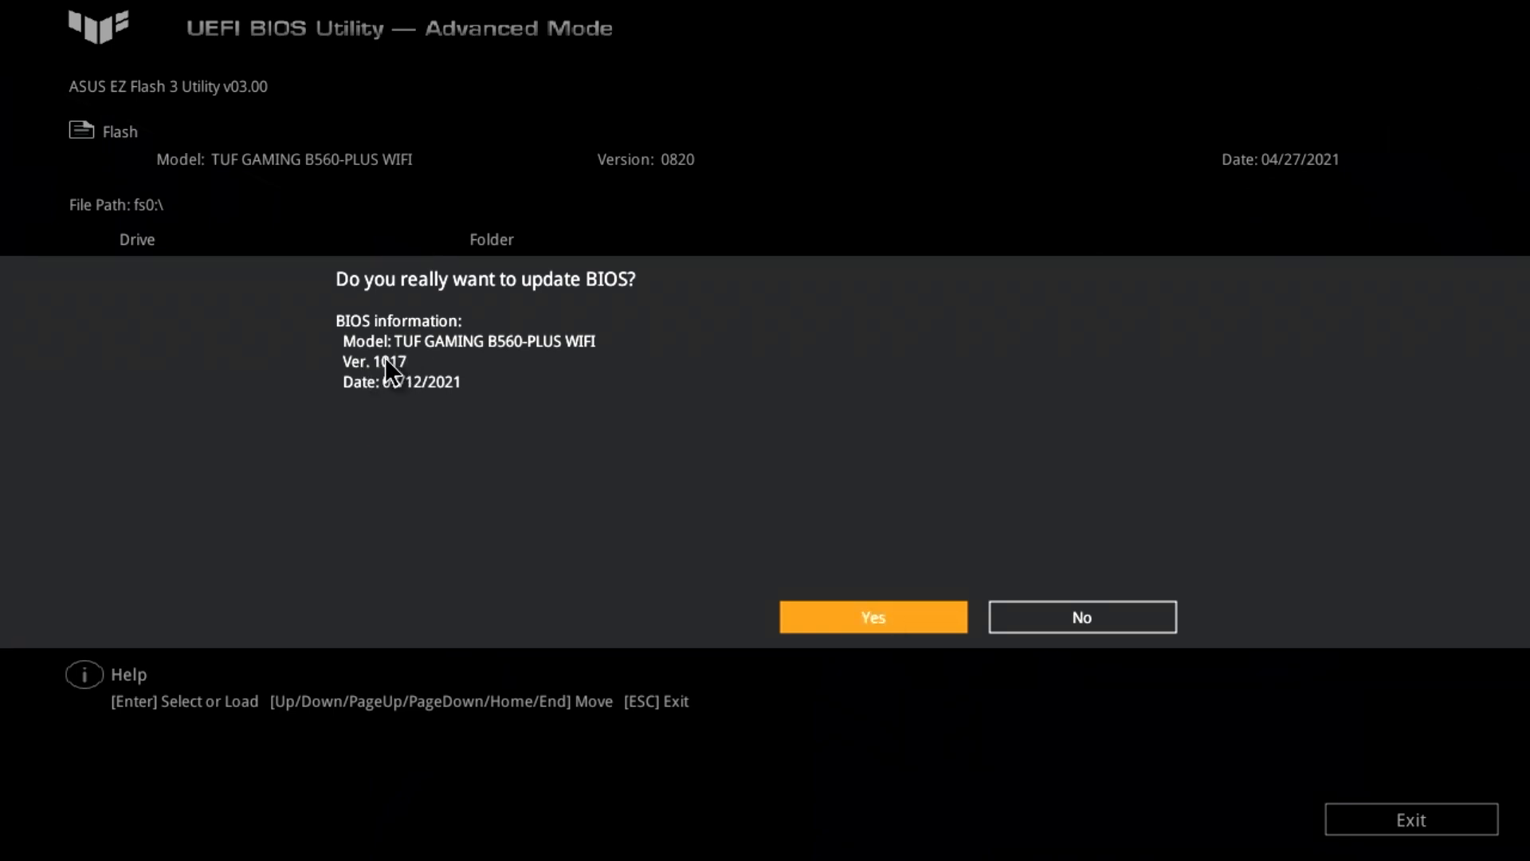
left_click(871, 616)
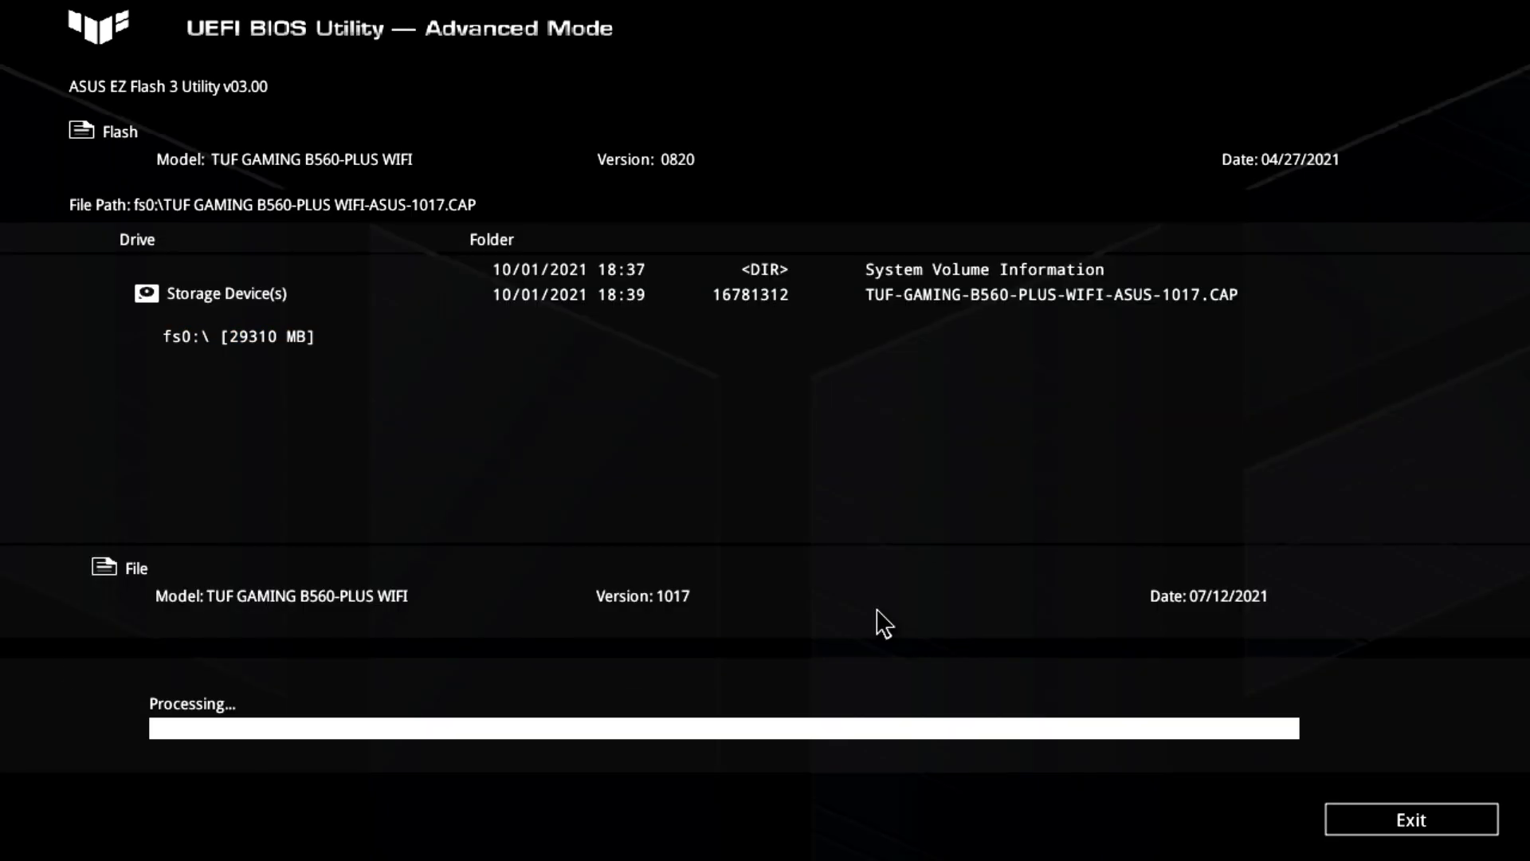